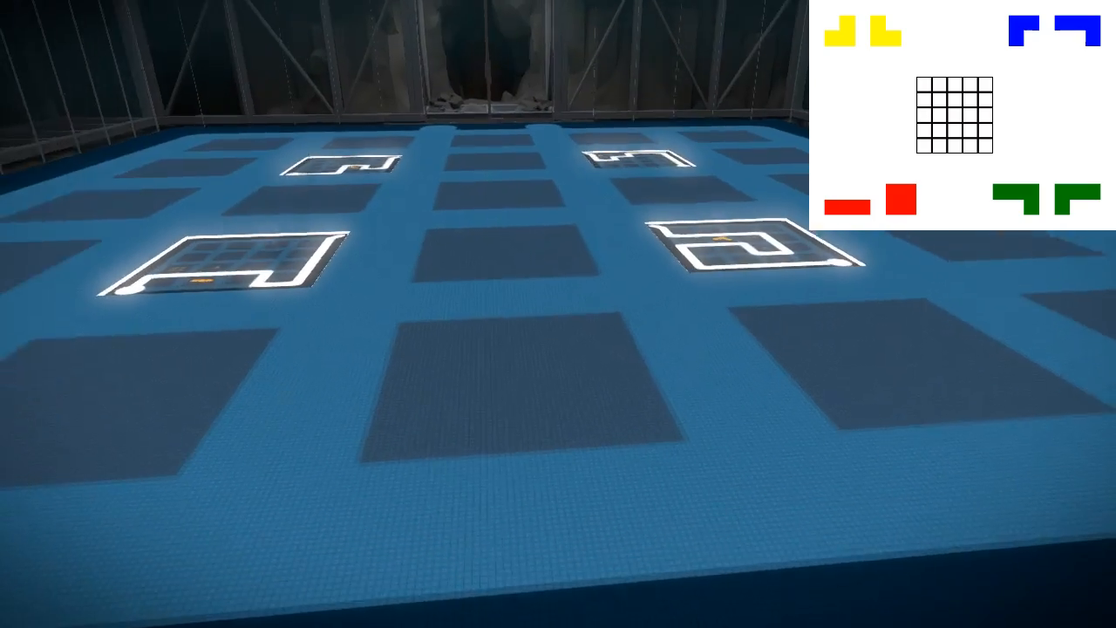
{"action": "mouse_move", "coordinate": [558, 314]}
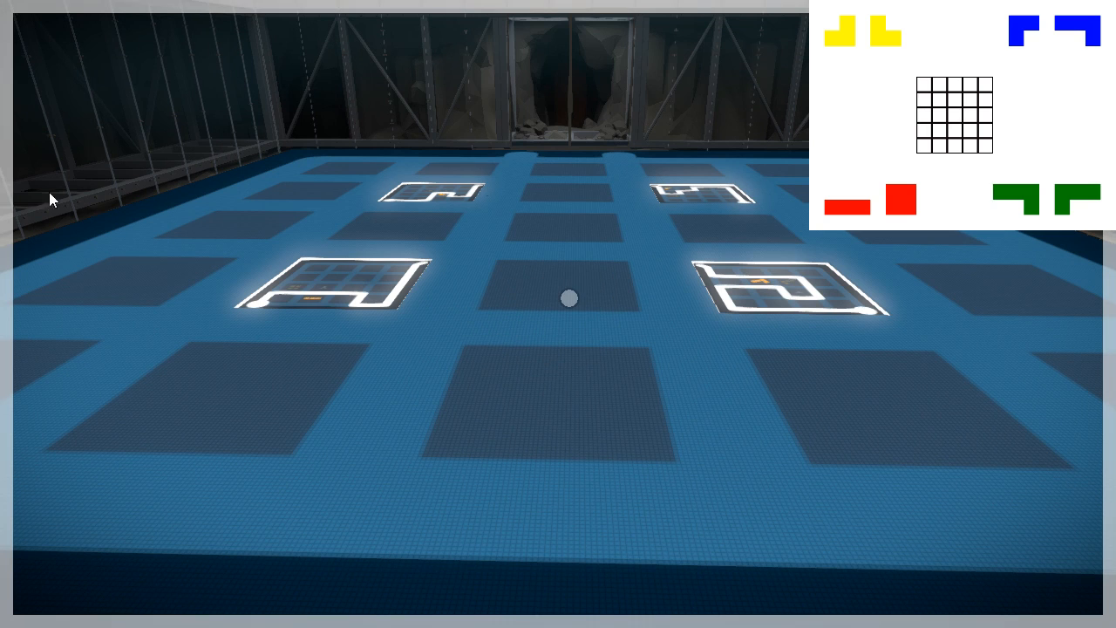
{"action": "mouse_move", "coordinate": [994, 49]}
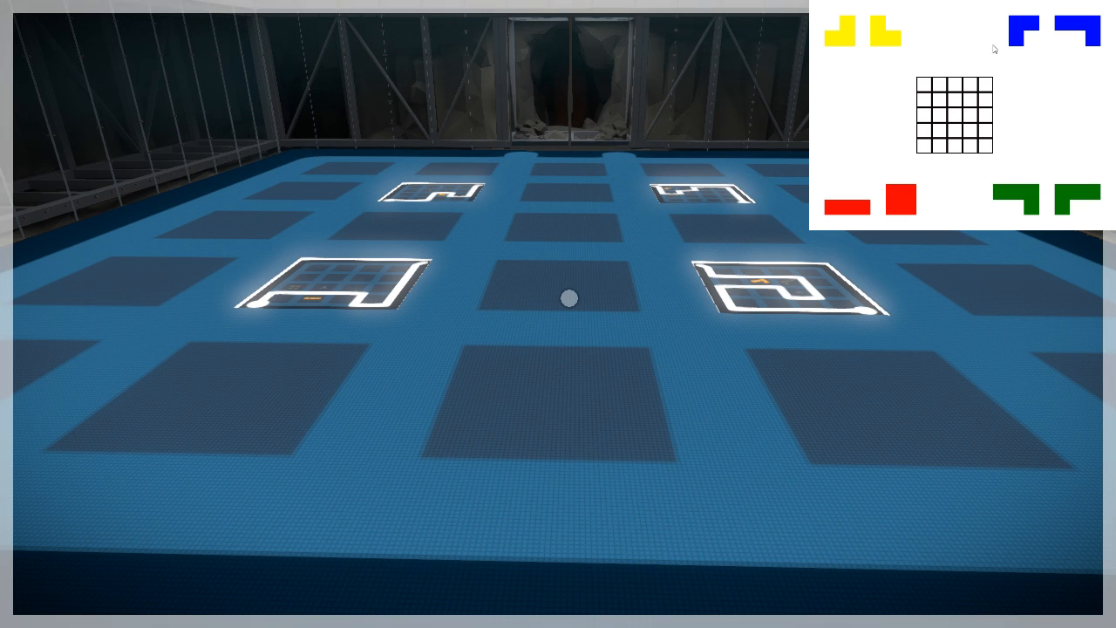
{"action": "mouse_move", "coordinate": [913, 106]}
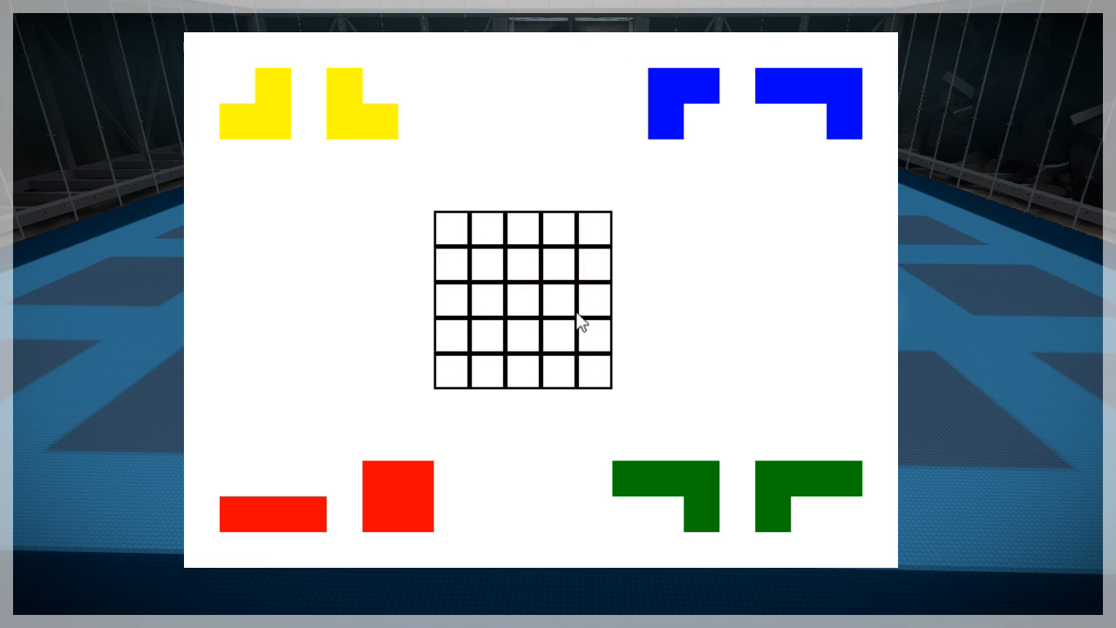
{"action": "mouse_move", "coordinate": [391, 521]}
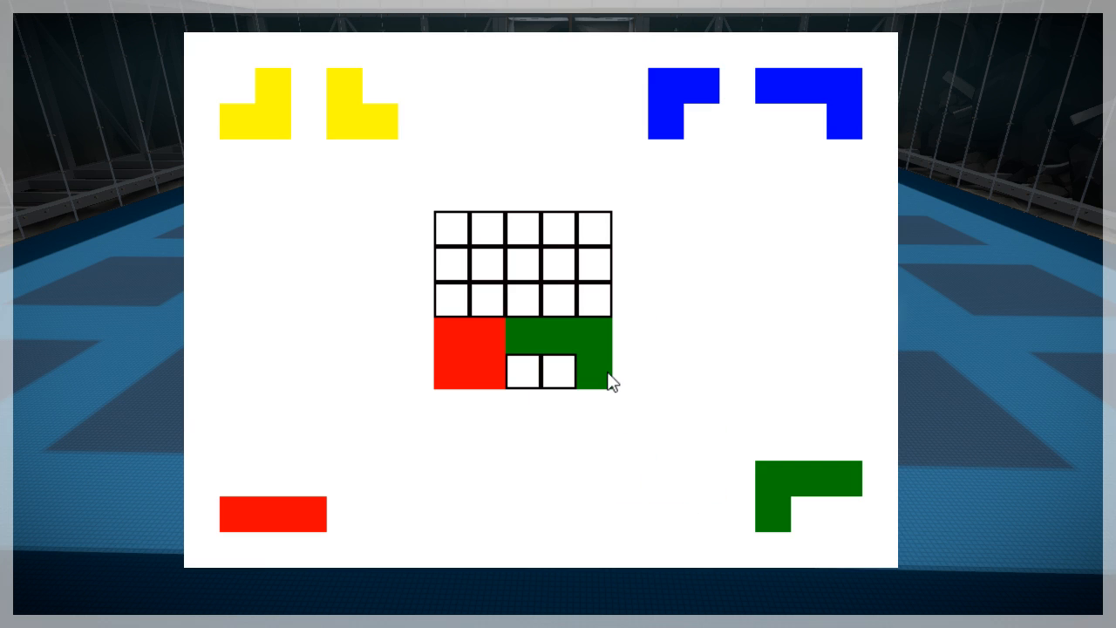
Reorient the green pieces and try each in the grid's lower right, then clear the grid
{"action": "left_click_drag", "start_coordinate": [575, 349], "coordinate": [636, 418]}
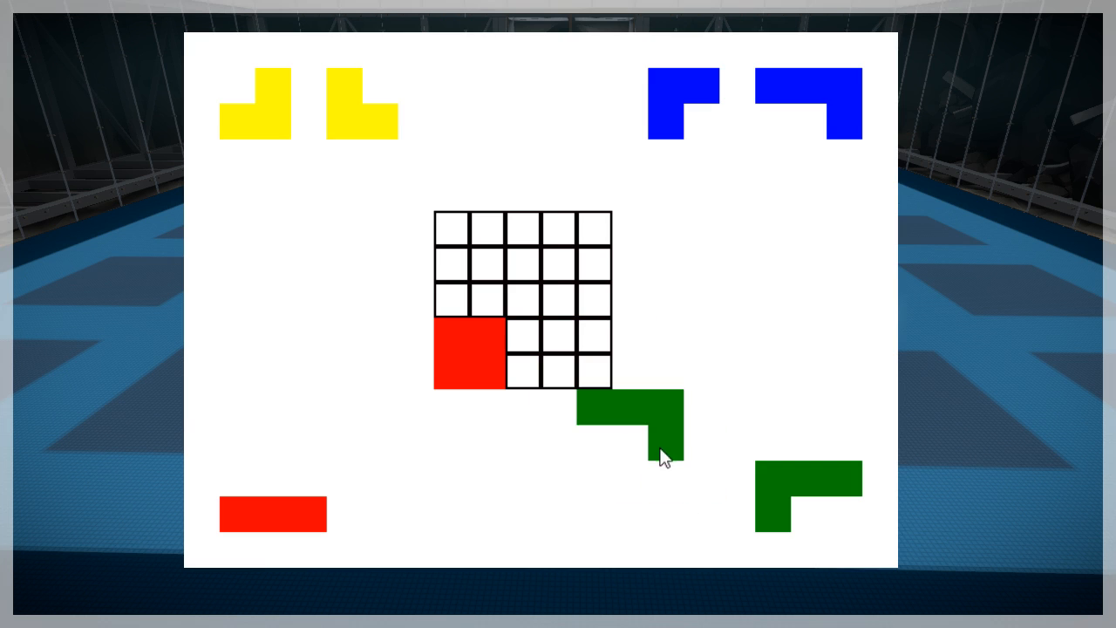
{"action": "left_click", "coordinate": [663, 454]}
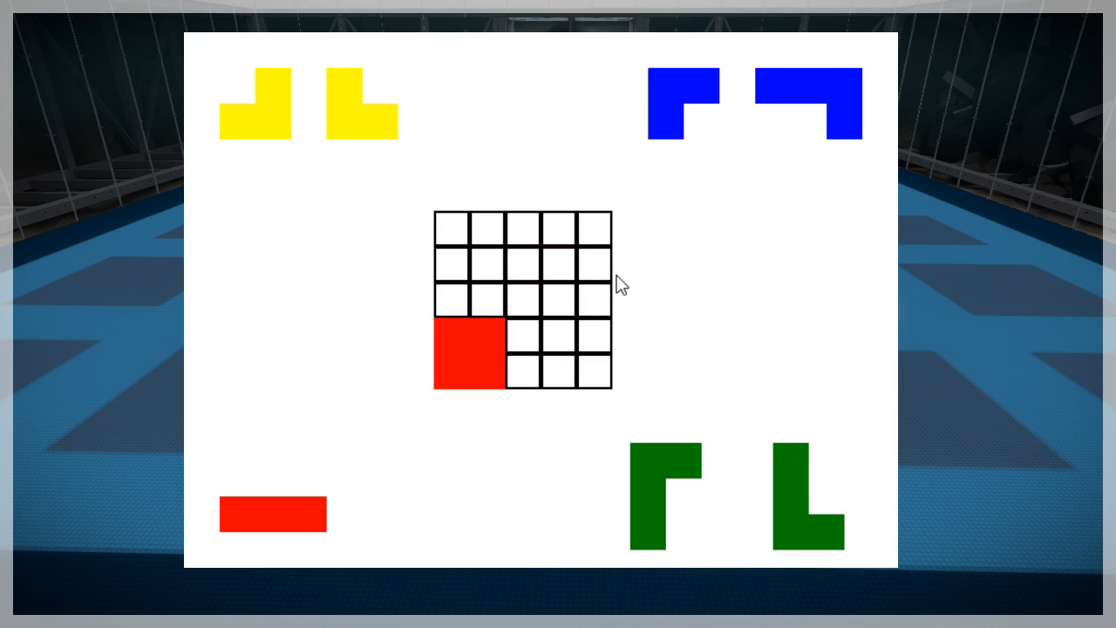
{"action": "left_click", "coordinate": [824, 548]}
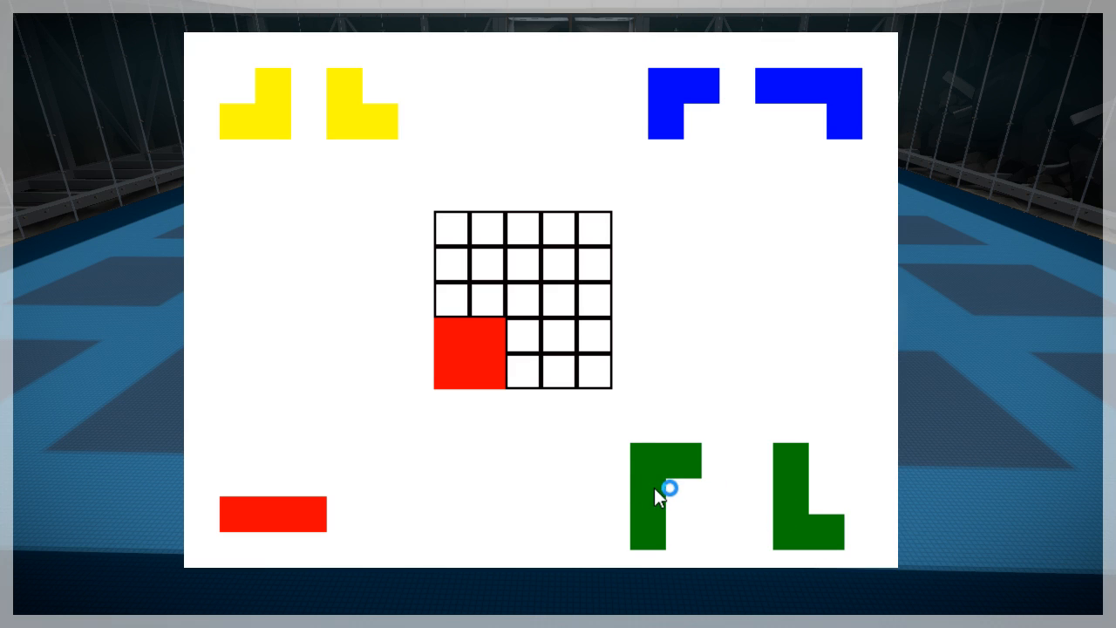
{"action": "left_click_drag", "start_coordinate": [666, 496], "coordinate": [576, 335]}
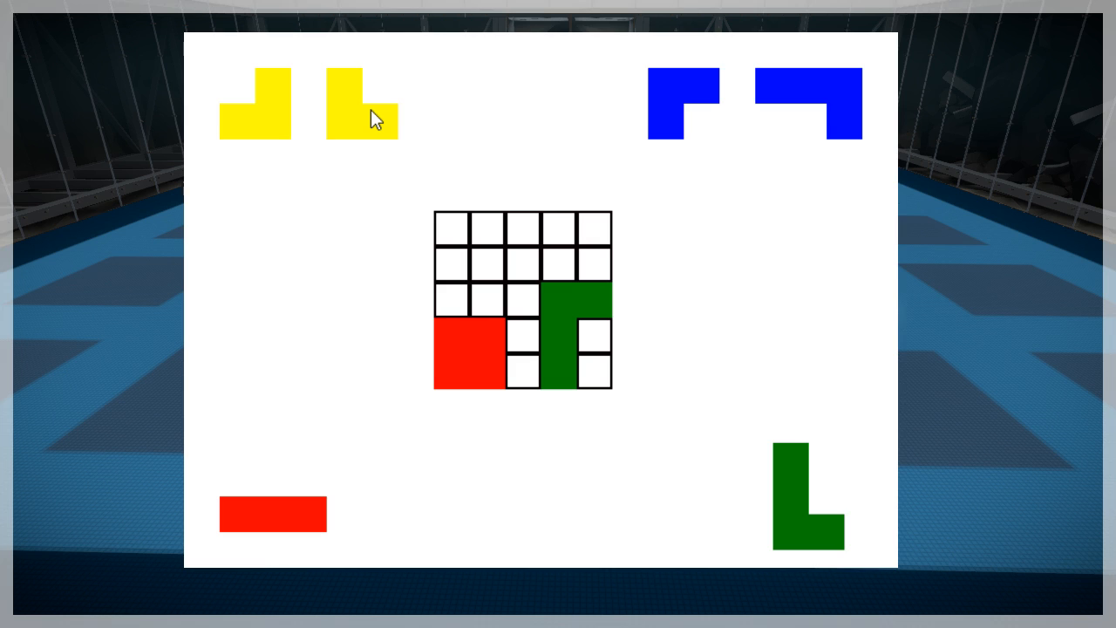
{"action": "left_click_drag", "start_coordinate": [575, 335], "coordinate": [684, 478]}
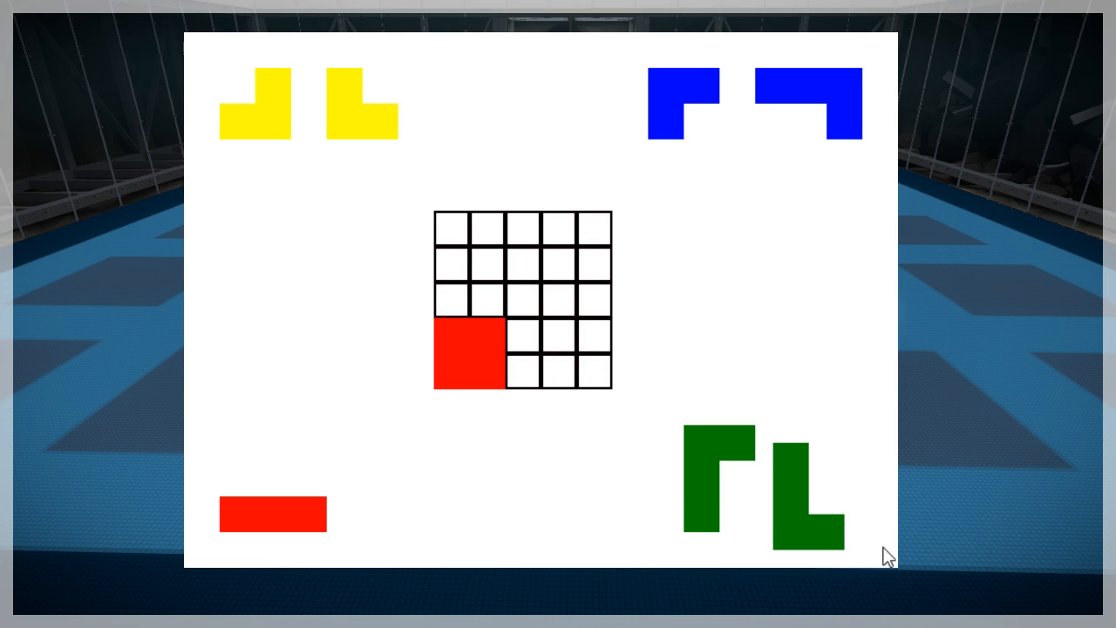
{"action": "left_click_drag", "start_coordinate": [805, 489], "coordinate": [576, 366]}
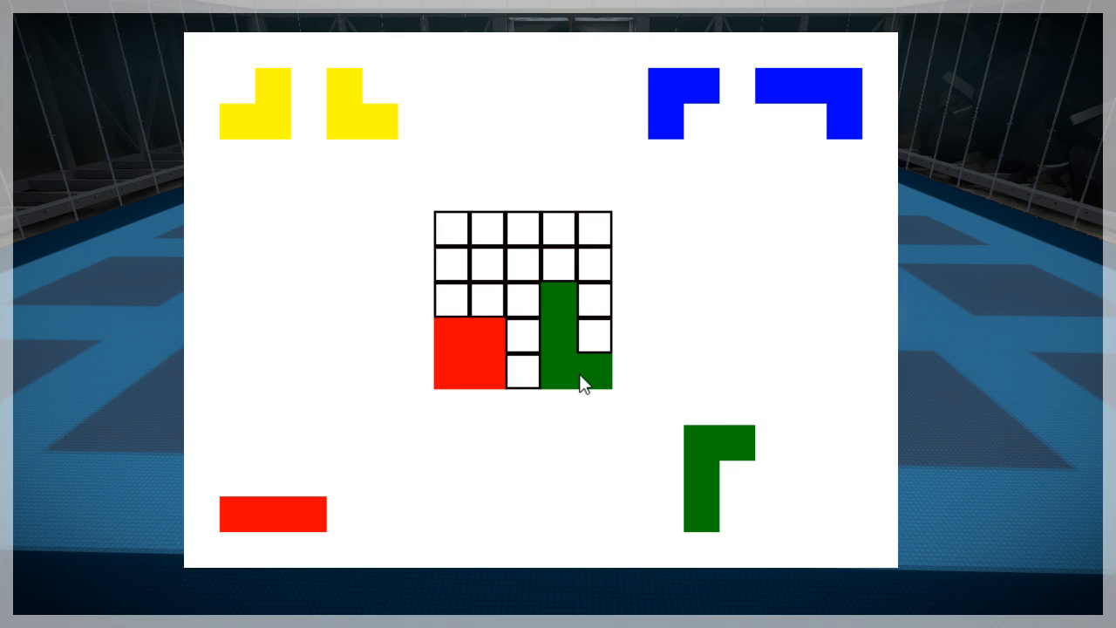
{"action": "mouse_move", "coordinate": [576, 382]}
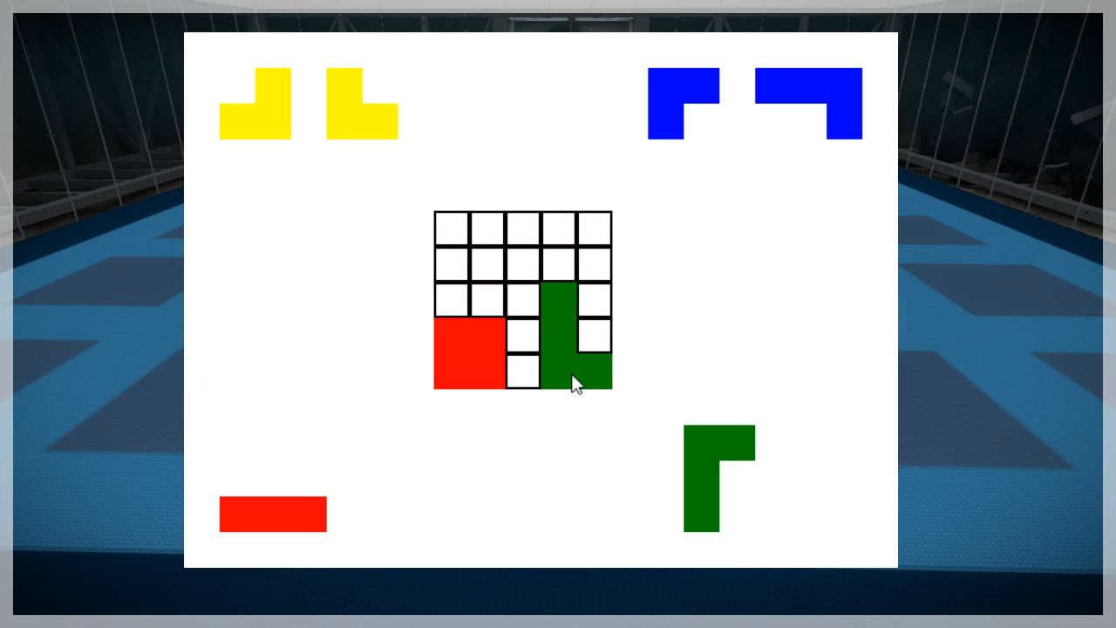
{"action": "mouse_move", "coordinate": [565, 380]}
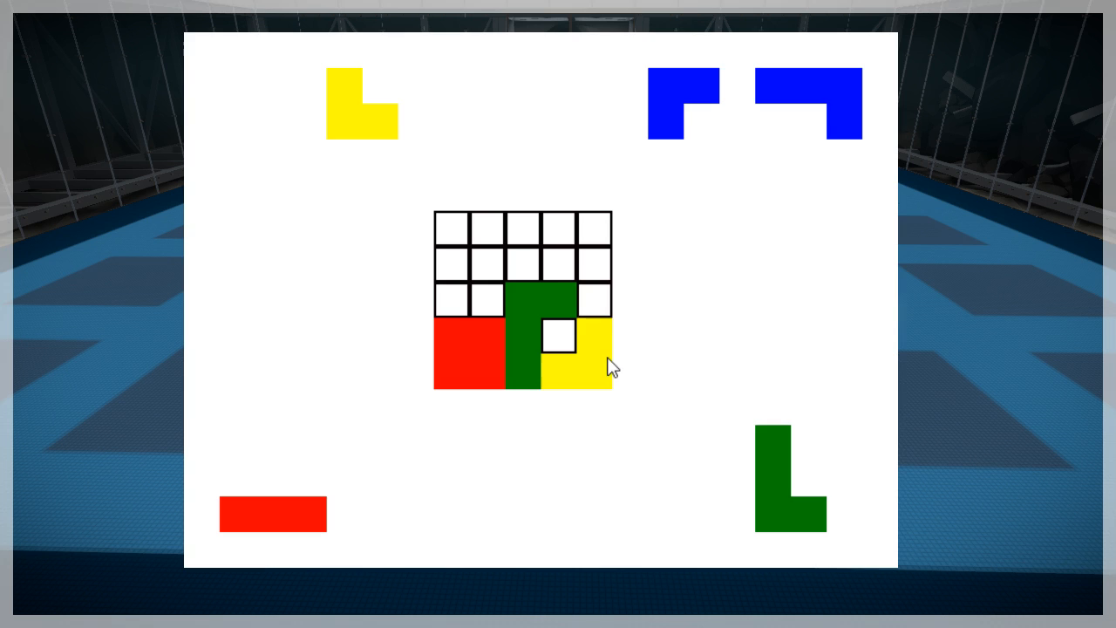
{"action": "left_click", "coordinate": [541, 305]}
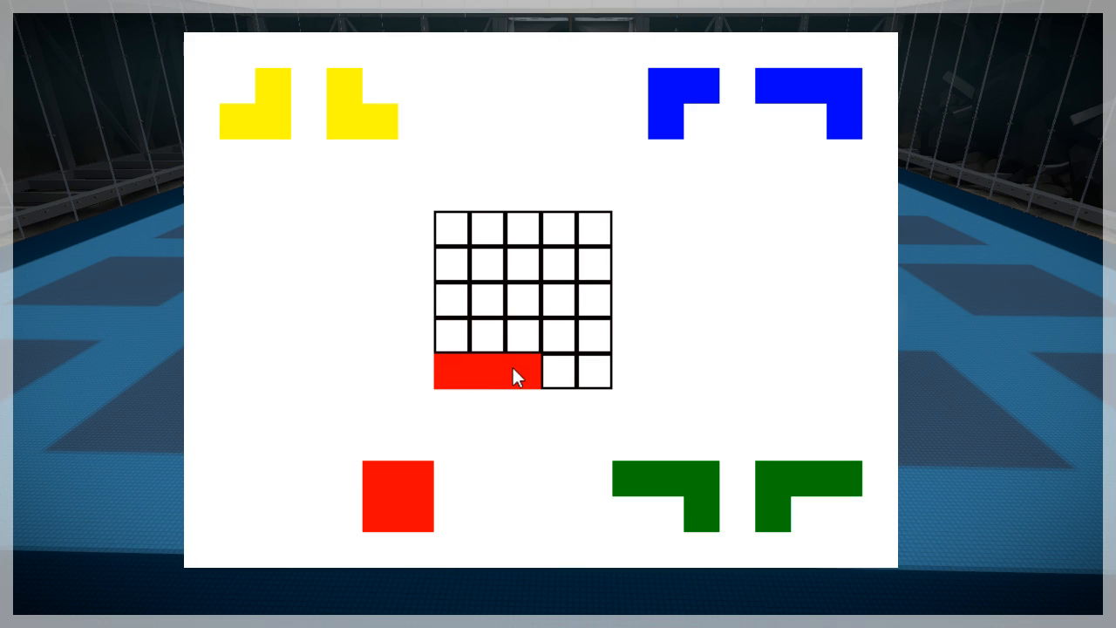
{"action": "mouse_move", "coordinate": [691, 502]}
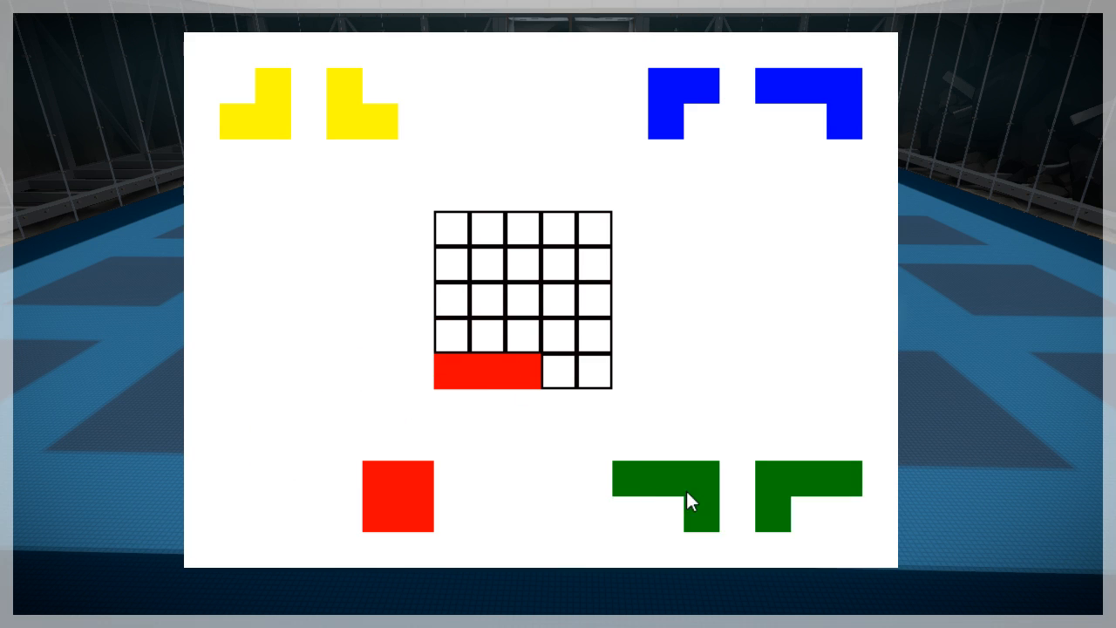
Fit the green L into the bottom-right corner and the blue piece into the middle
{"action": "left_click_drag", "start_coordinate": [666, 496], "coordinate": [561, 349]}
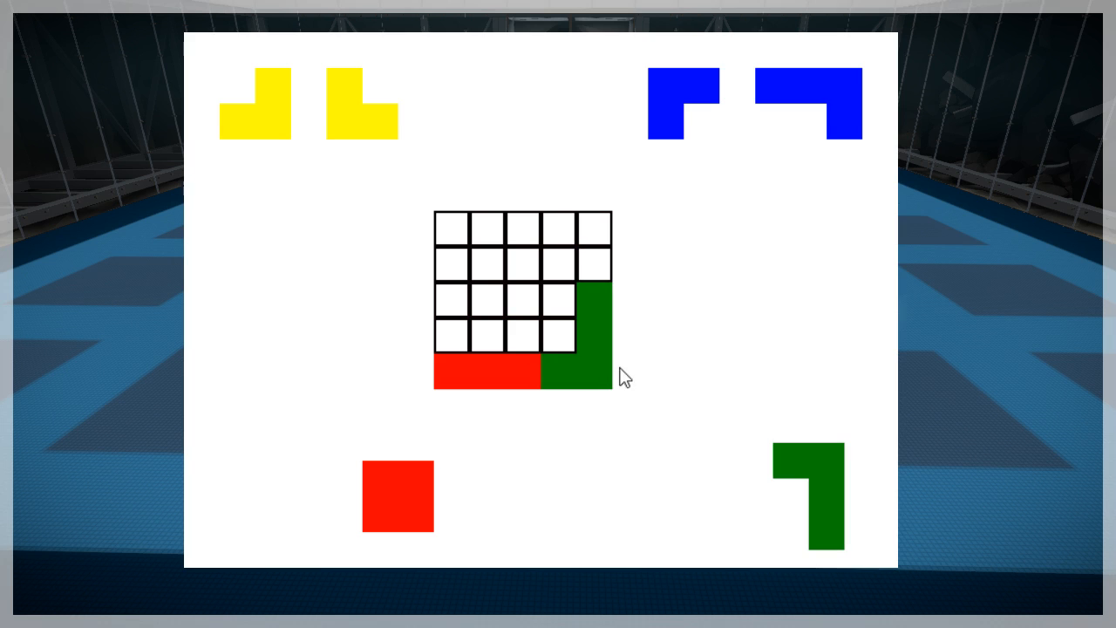
{"action": "mouse_move", "coordinate": [628, 332]}
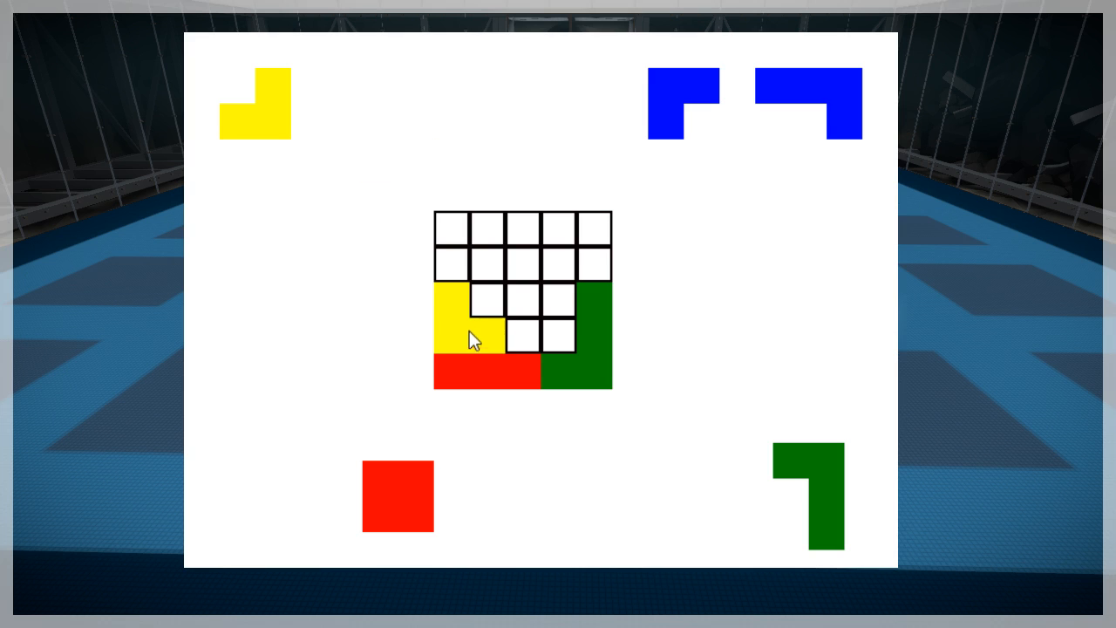
{"action": "left_click_drag", "start_coordinate": [806, 102], "coordinate": [523, 305]}
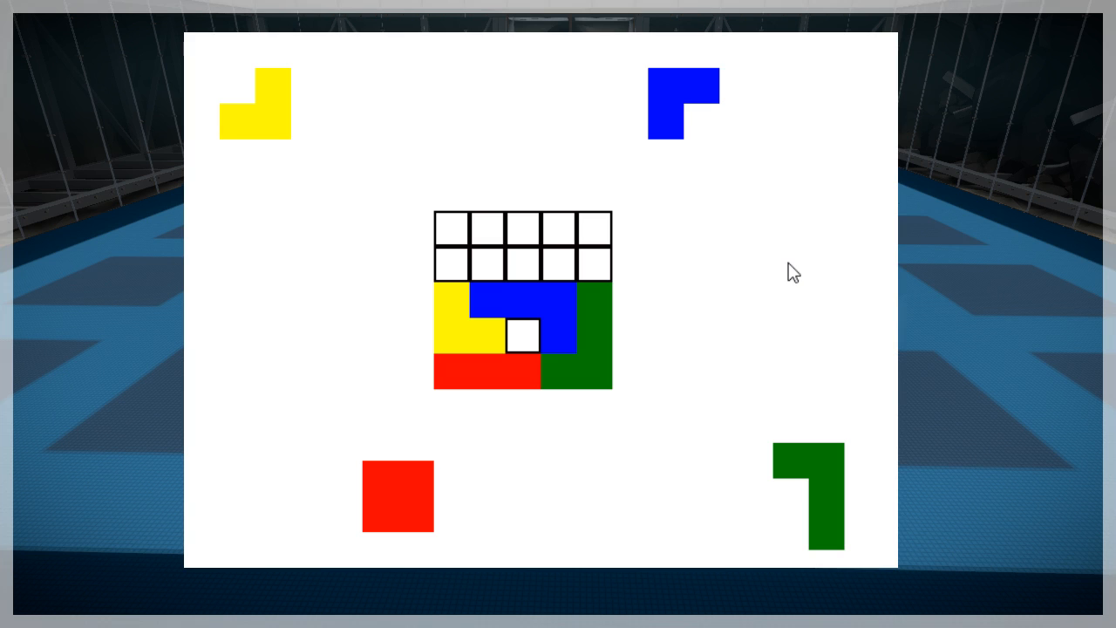
{"action": "mouse_move", "coordinate": [450, 261]}
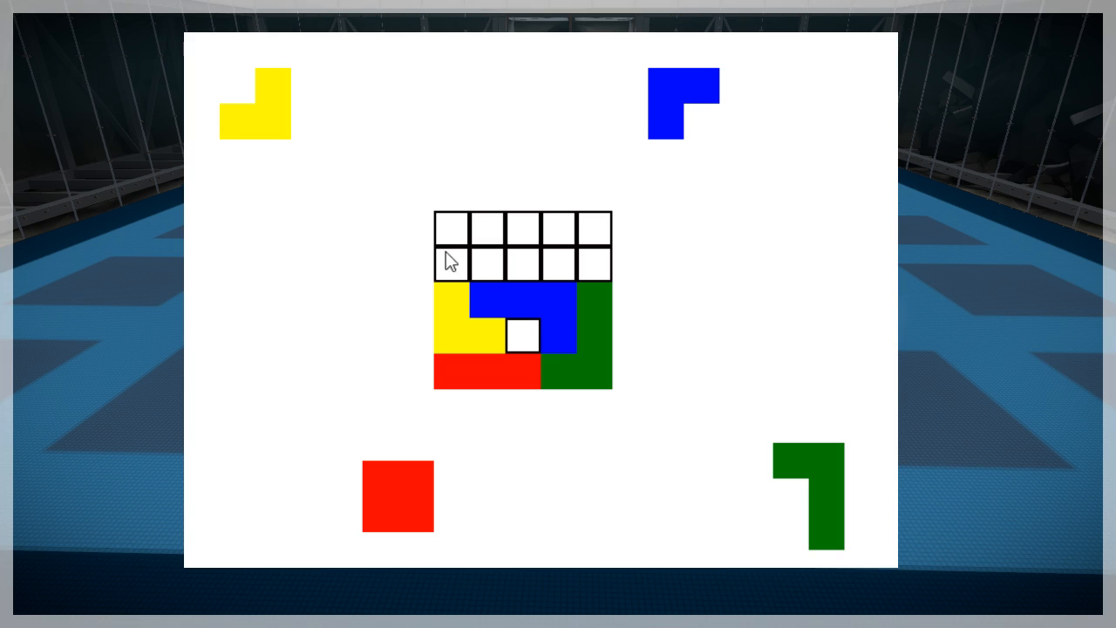
{"action": "mouse_move", "coordinate": [490, 223]}
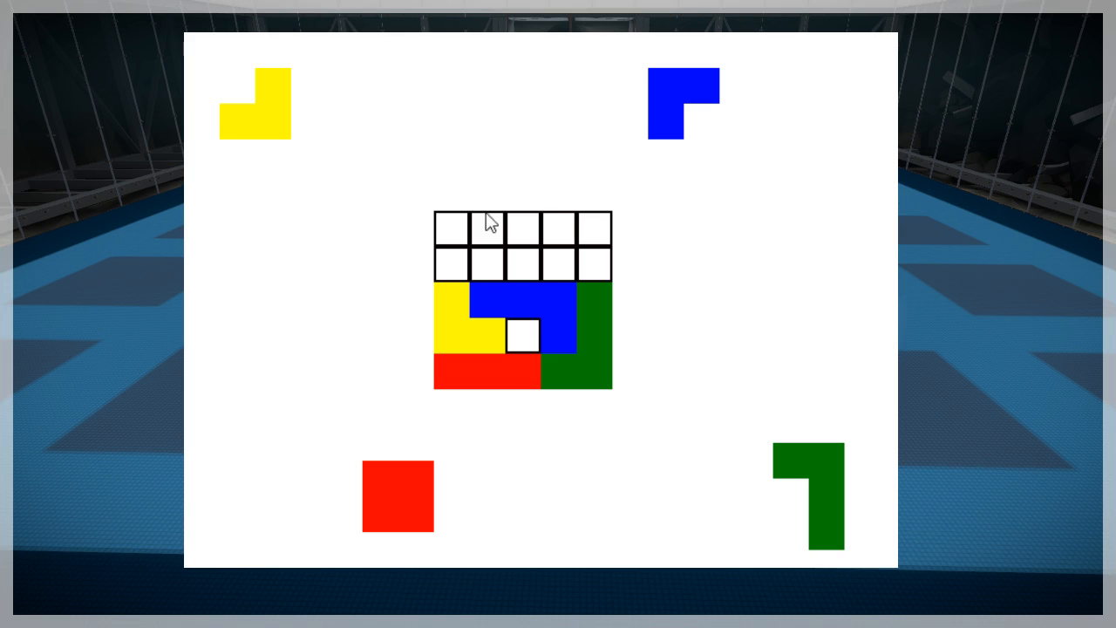
{"action": "mouse_move", "coordinate": [537, 199]}
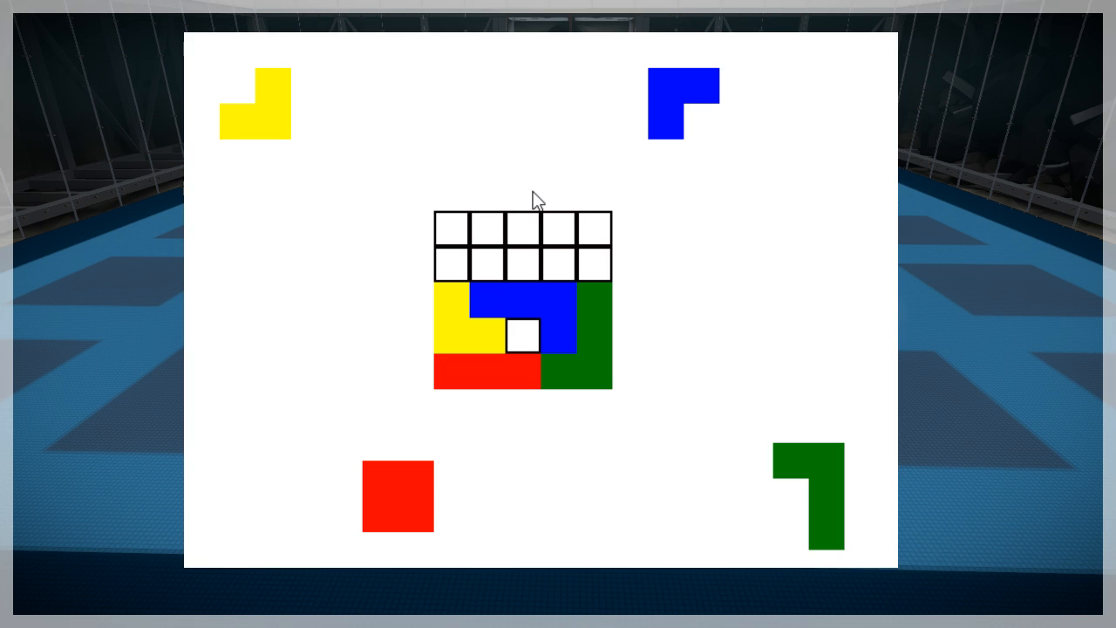
{"action": "mouse_move", "coordinate": [506, 248]}
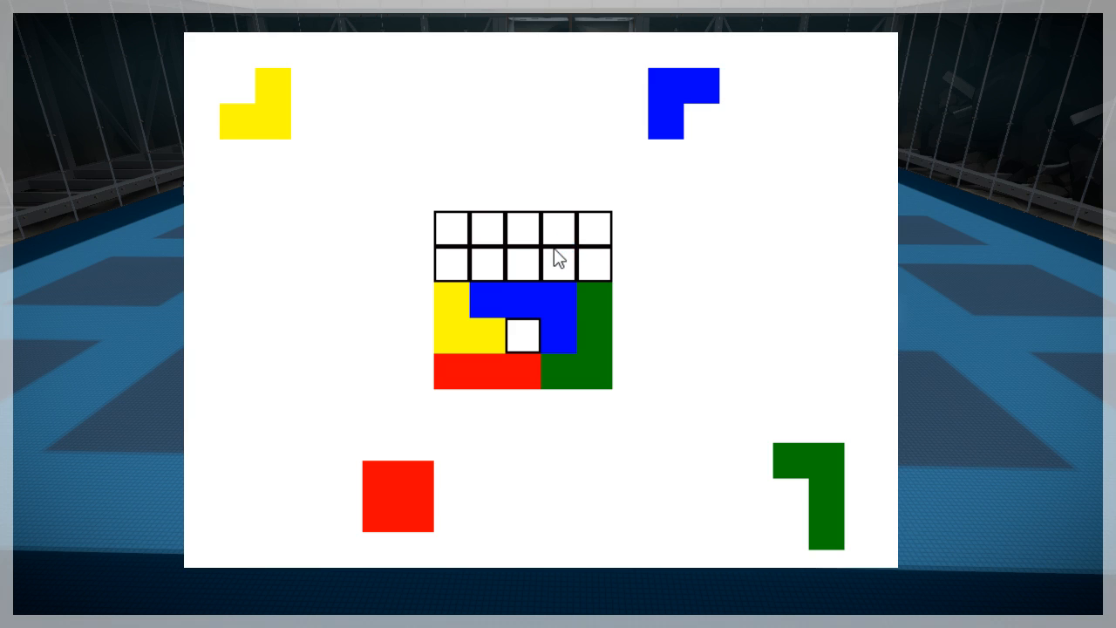
{"action": "mouse_move", "coordinate": [593, 306]}
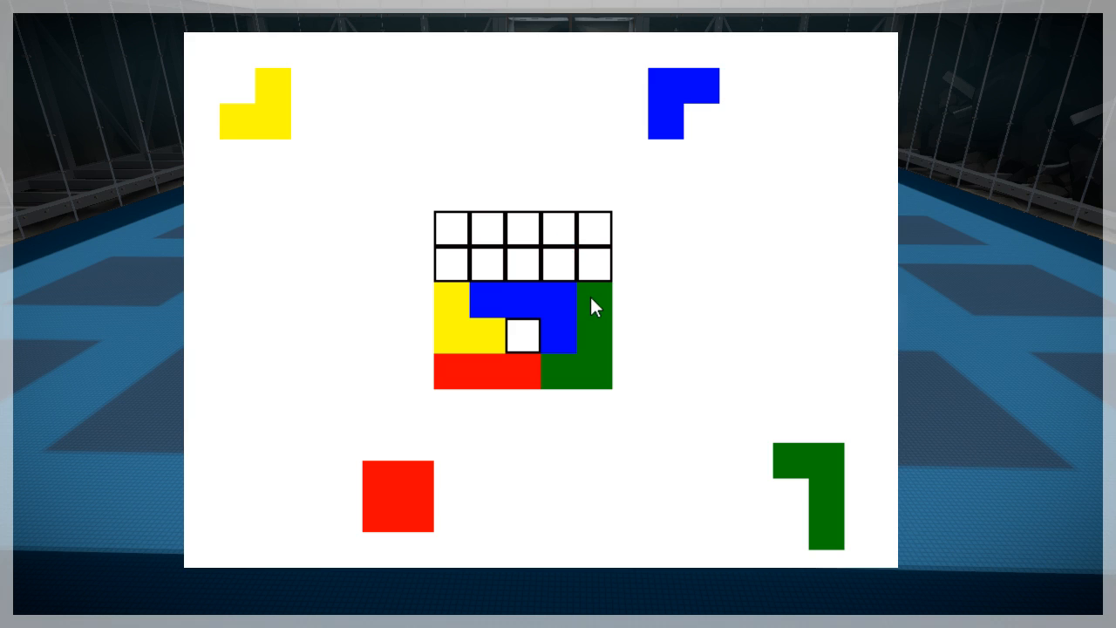
{"action": "mouse_move", "coordinate": [642, 303]}
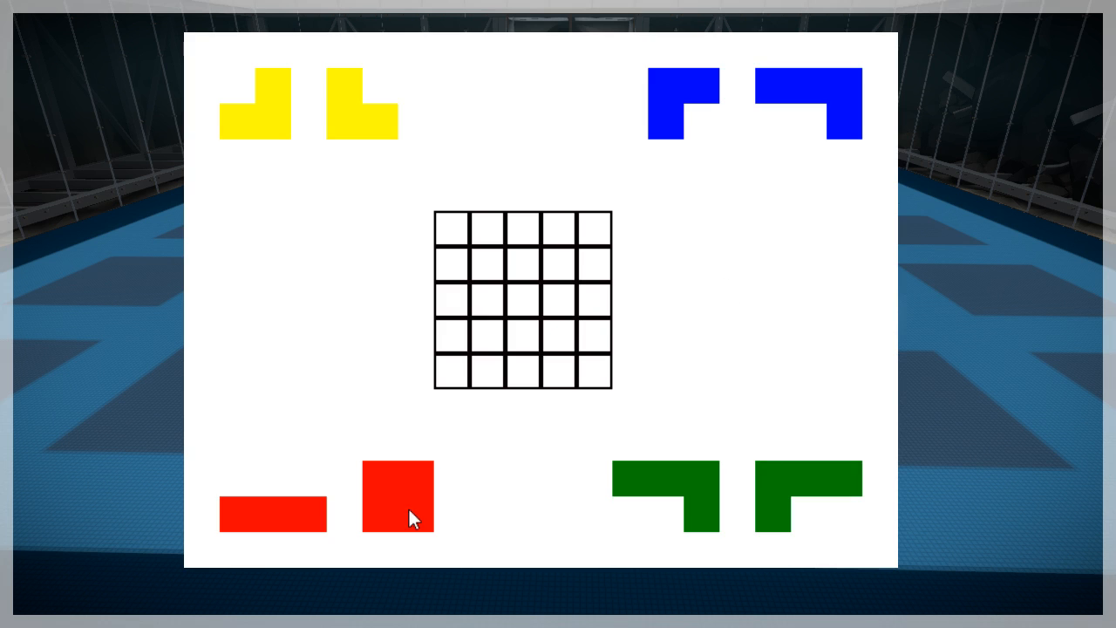
Lay out the red square with the green L beside it, yellow on the left and blue upper right
{"action": "left_click_drag", "start_coordinate": [397, 497], "coordinate": [497, 349]}
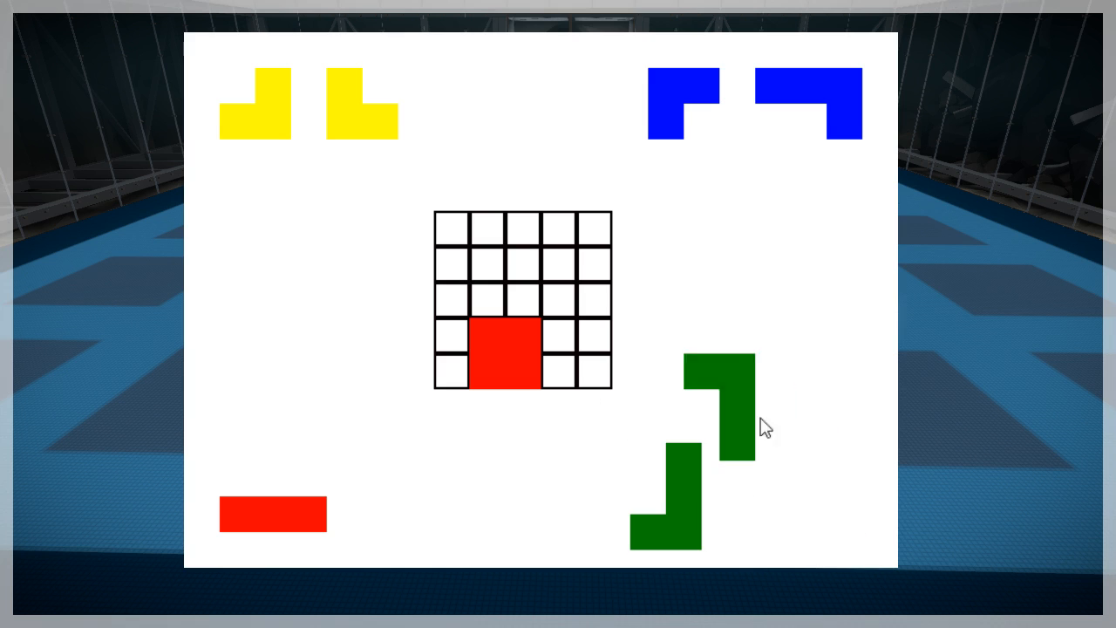
{"action": "left_click_drag", "start_coordinate": [718, 410], "coordinate": [559, 335]}
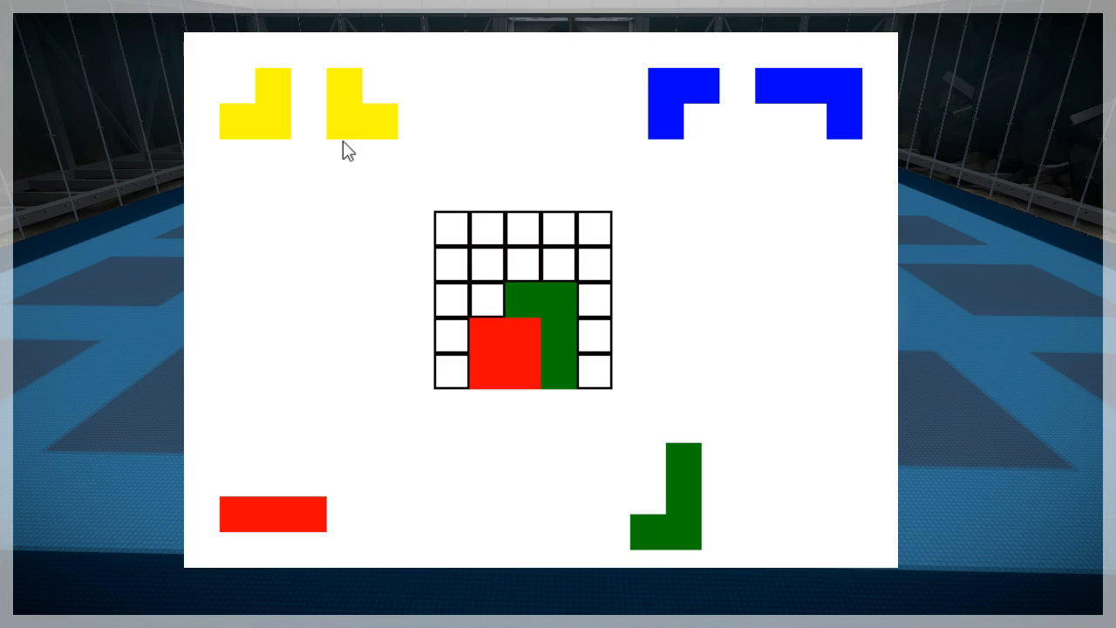
{"action": "left_click_drag", "start_coordinate": [361, 103], "coordinate": [454, 288]}
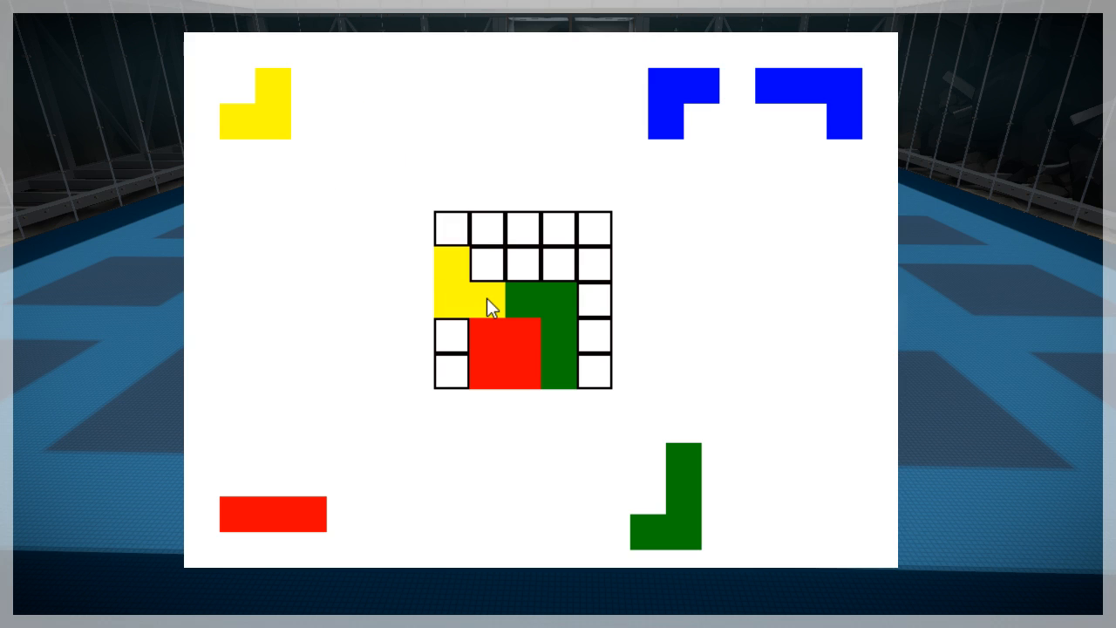
{"action": "mouse_move", "coordinate": [816, 108]}
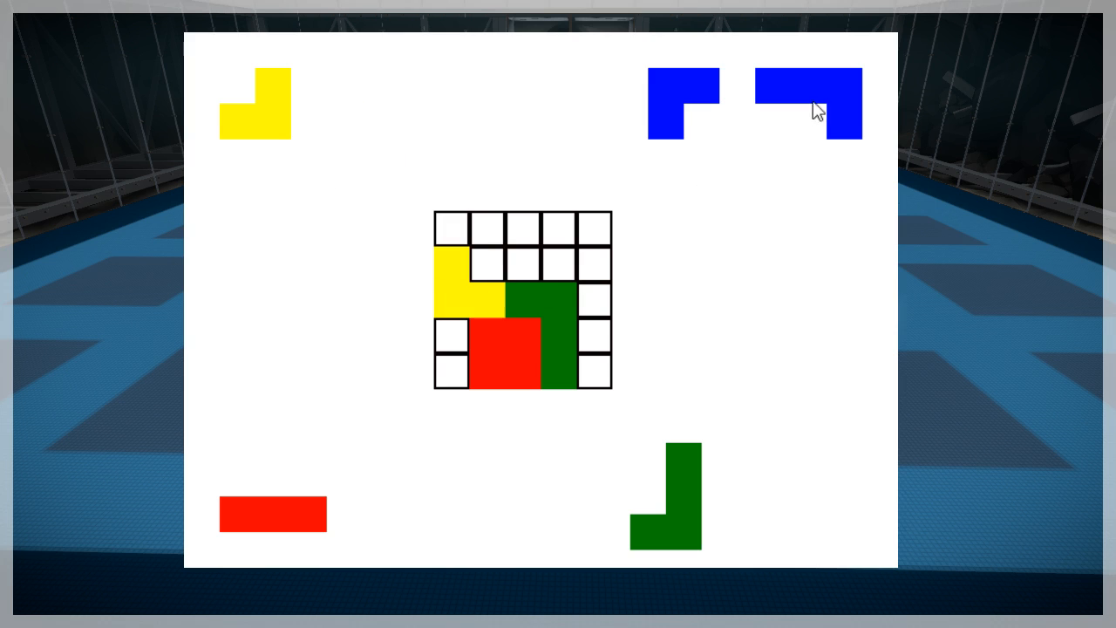
{"action": "left_click_drag", "start_coordinate": [805, 103], "coordinate": [567, 279]}
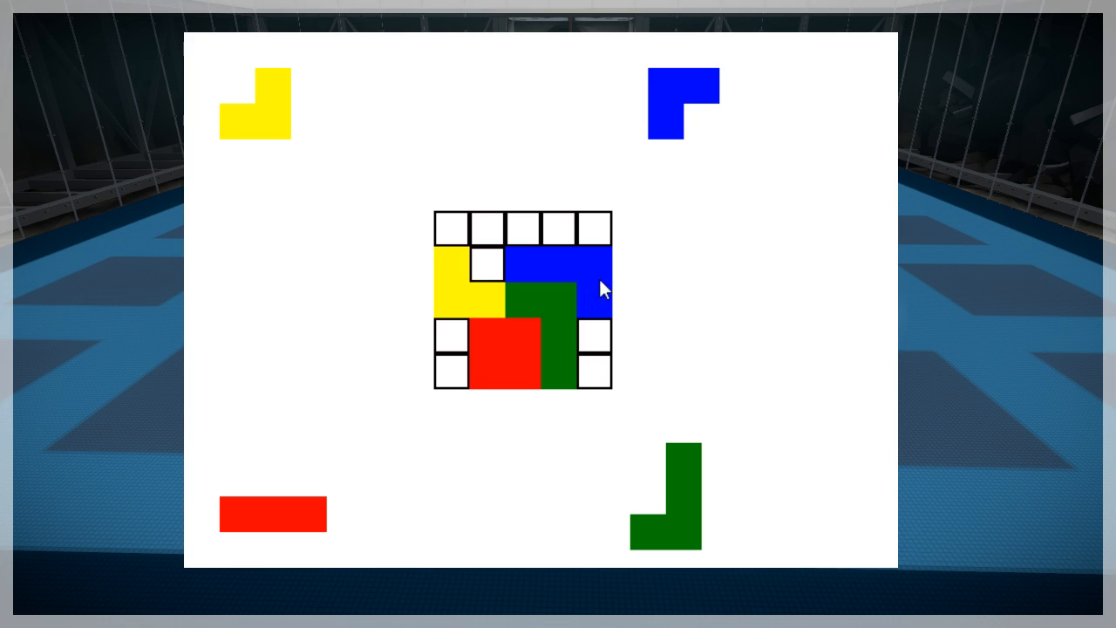
{"action": "mouse_move", "coordinate": [661, 254]}
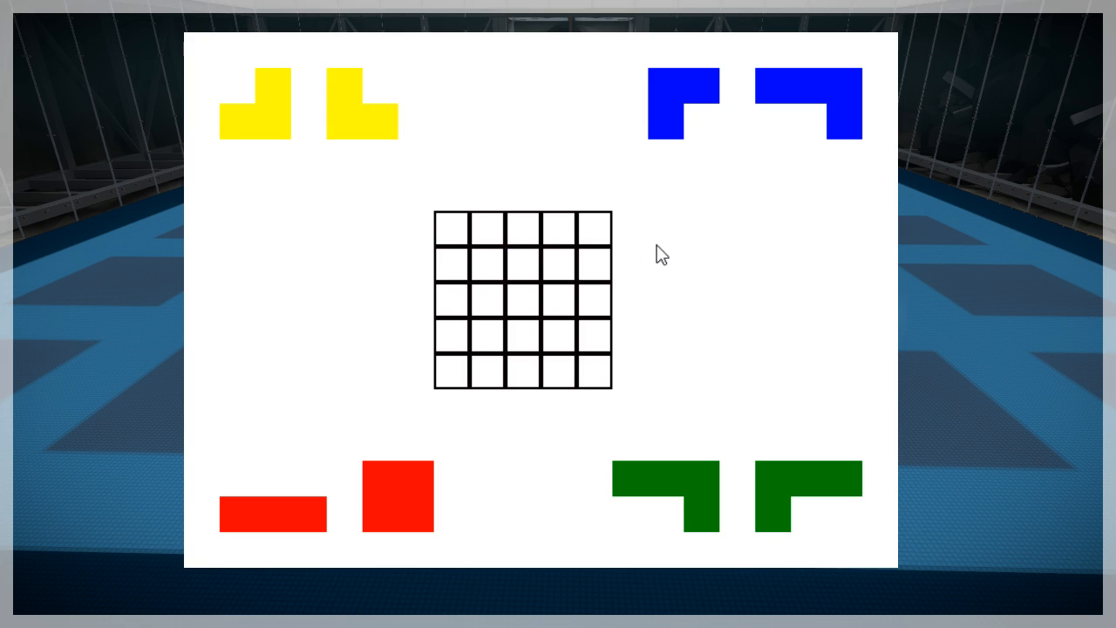
{"action": "mouse_move", "coordinate": [422, 504]}
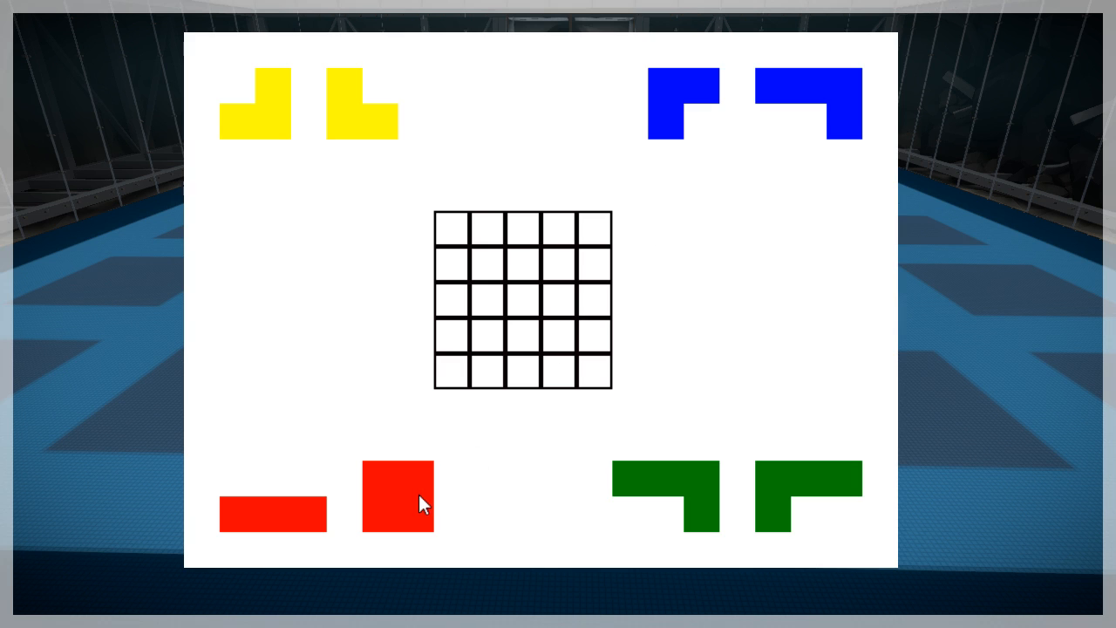
Retry with the red square in the top row, green to its left and yellow below it
{"action": "left_click_drag", "start_coordinate": [398, 497], "coordinate": [575, 253]}
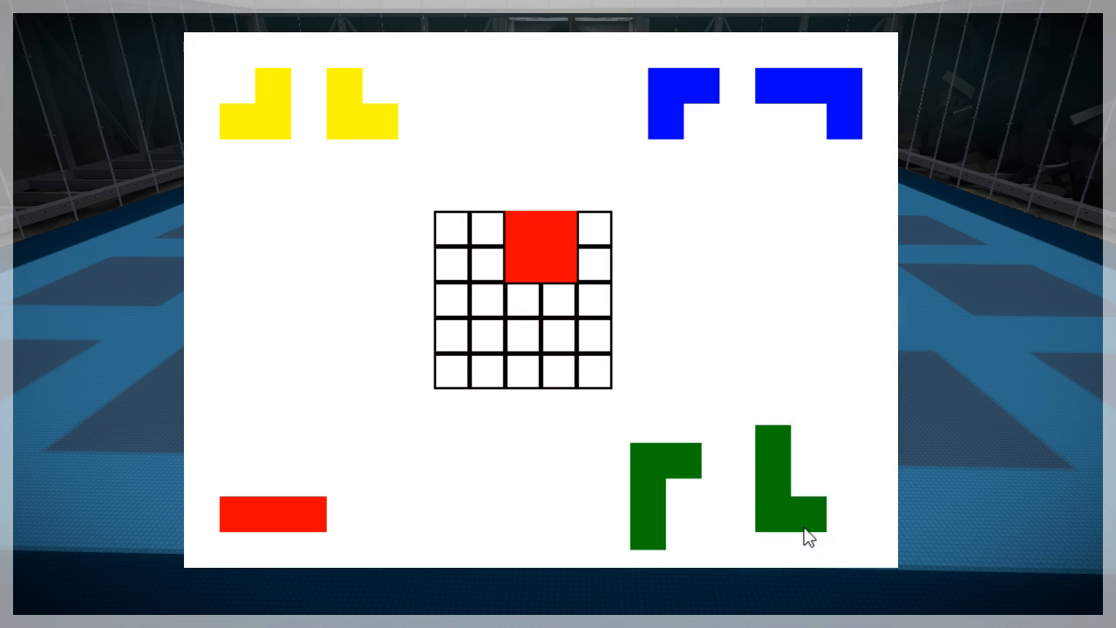
{"action": "left_click_drag", "start_coordinate": [789, 475], "coordinate": [488, 261]}
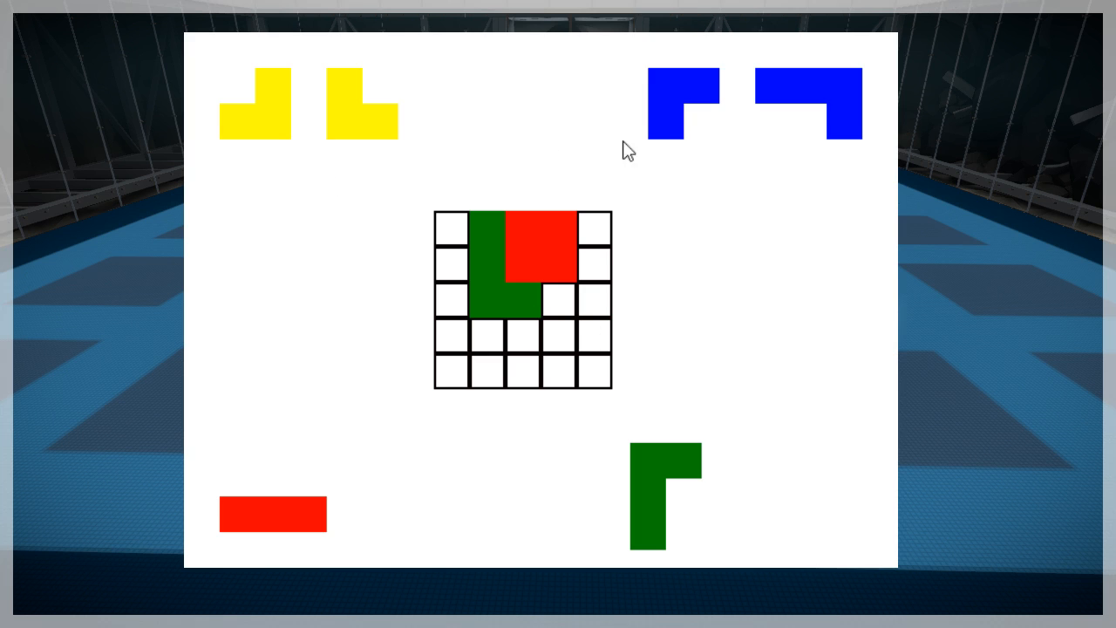
{"action": "mouse_move", "coordinate": [690, 103]}
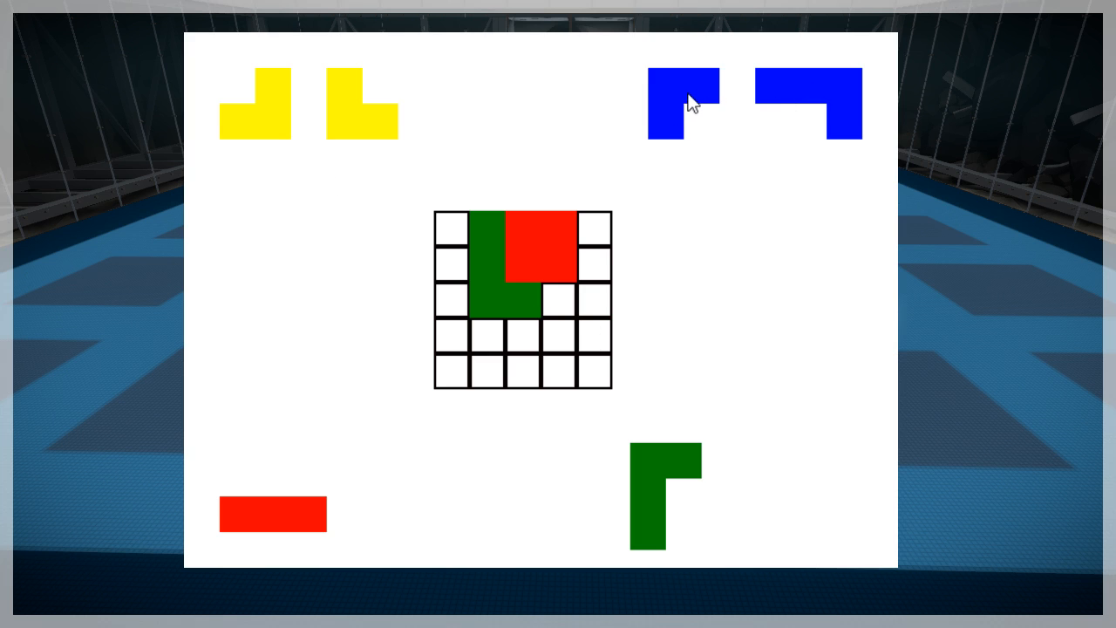
{"action": "left_click_drag", "start_coordinate": [255, 101], "coordinate": [545, 328]}
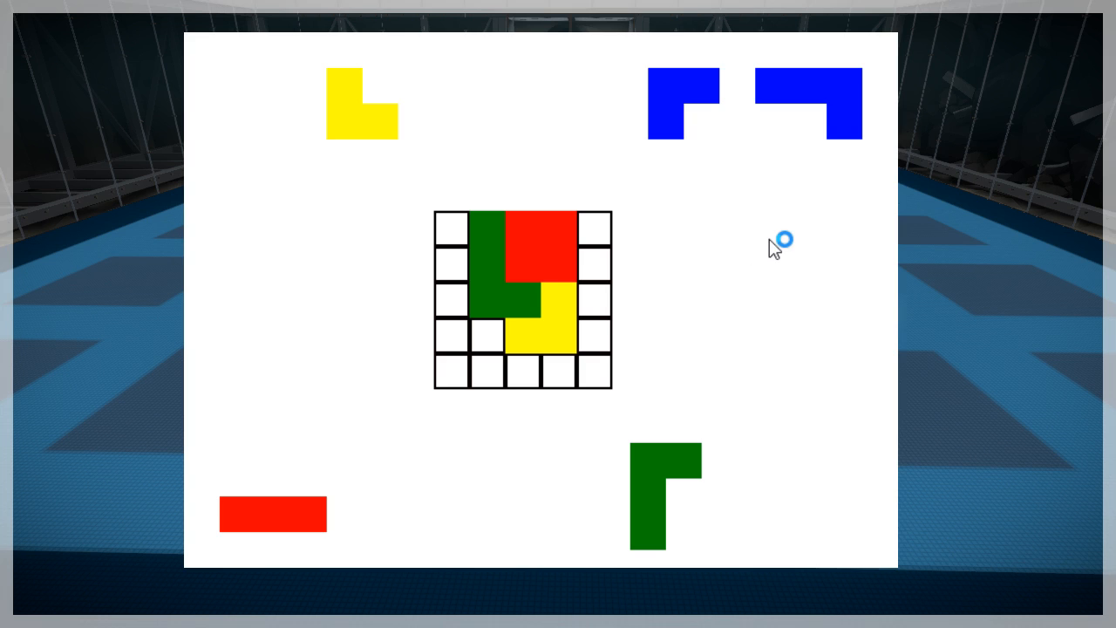
{"action": "mouse_move", "coordinate": [718, 230]}
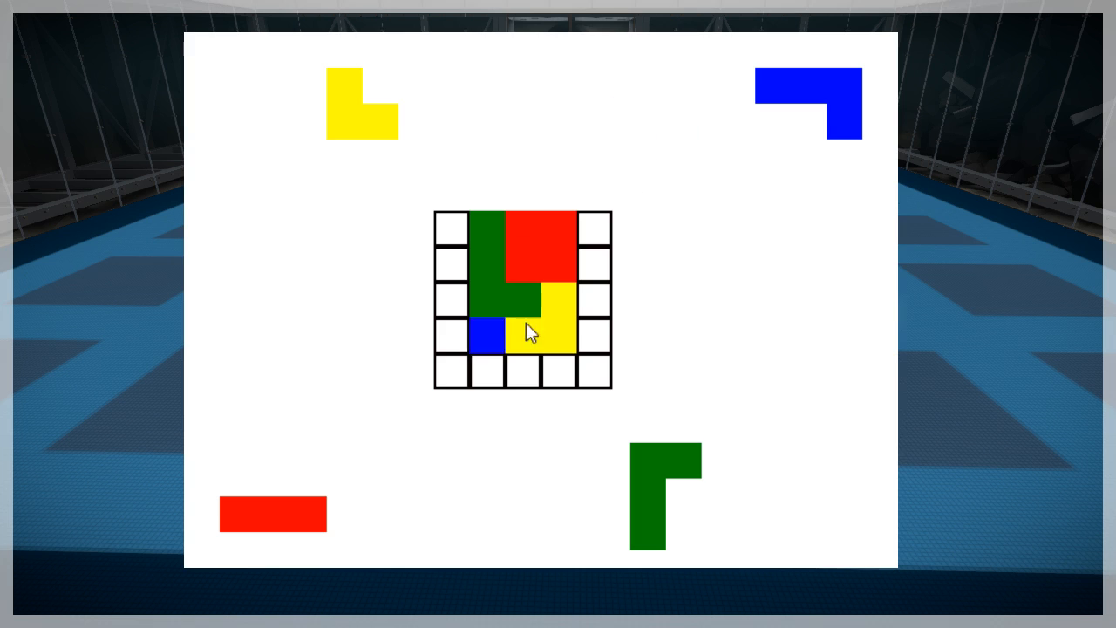
{"action": "left_click", "coordinate": [488, 371]}
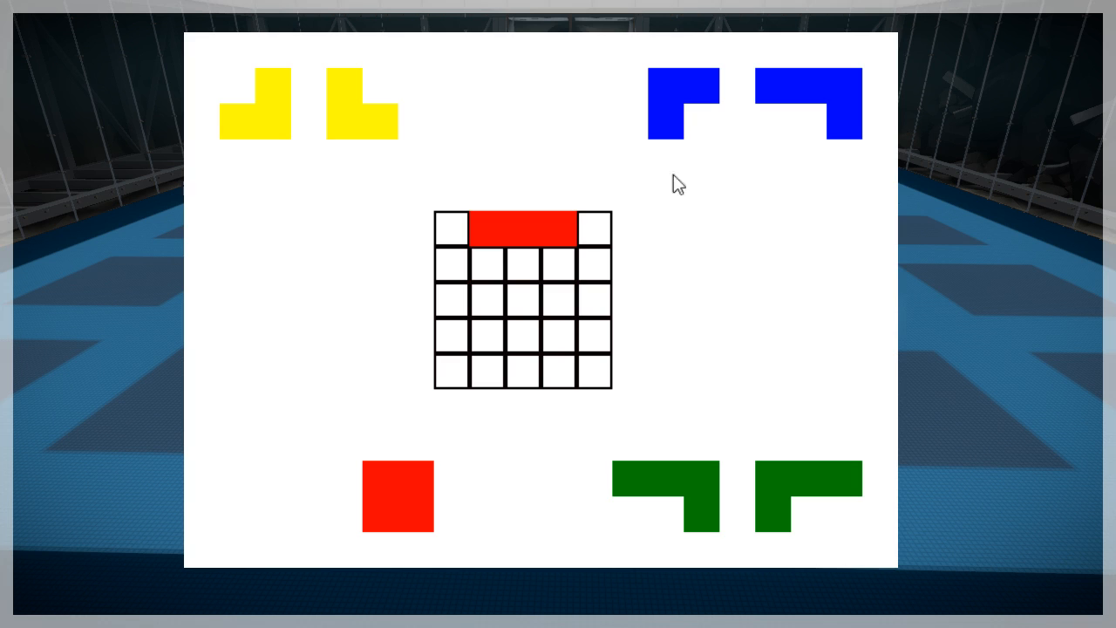
{"action": "mouse_move", "coordinate": [781, 97]}
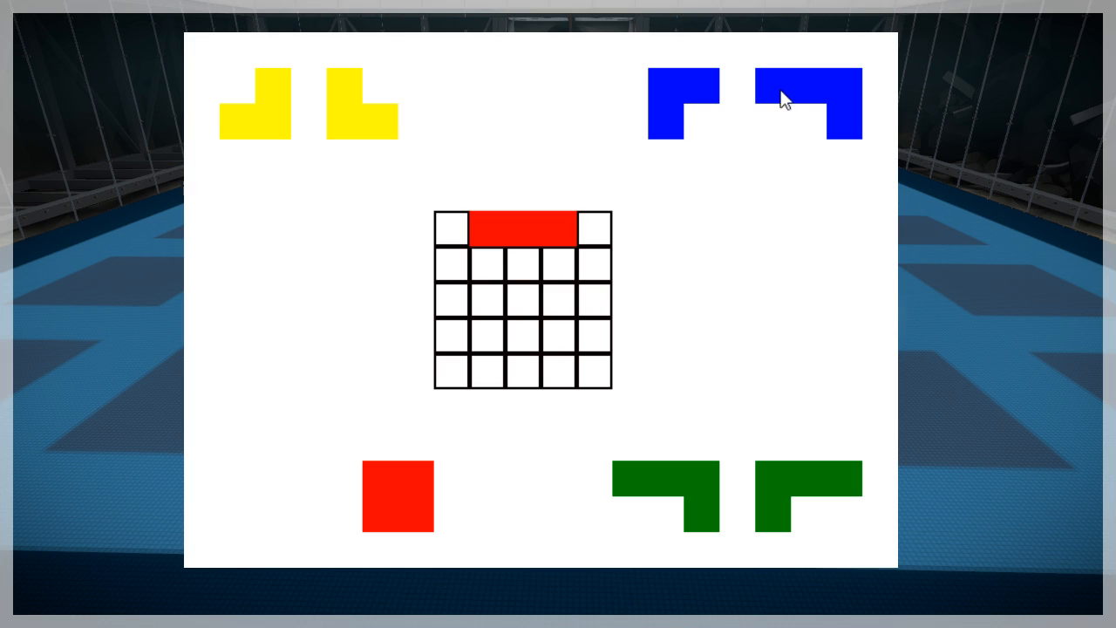
Fit the blue L-piece directly under the red bar in the top row
{"action": "left_click_drag", "start_coordinate": [806, 103], "coordinate": [524, 279]}
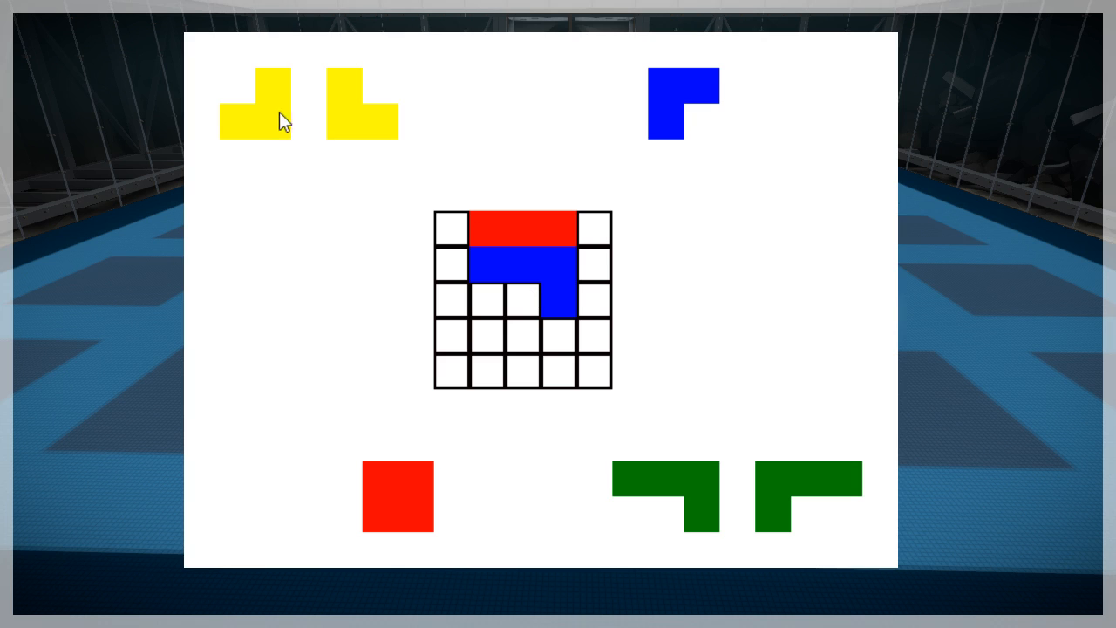
{"action": "mouse_move", "coordinate": [367, 118]}
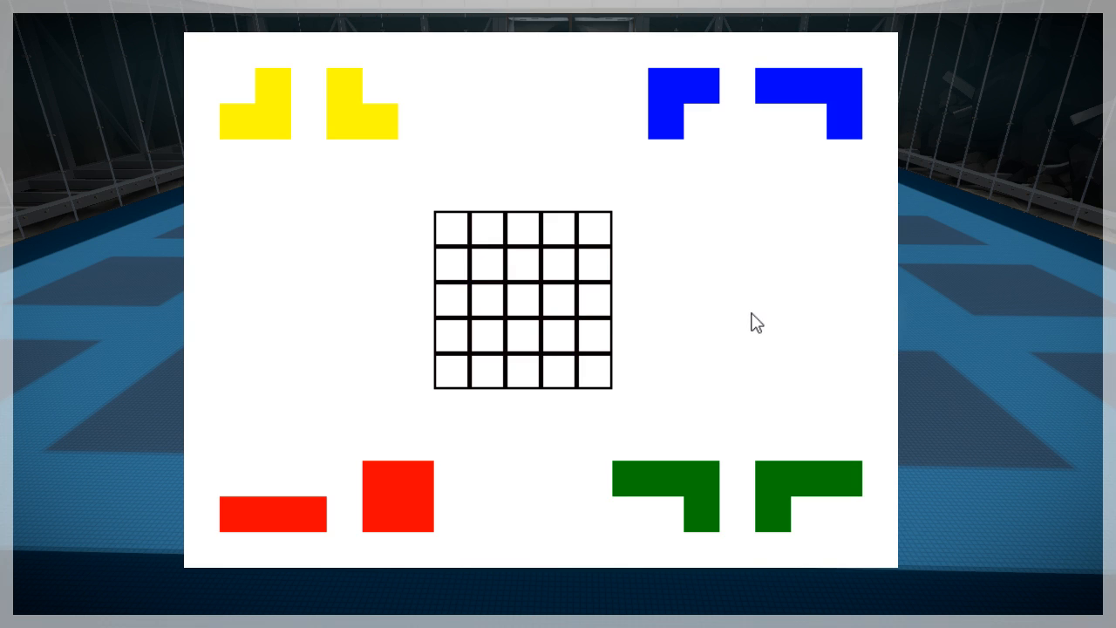
Stack blue, yellow and green pieces down the middle with the red bar along the bottom row
{"action": "left_click_drag", "start_coordinate": [806, 103], "coordinate": [524, 245]}
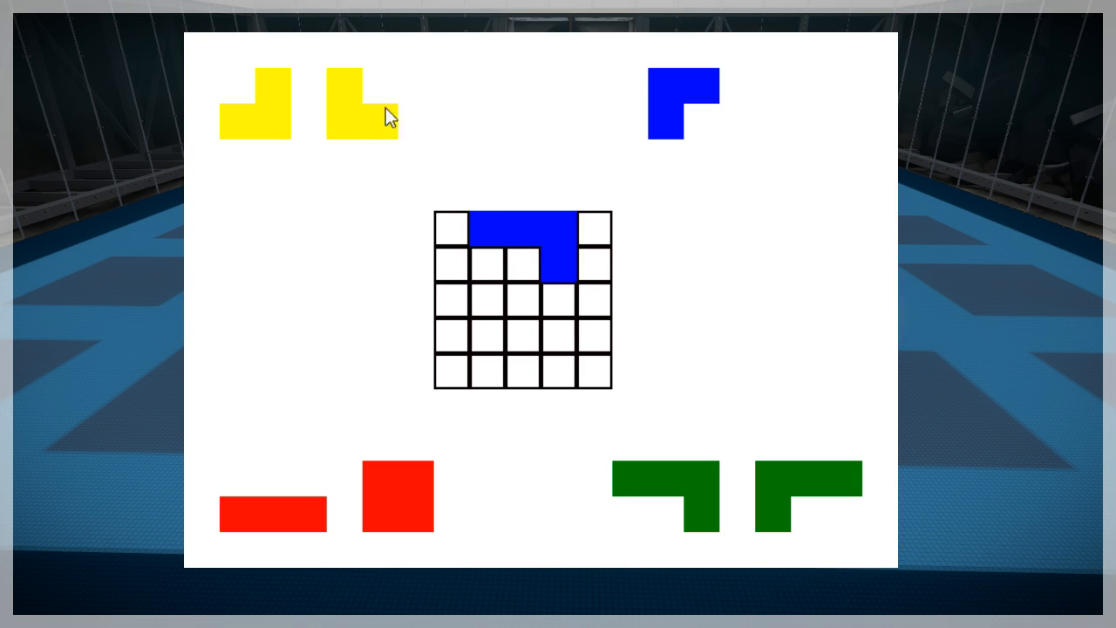
{"action": "left_click_drag", "start_coordinate": [359, 103], "coordinate": [538, 282]}
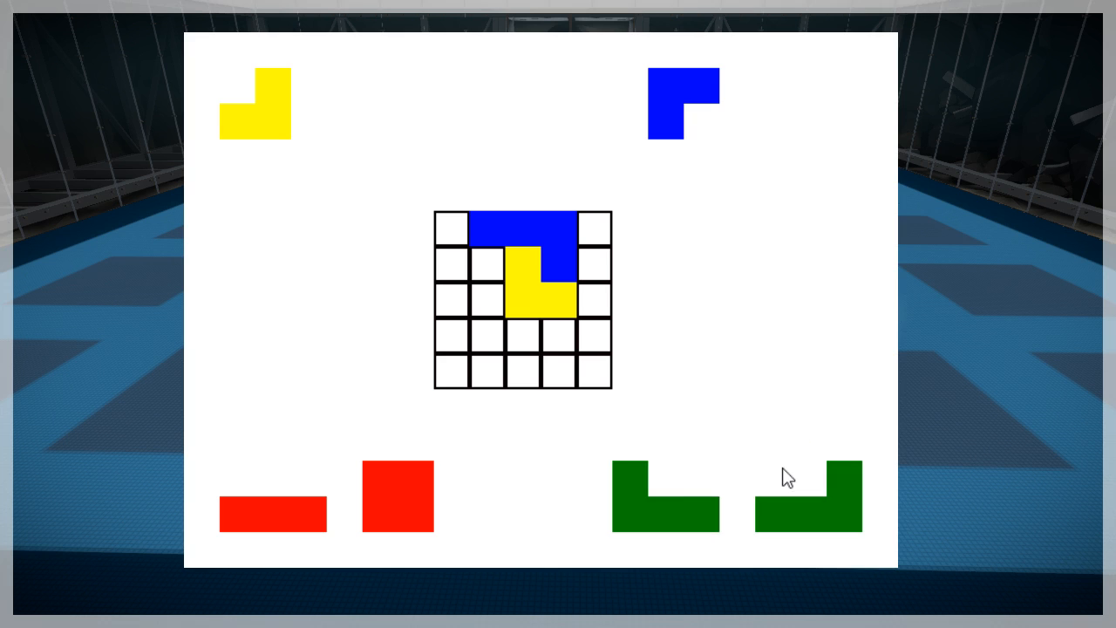
{"action": "left_click_drag", "start_coordinate": [666, 495], "coordinate": [523, 335]}
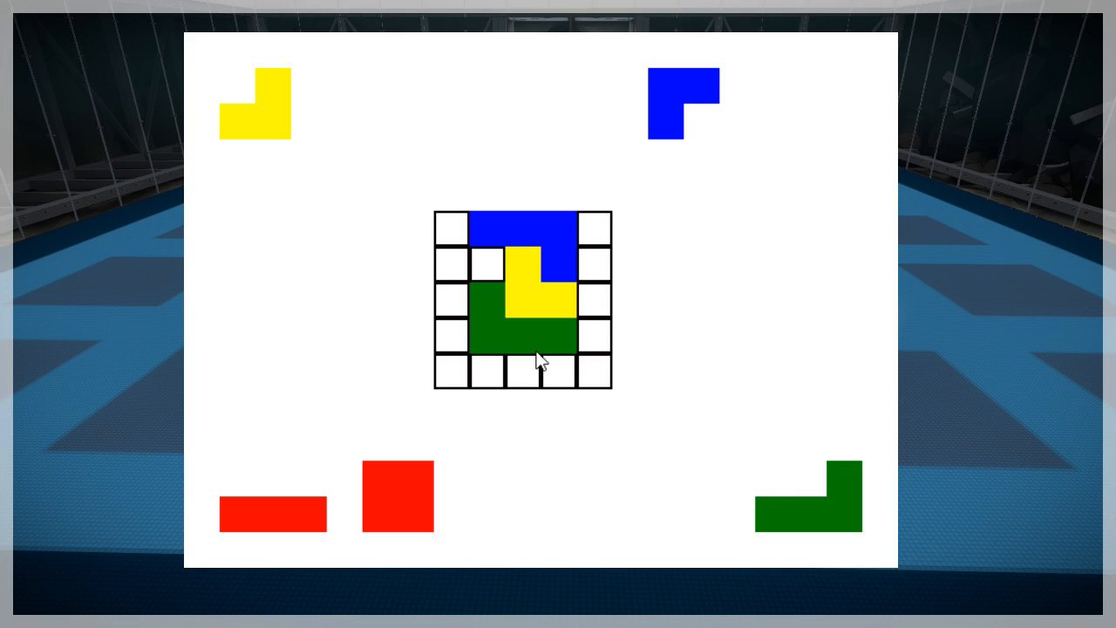
{"action": "left_click_drag", "start_coordinate": [272, 513], "coordinate": [524, 373]}
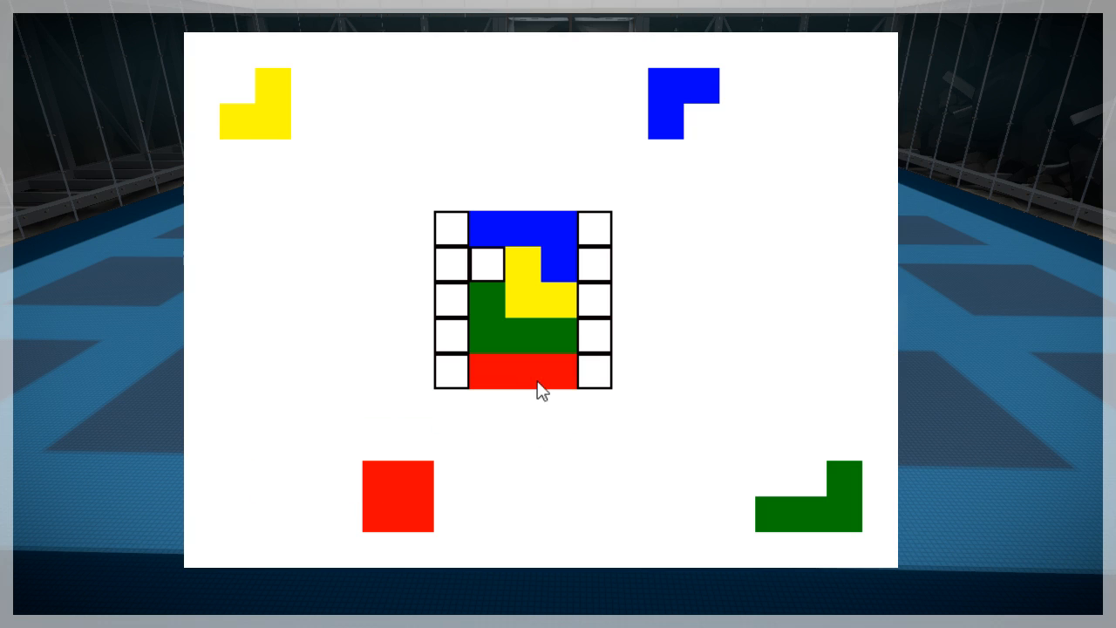
{"action": "mouse_move", "coordinate": [748, 318]}
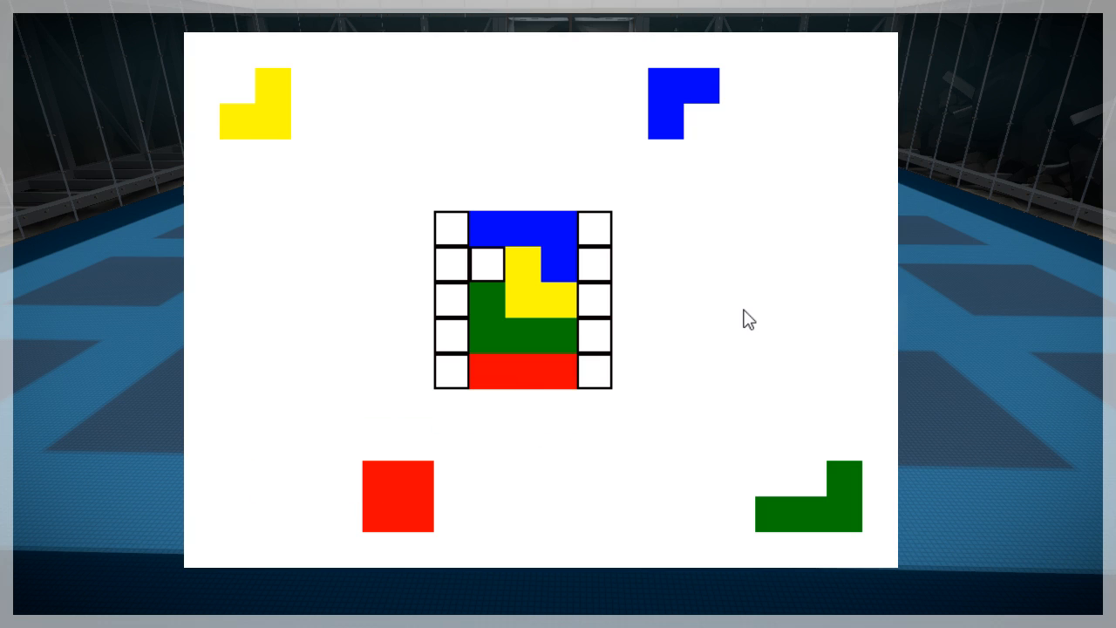
{"action": "mouse_move", "coordinate": [647, 330]}
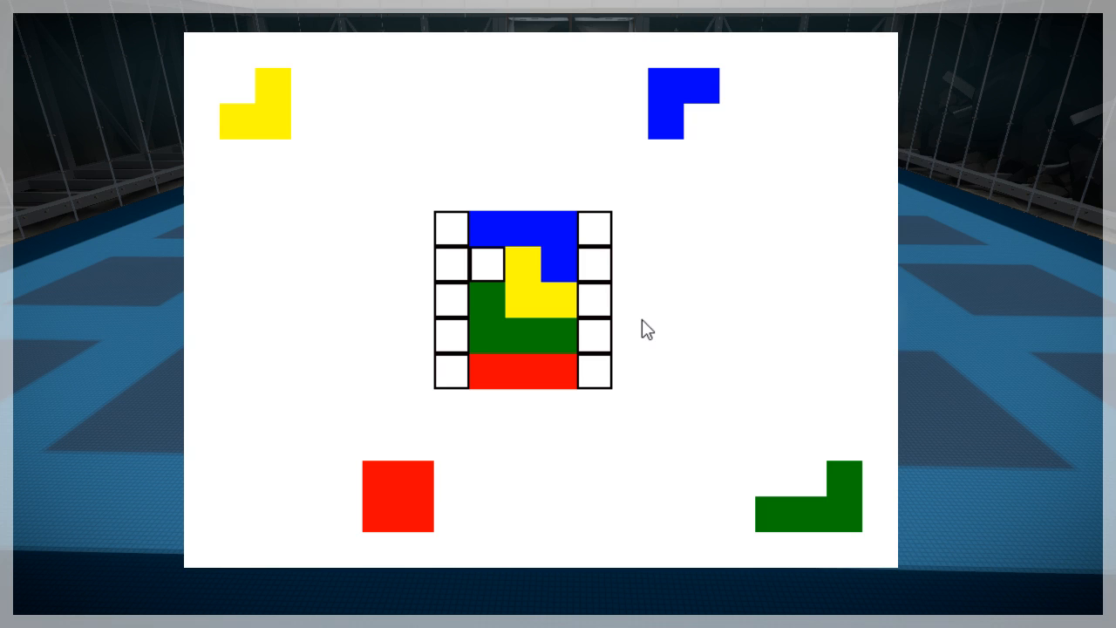
{"action": "mouse_move", "coordinate": [614, 255]}
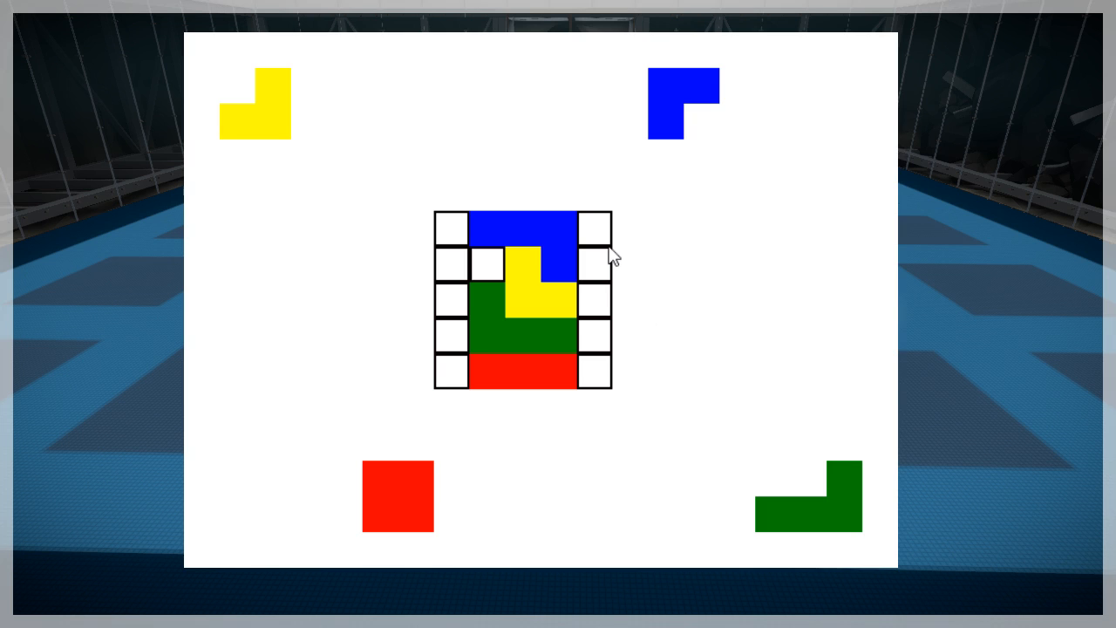
{"action": "mouse_move", "coordinate": [646, 248]}
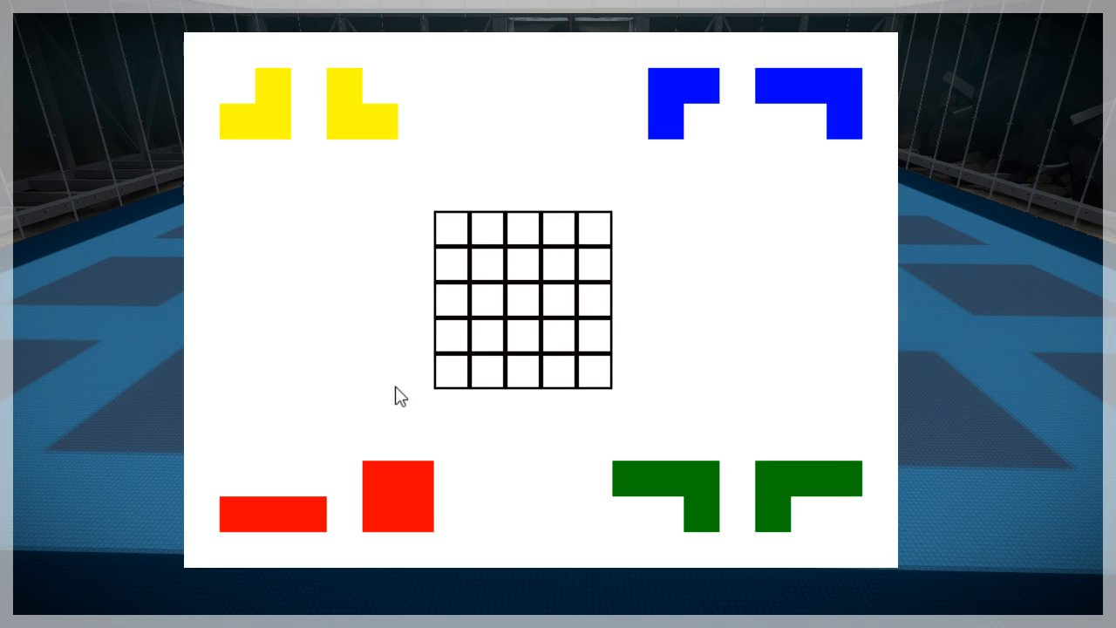
{"action": "mouse_move", "coordinate": [392, 412]}
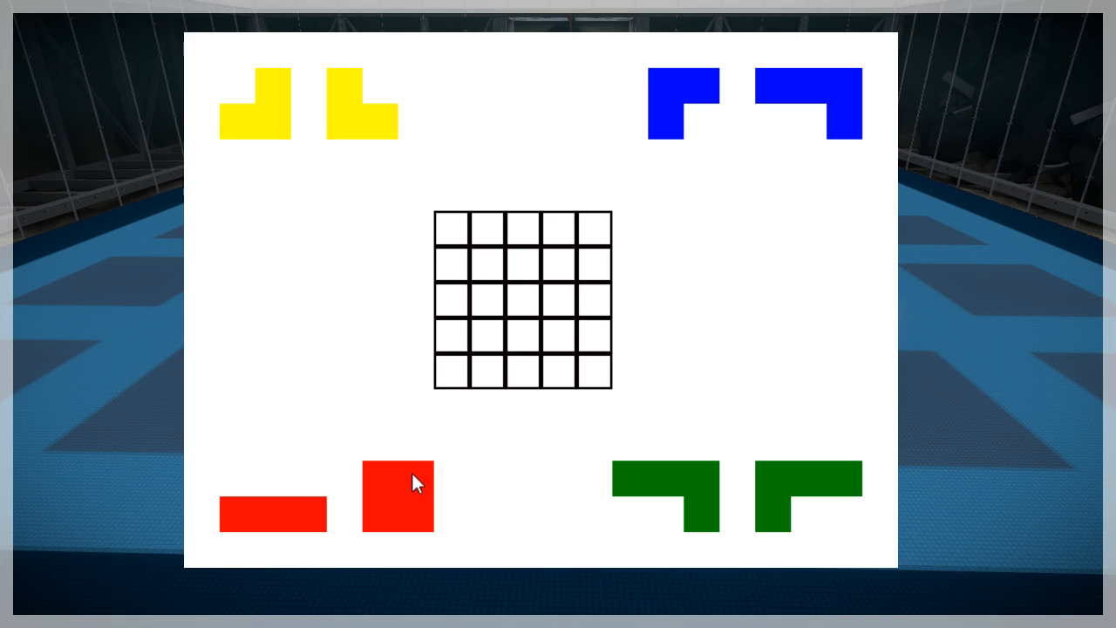
{"action": "left_click_drag", "start_coordinate": [398, 497], "coordinate": [505, 356]}
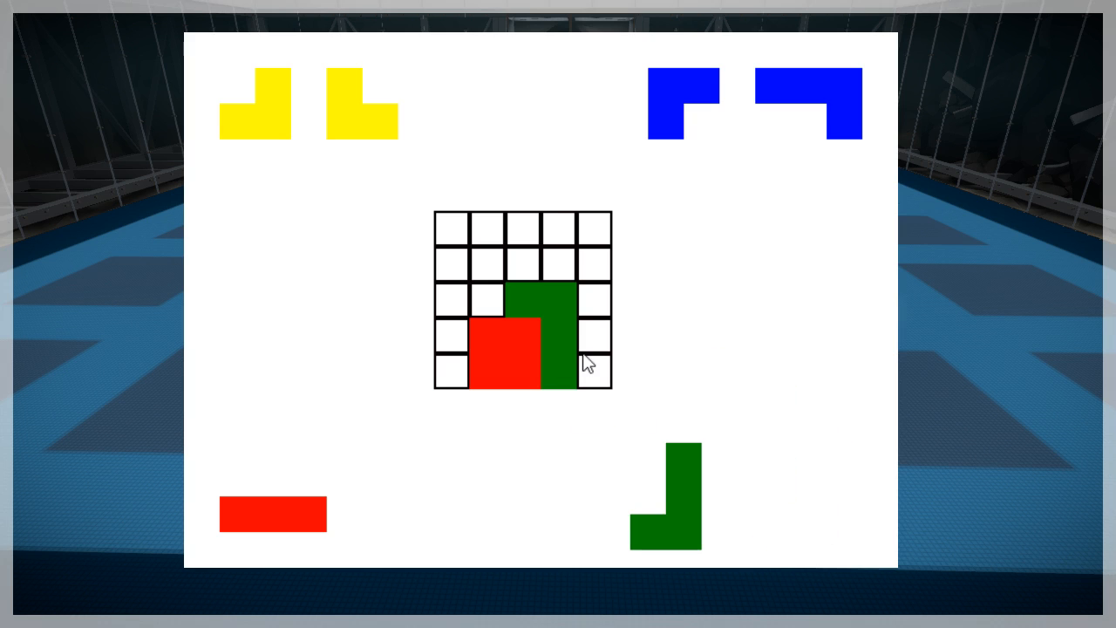
{"action": "mouse_move", "coordinate": [689, 114]}
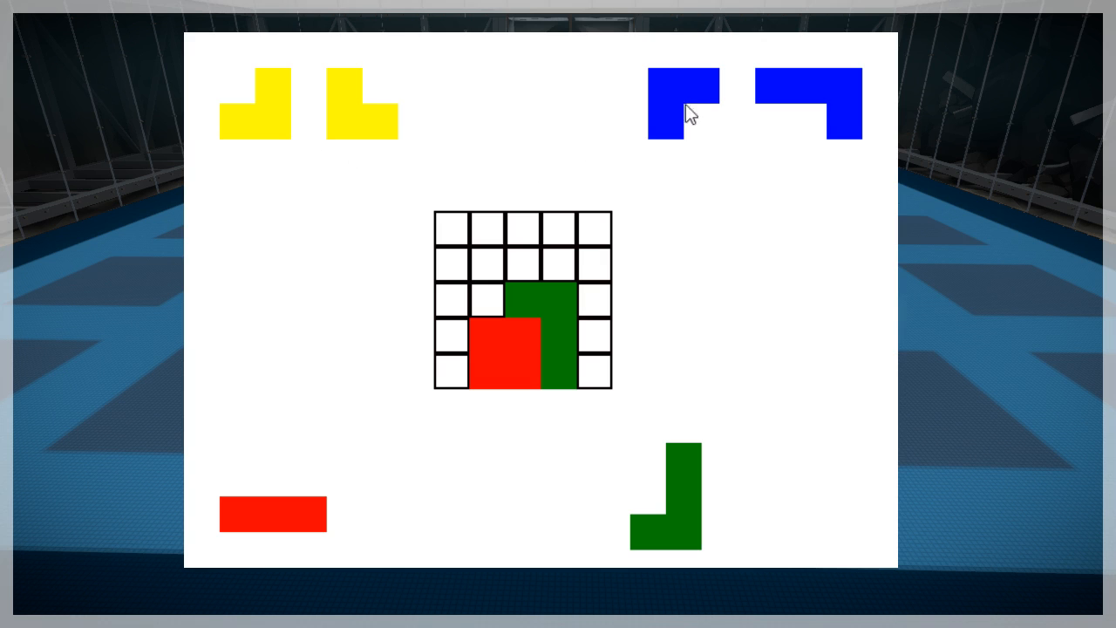
{"action": "left_click_drag", "start_coordinate": [684, 103], "coordinate": [504, 270]}
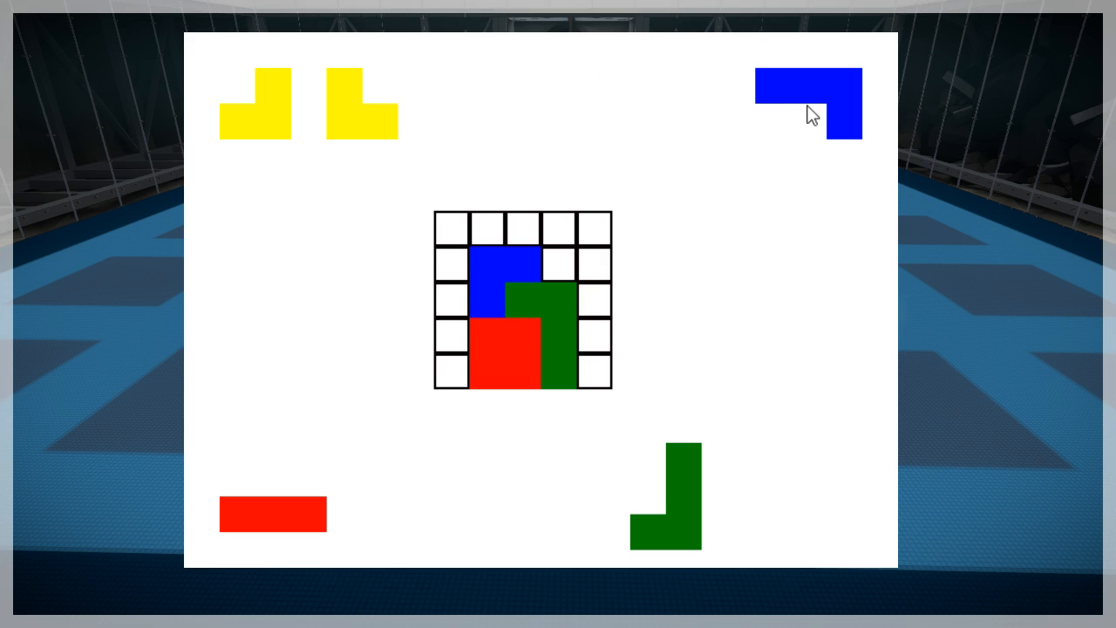
{"action": "mouse_move", "coordinate": [394, 132]}
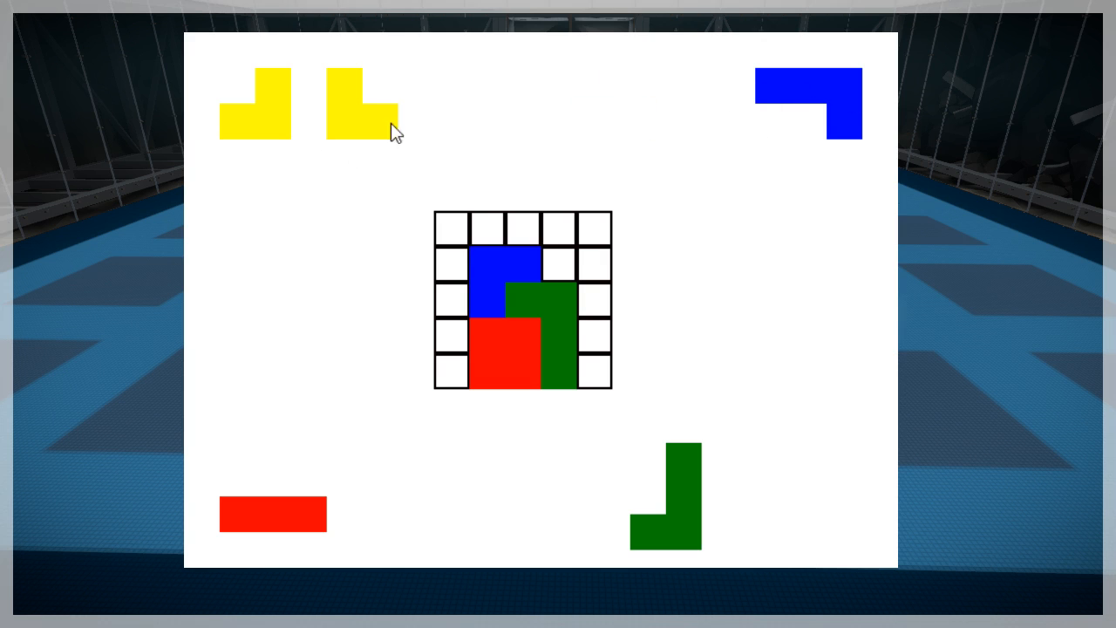
{"action": "left_click_drag", "start_coordinate": [359, 103], "coordinate": [576, 244]}
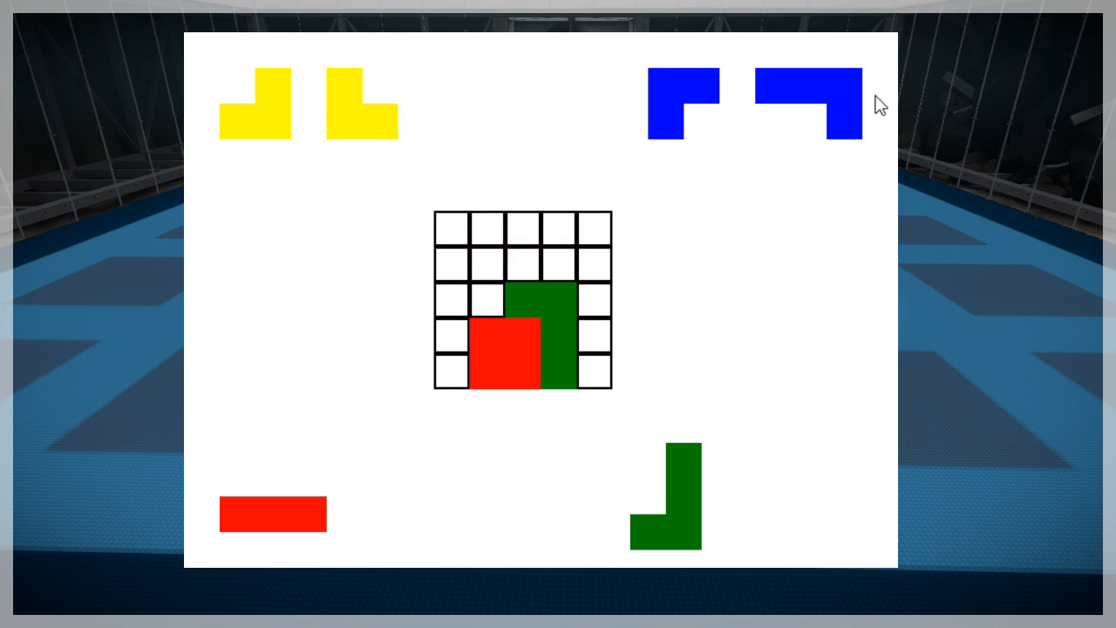
{"action": "left_click_drag", "start_coordinate": [806, 103], "coordinate": [523, 244]}
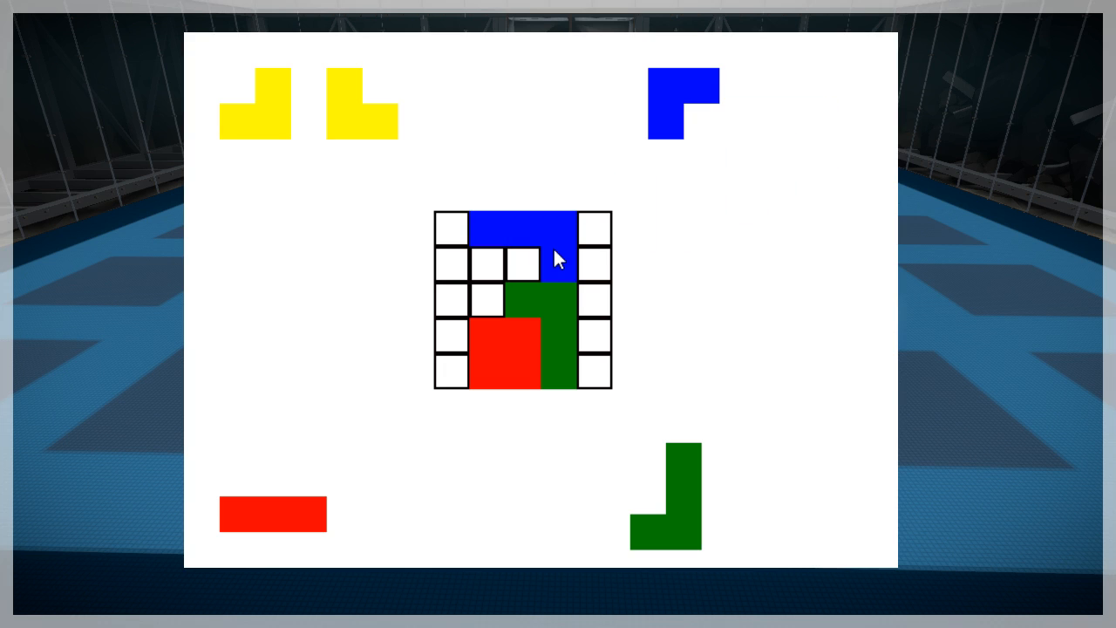
{"action": "mouse_move", "coordinate": [294, 131]}
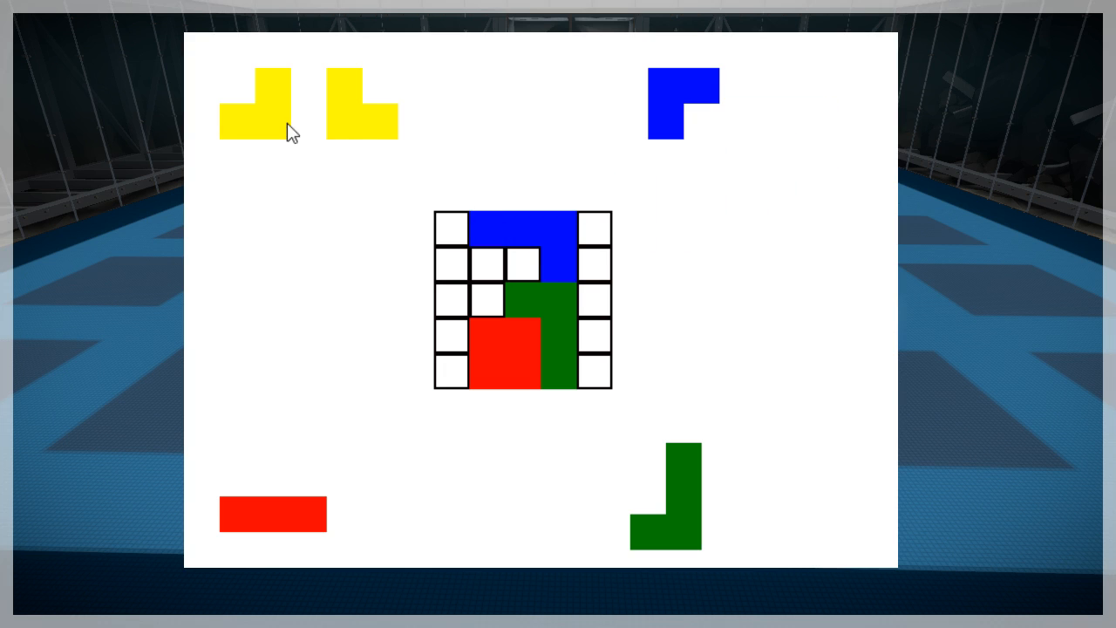
{"action": "mouse_move", "coordinate": [630, 178]}
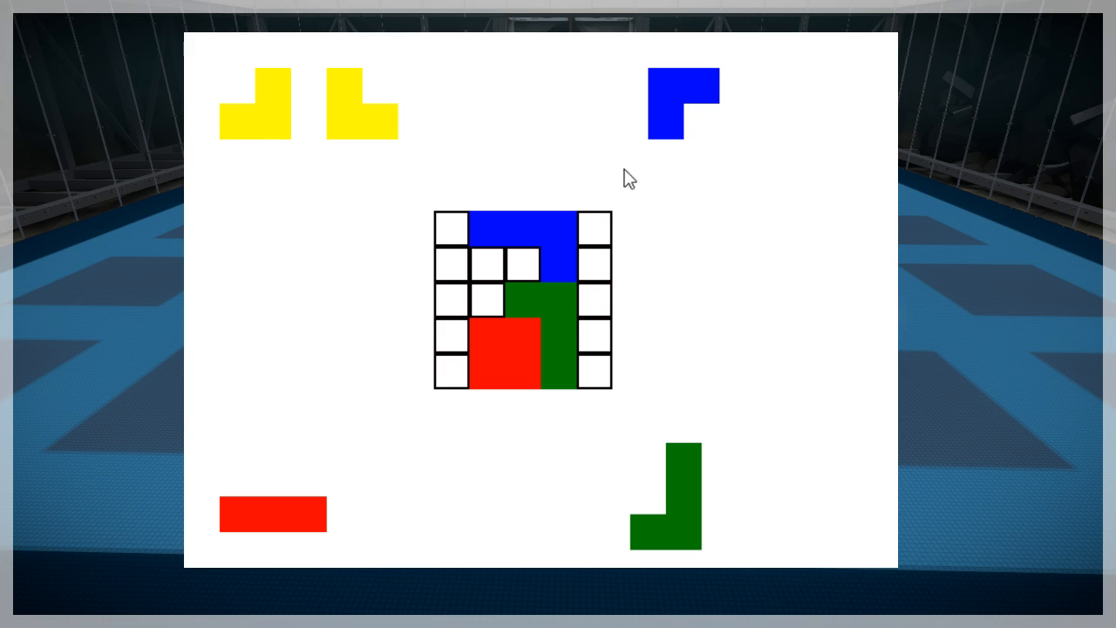
{"action": "mouse_move", "coordinate": [436, 171]}
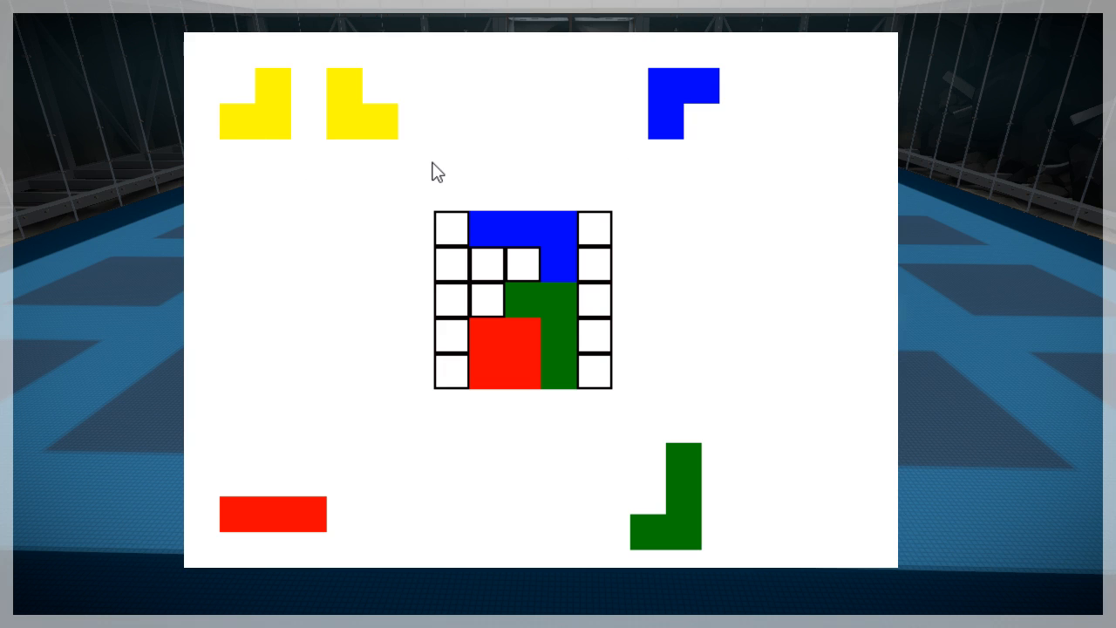
{"action": "mouse_move", "coordinate": [443, 171]}
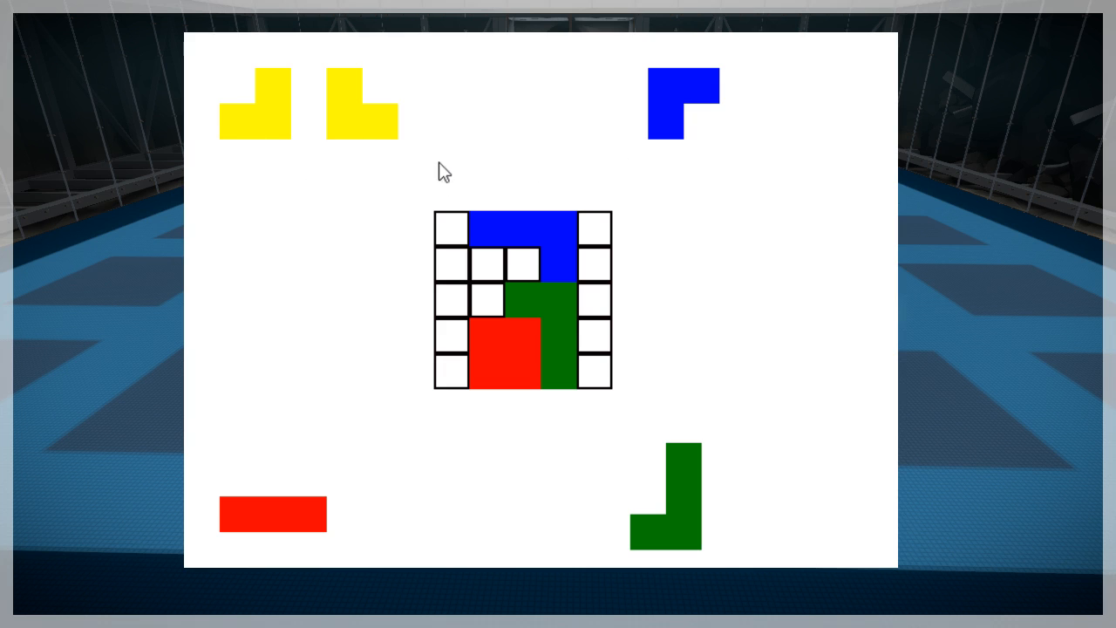
{"action": "mouse_move", "coordinate": [499, 322]}
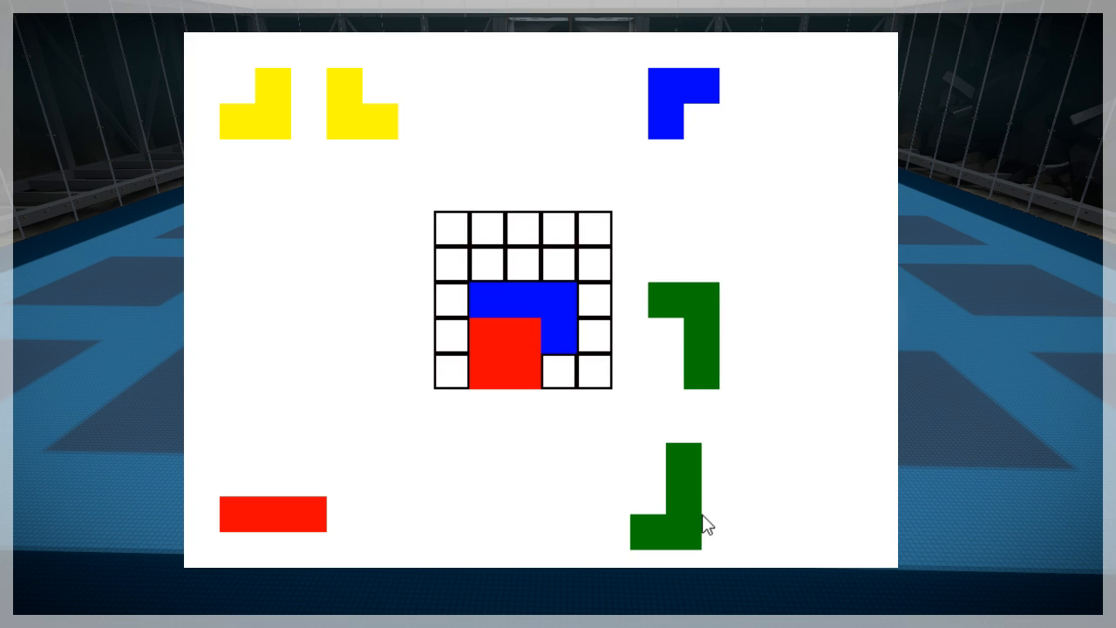
{"action": "mouse_move", "coordinate": [666, 373]}
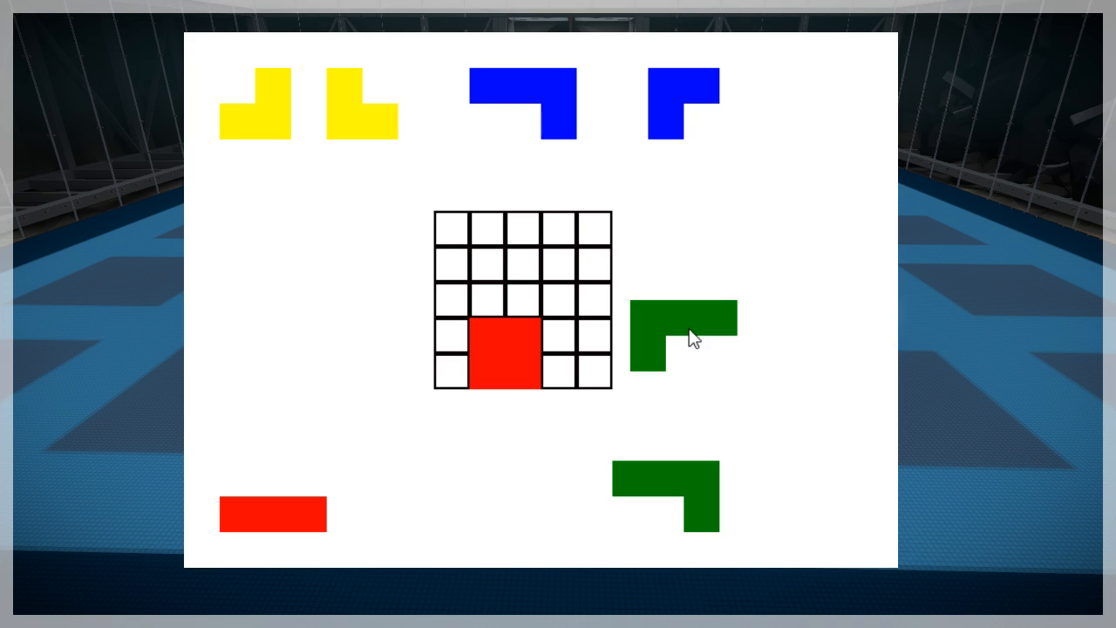
{"action": "left_click_drag", "start_coordinate": [666, 497], "coordinate": [523, 245]}
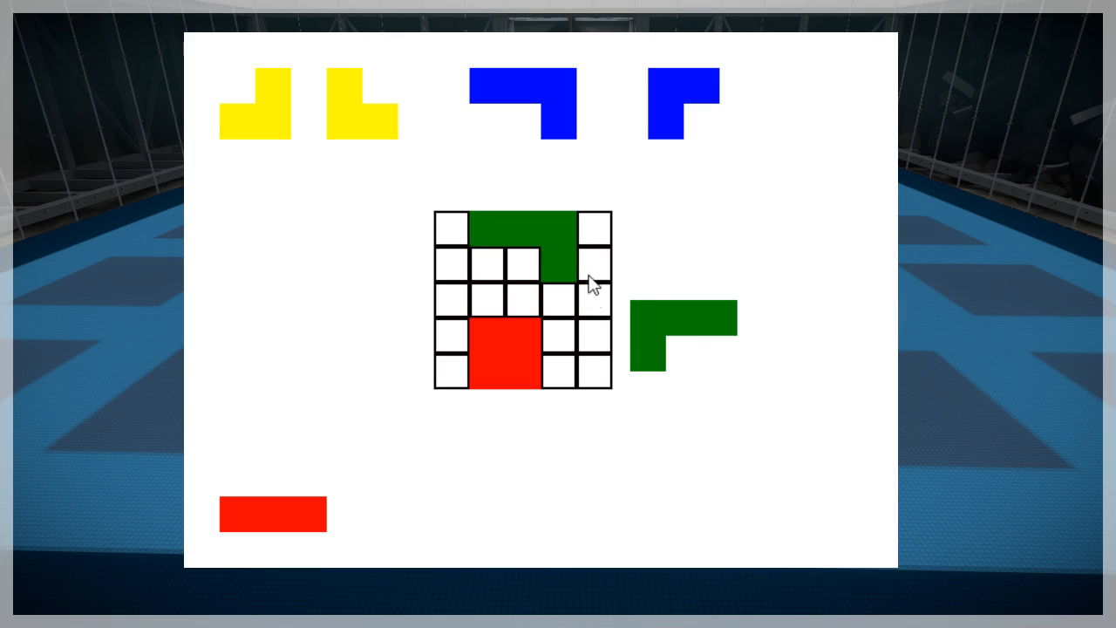
{"action": "mouse_move", "coordinate": [405, 140]}
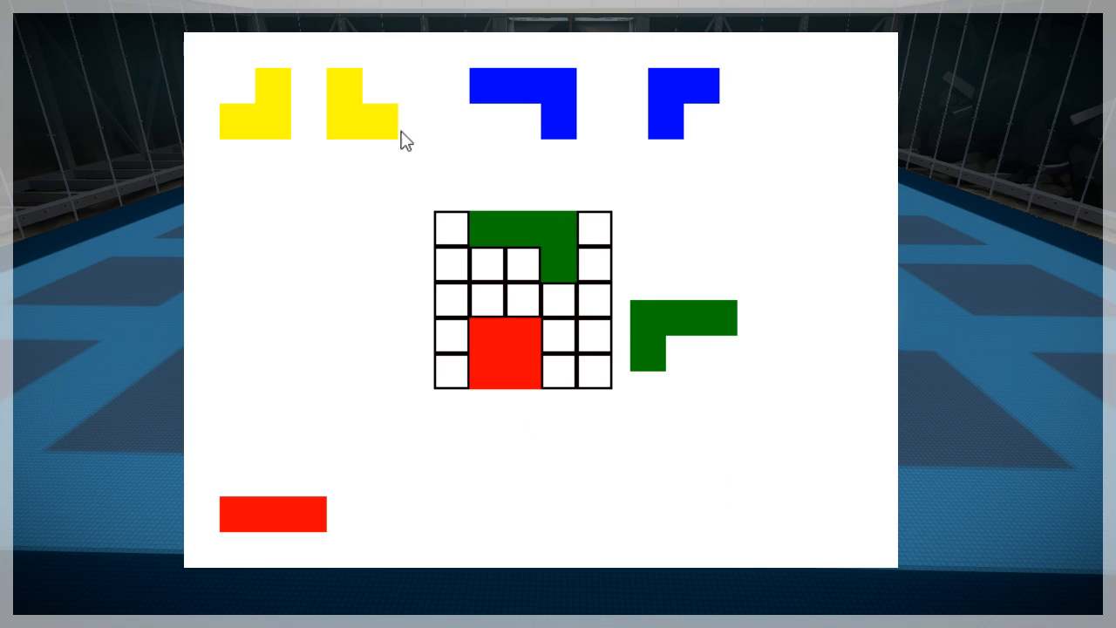
{"action": "left_click_drag", "start_coordinate": [359, 103], "coordinate": [497, 288]}
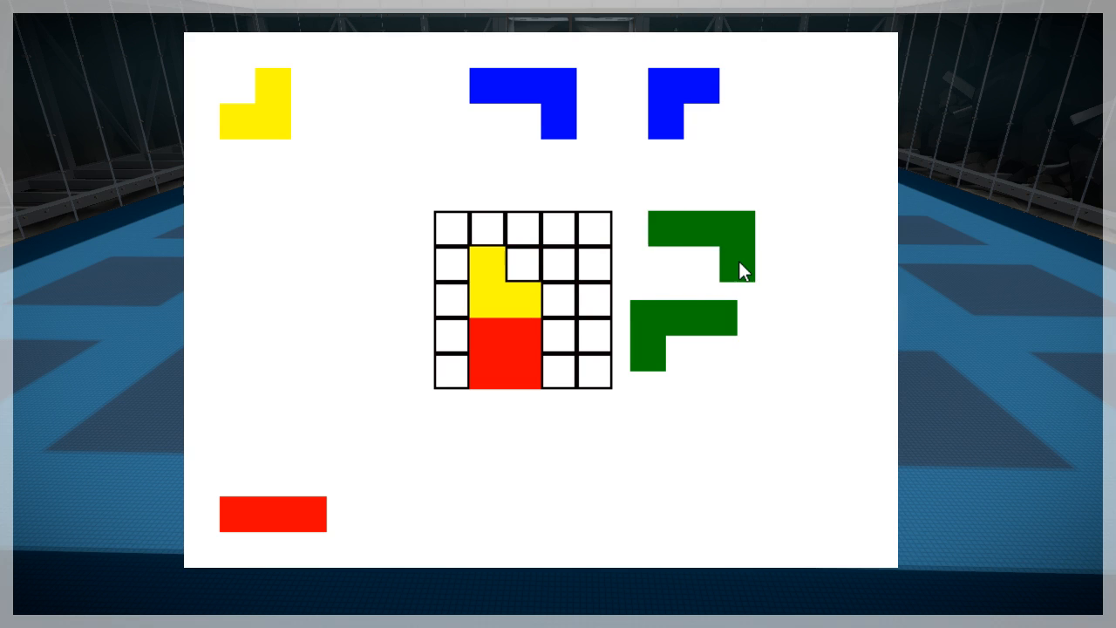
{"action": "mouse_move", "coordinate": [636, 141]}
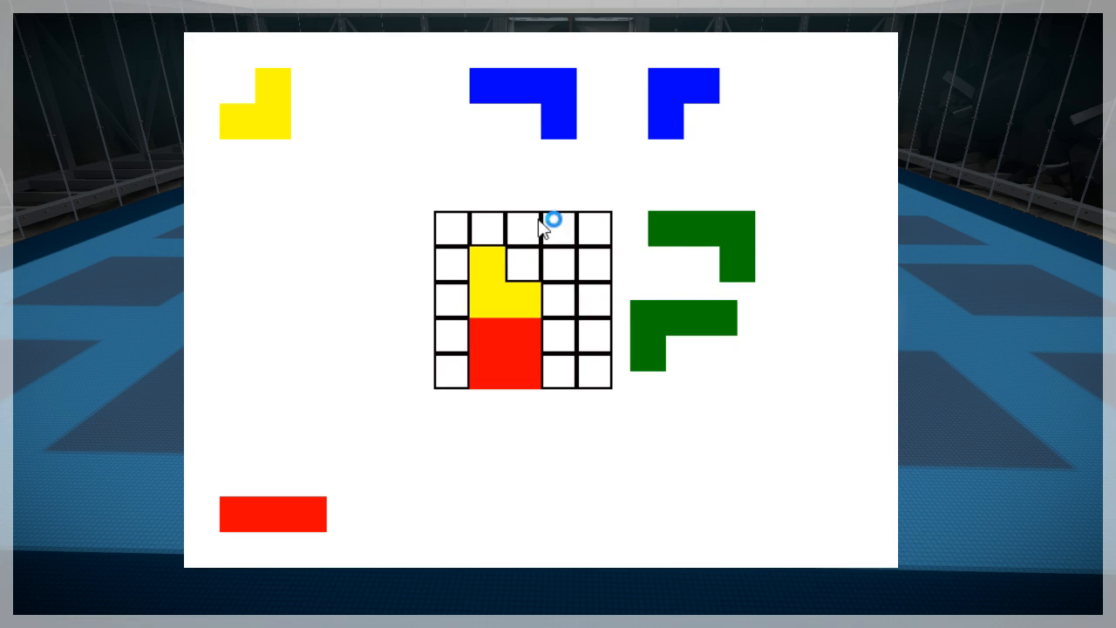
{"action": "mouse_move", "coordinate": [549, 331]}
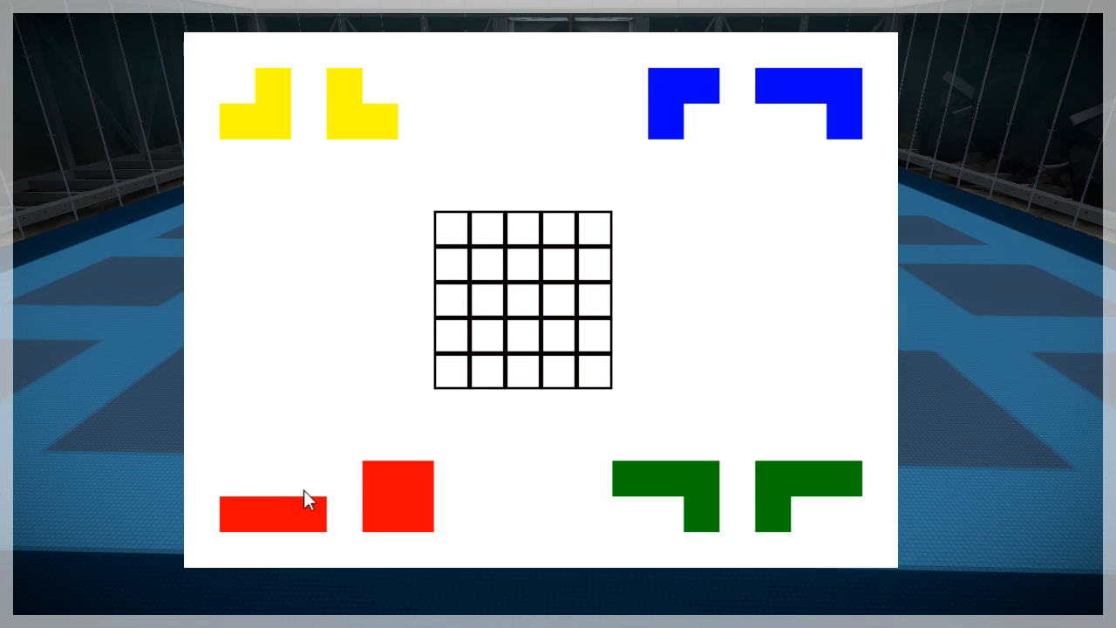
{"action": "left_click_drag", "start_coordinate": [398, 496], "coordinate": [544, 354]}
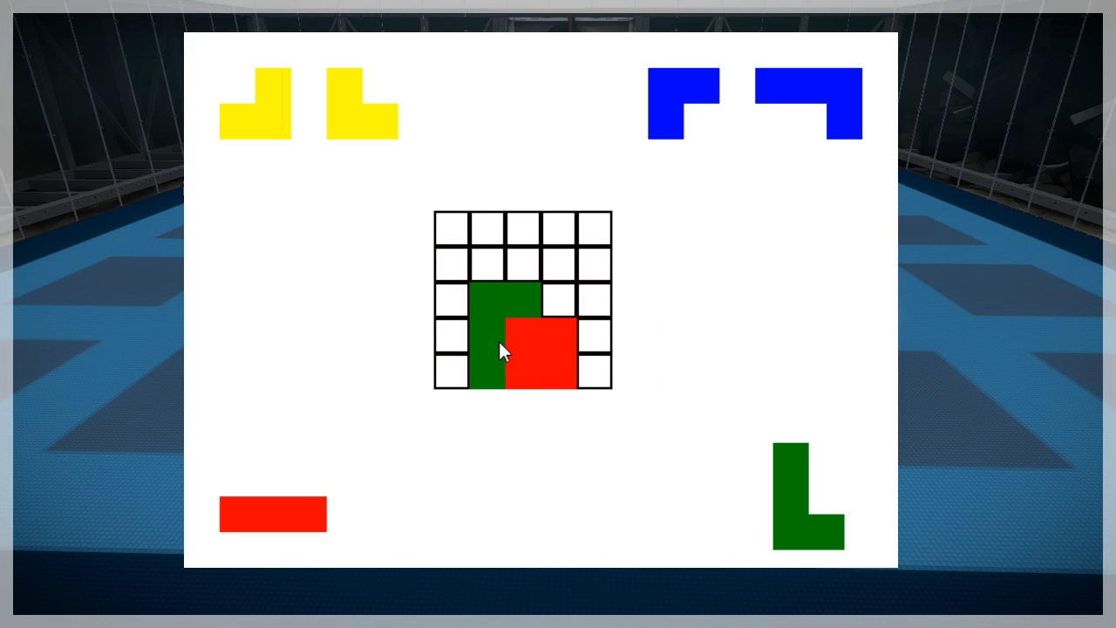
{"action": "mouse_move", "coordinate": [704, 309]}
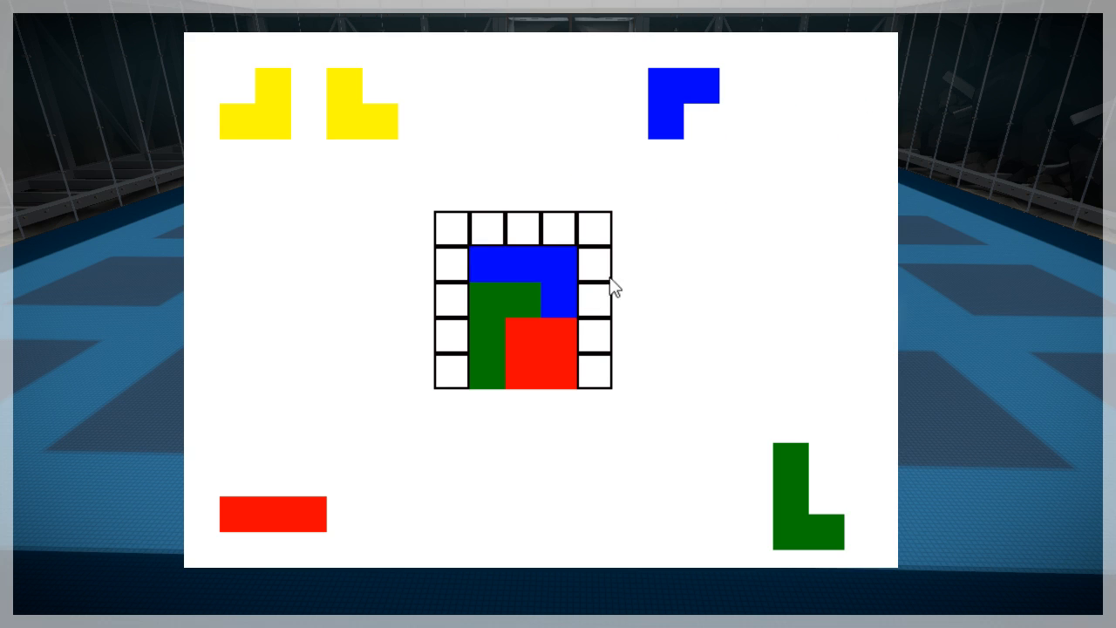
{"action": "mouse_move", "coordinate": [680, 246]}
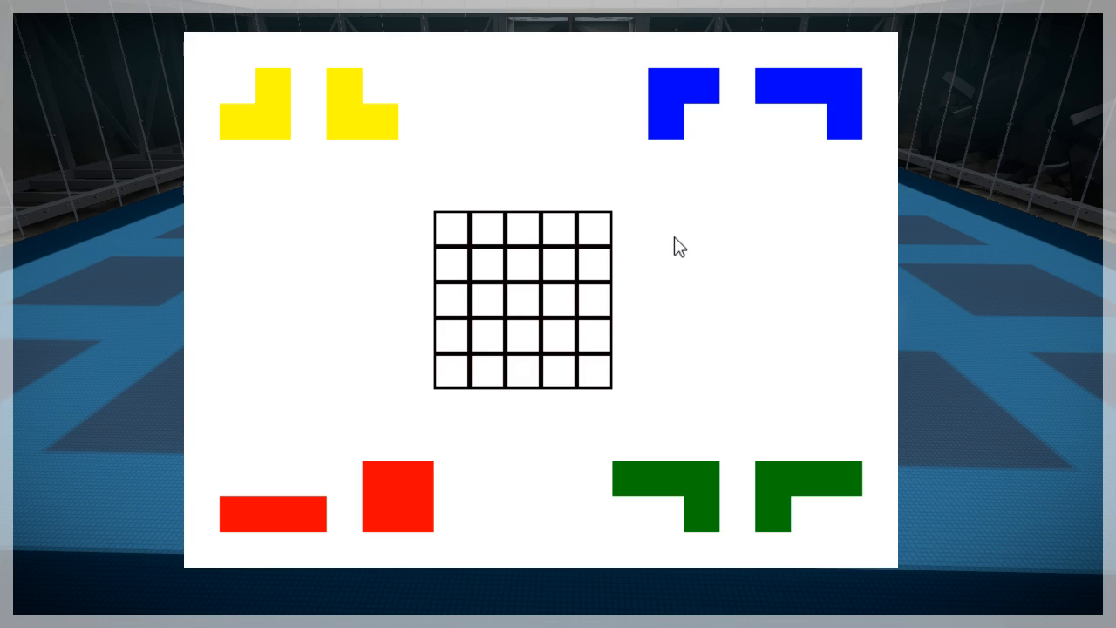
{"action": "mouse_move", "coordinate": [314, 526]}
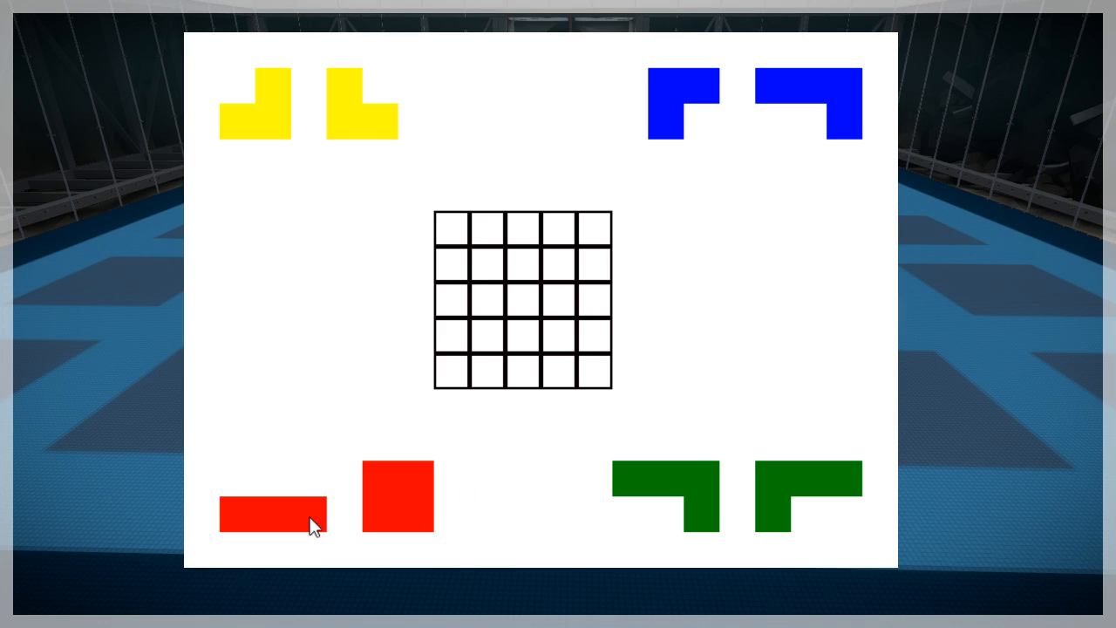
Lay the red bar across the grid's top row
{"action": "left_click_drag", "start_coordinate": [272, 513], "coordinate": [522, 374]}
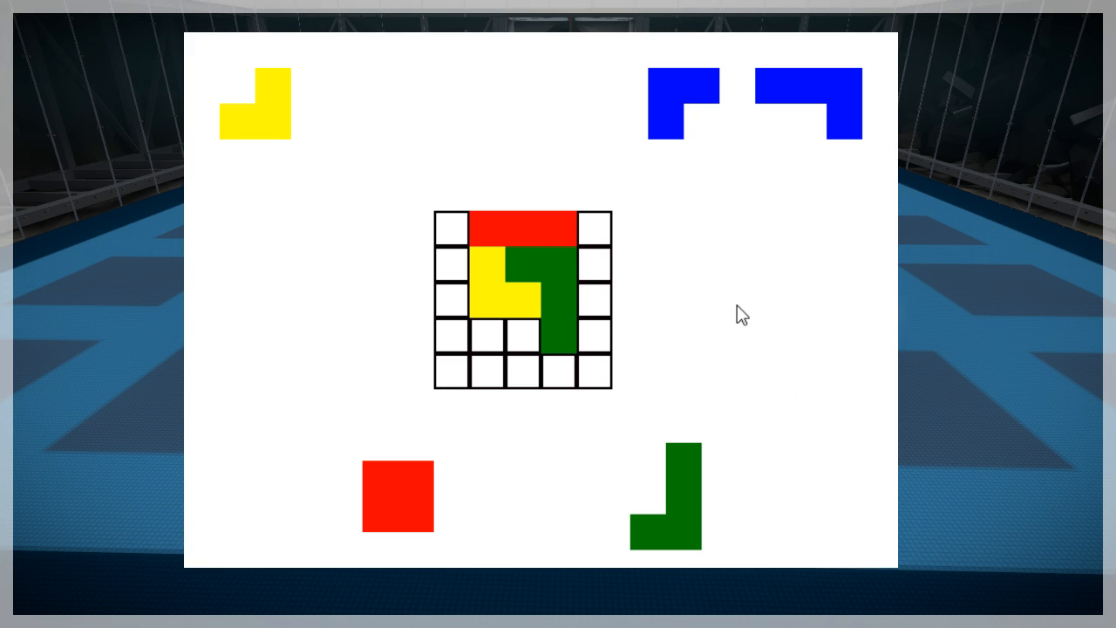
{"action": "mouse_move", "coordinate": [741, 298]}
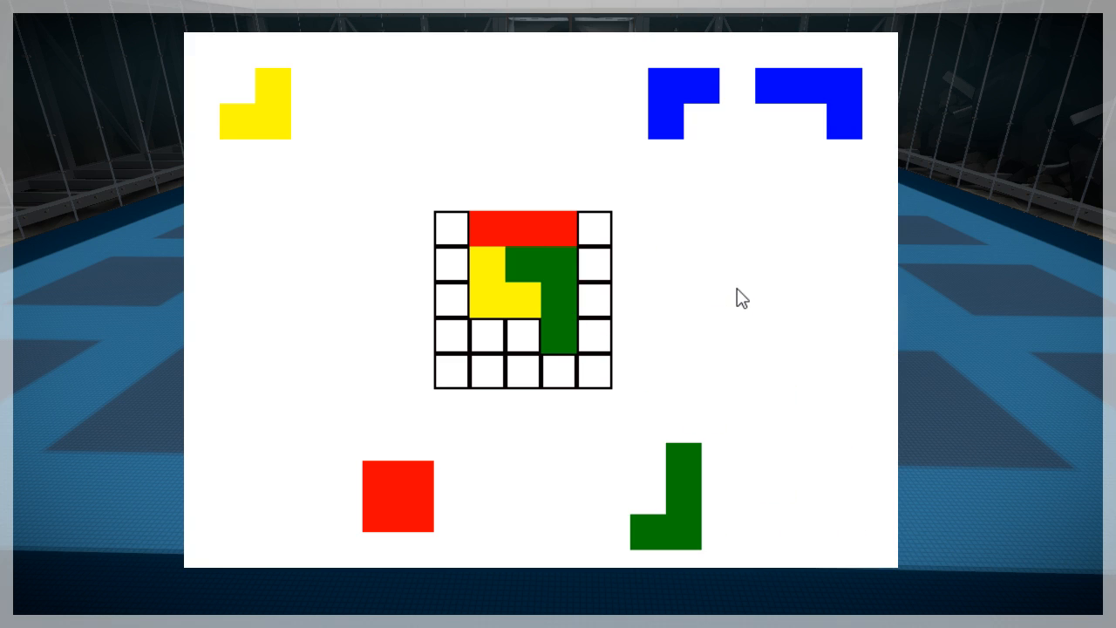
{"action": "mouse_move", "coordinate": [820, 98]}
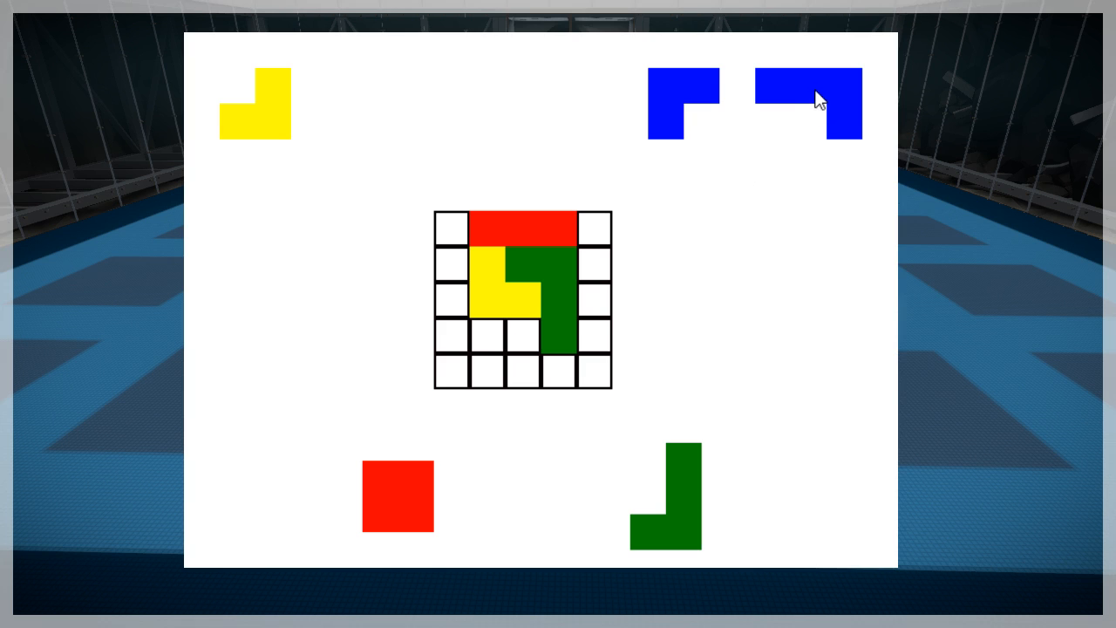
Move the red bar to the bottom row and place both blue pieces across the top
{"action": "left_click_drag", "start_coordinate": [523, 230], "coordinate": [488, 369]}
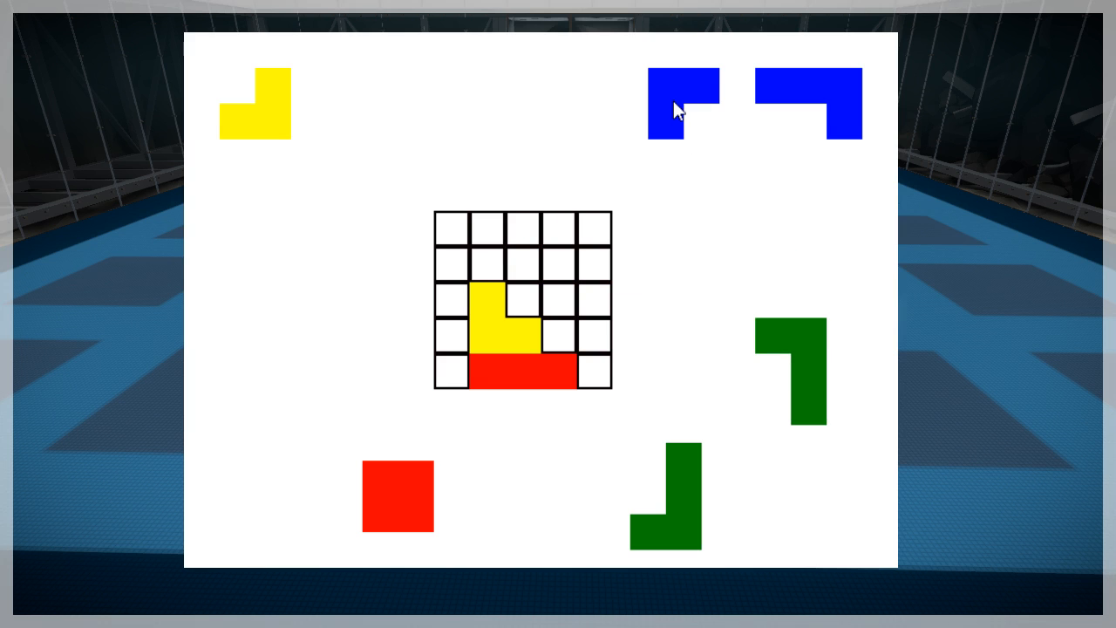
{"action": "left_click_drag", "start_coordinate": [683, 103], "coordinate": [519, 247]}
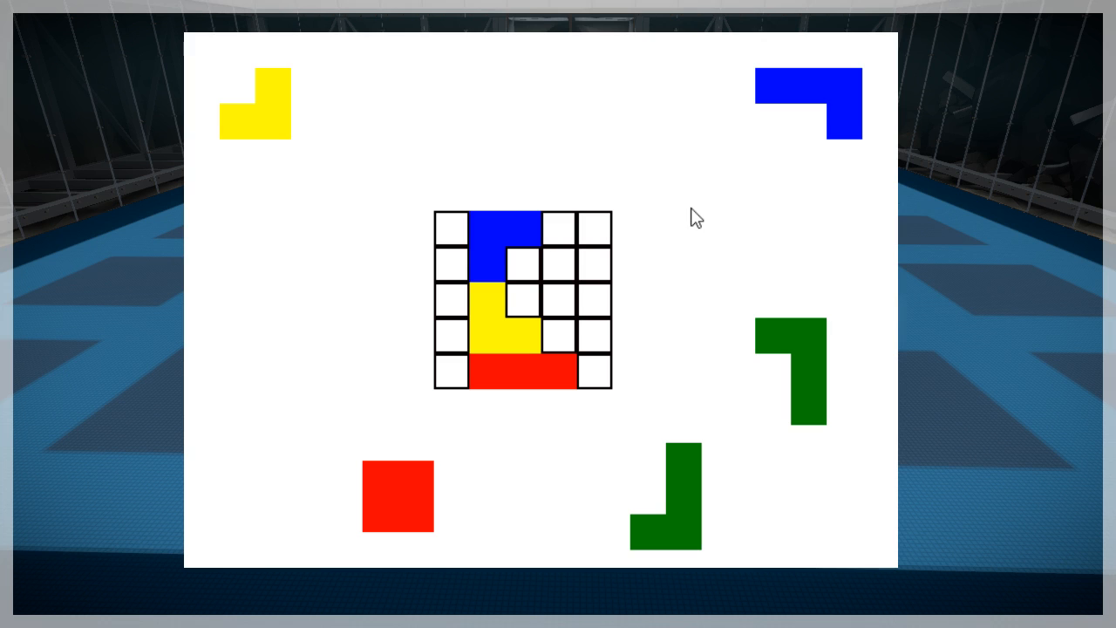
{"action": "mouse_move", "coordinate": [550, 330]}
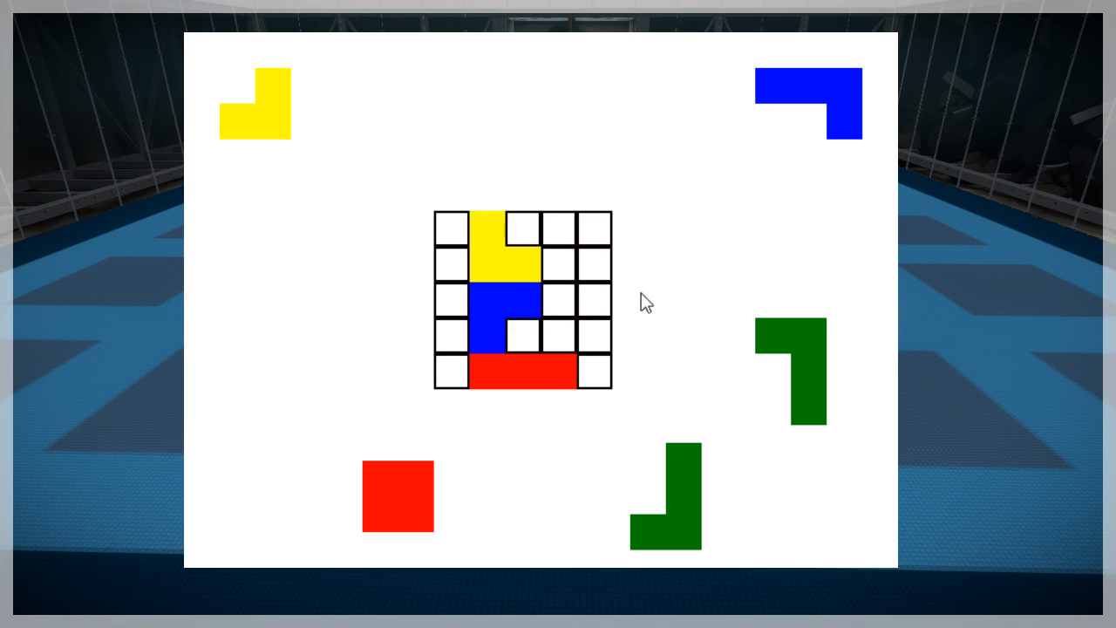
{"action": "mouse_move", "coordinate": [813, 136]}
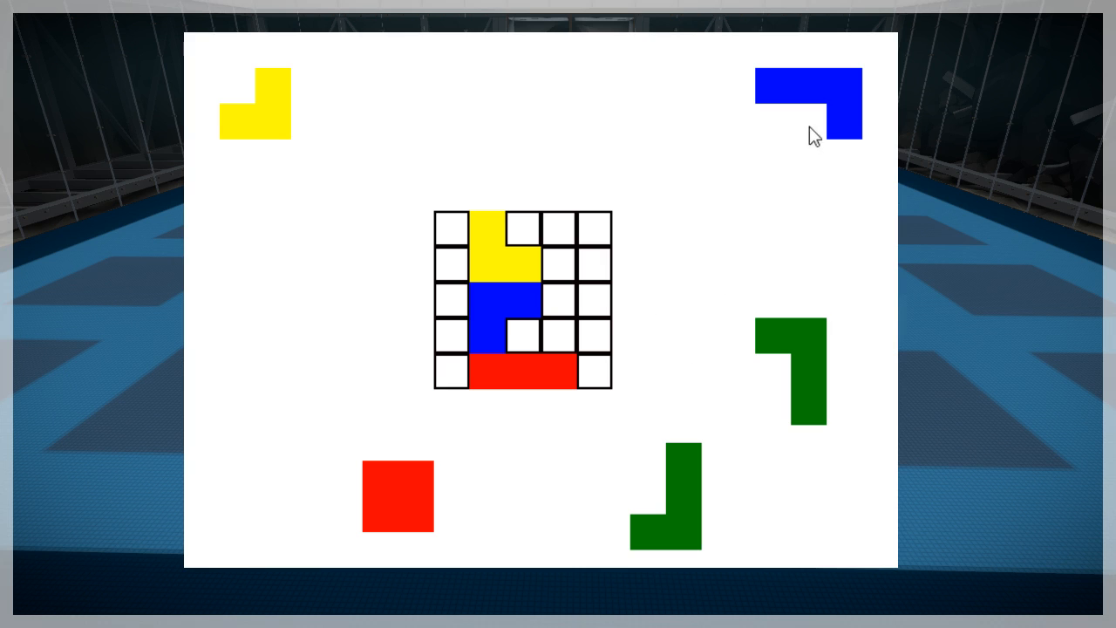
{"action": "left_click_drag", "start_coordinate": [806, 103], "coordinate": [575, 244]}
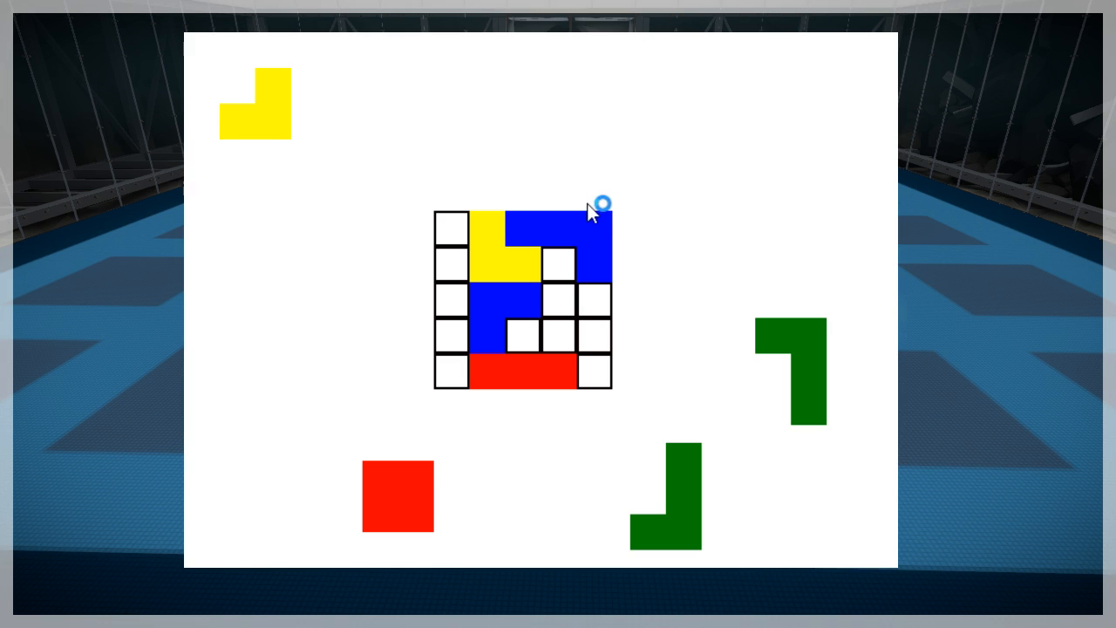
{"action": "mouse_move", "coordinate": [683, 218]}
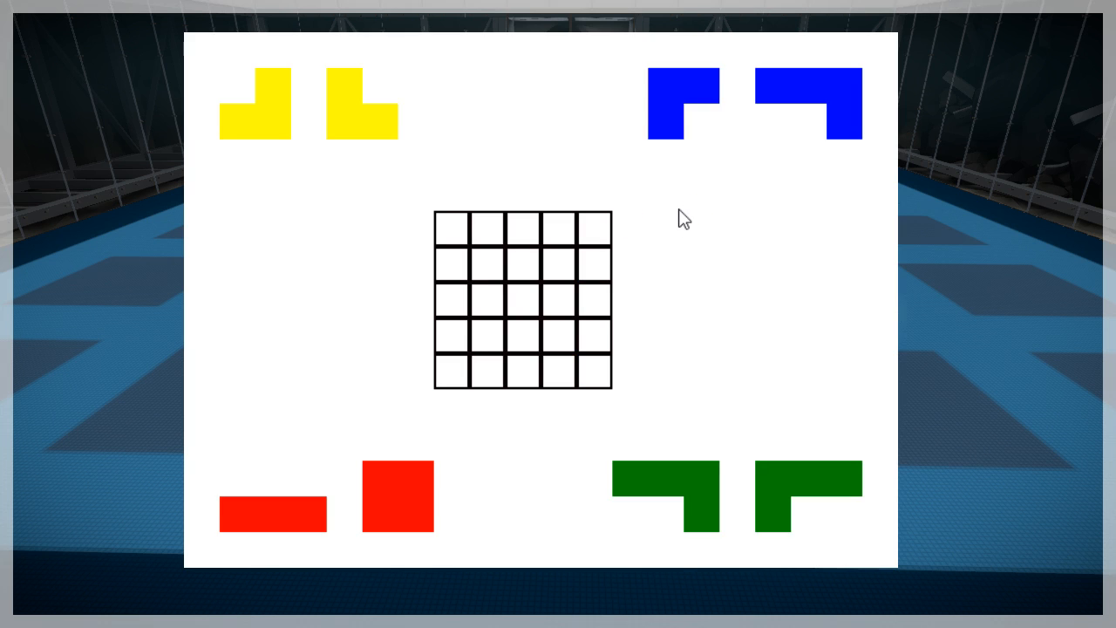
{"action": "mouse_move", "coordinate": [888, 254]}
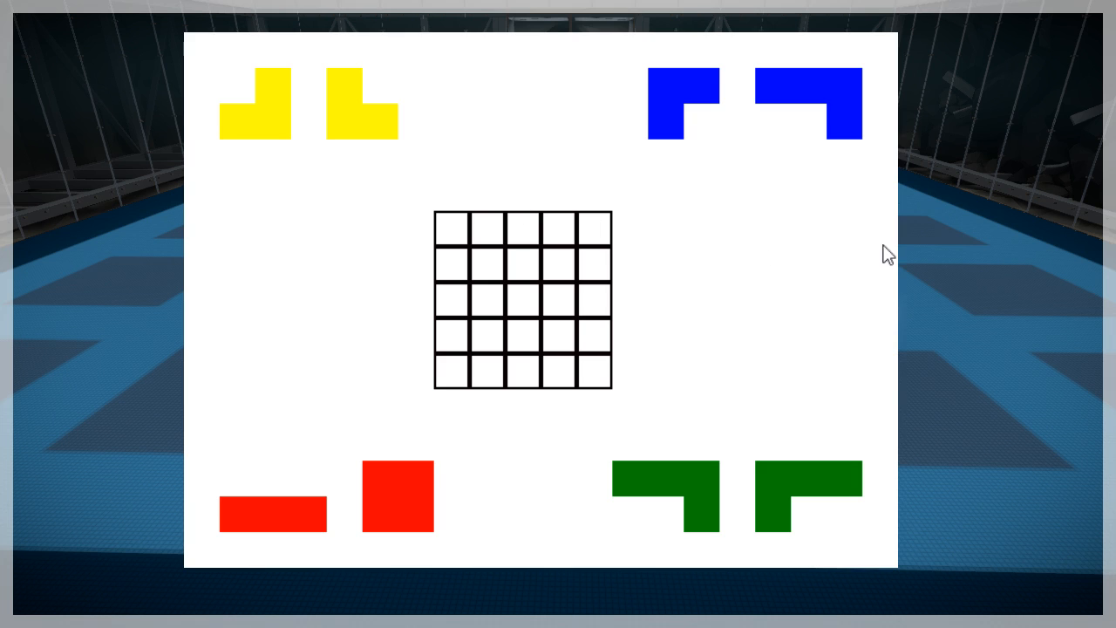
{"action": "mouse_move", "coordinate": [665, 96]}
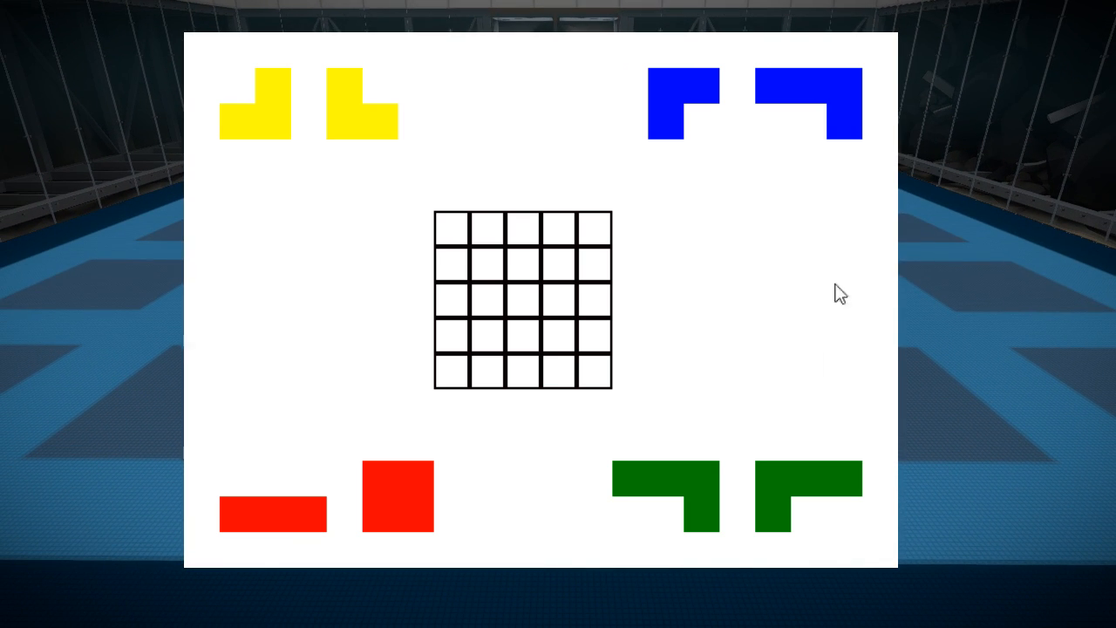
{"action": "mouse_move", "coordinate": [729, 272]}
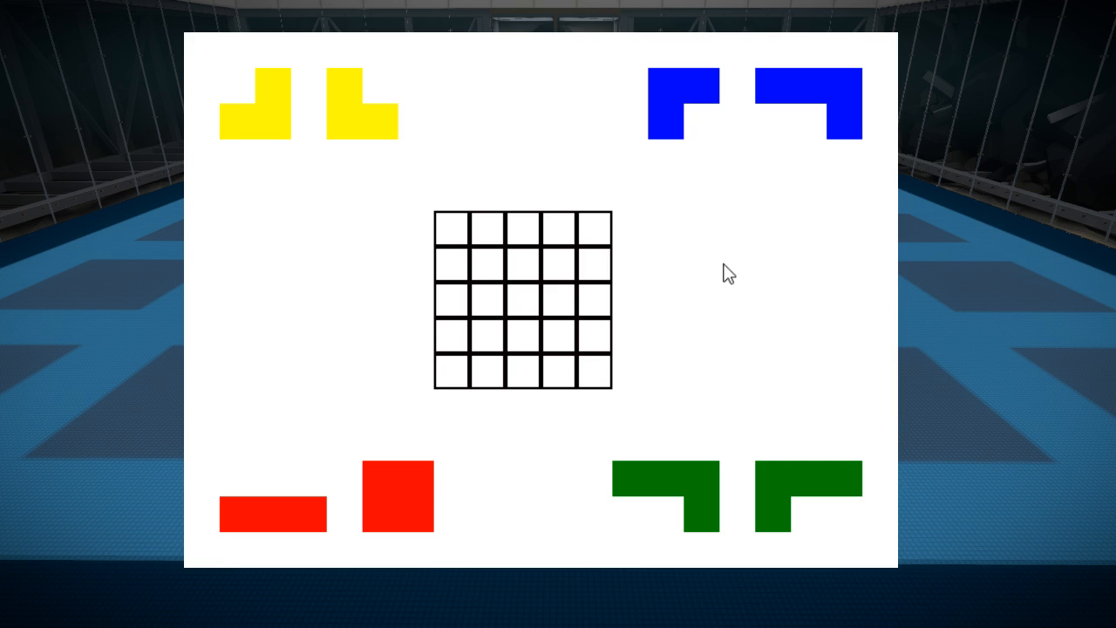
{"action": "mouse_move", "coordinate": [485, 168]}
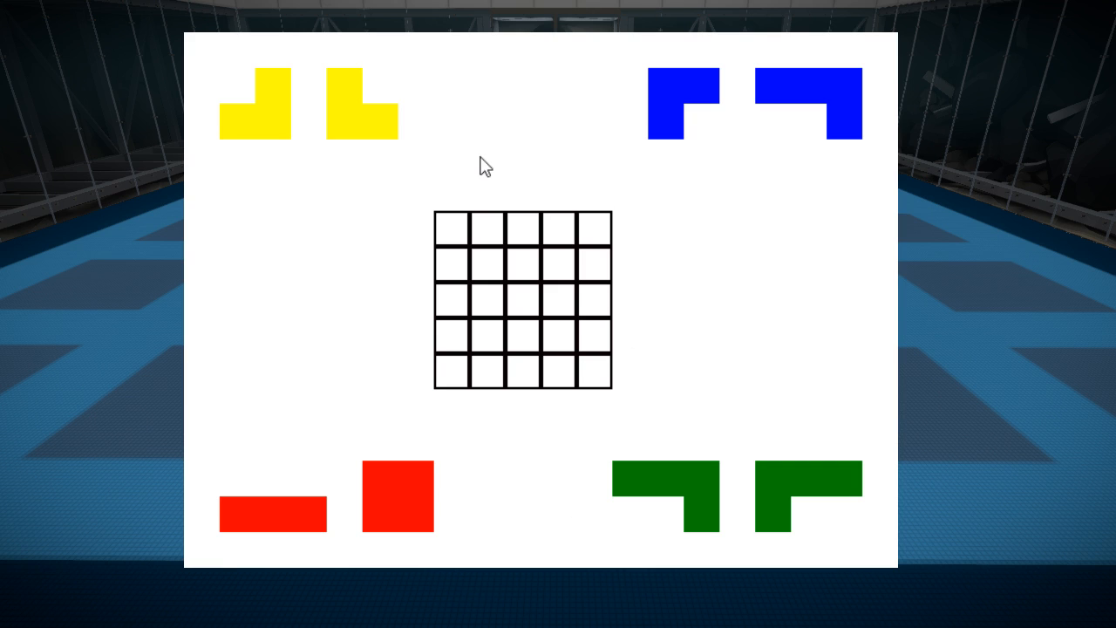
{"action": "mouse_move", "coordinate": [366, 131]}
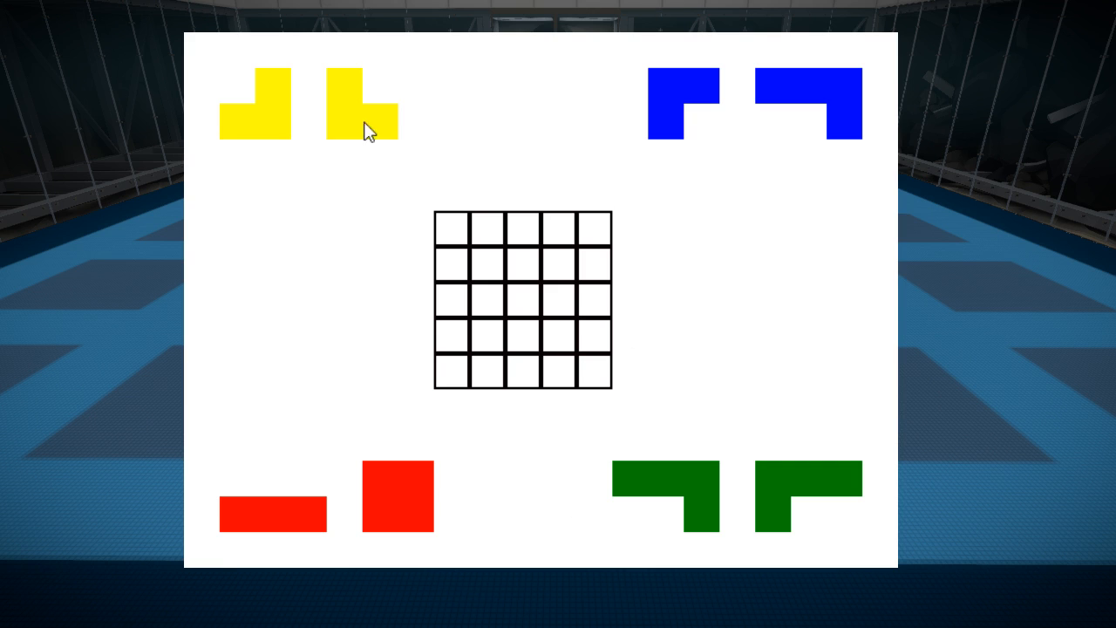
Settle the yellow piece in the bottom rows and fit a blue piece beside it after a few retries
{"action": "left_click_drag", "start_coordinate": [359, 103], "coordinate": [485, 265]}
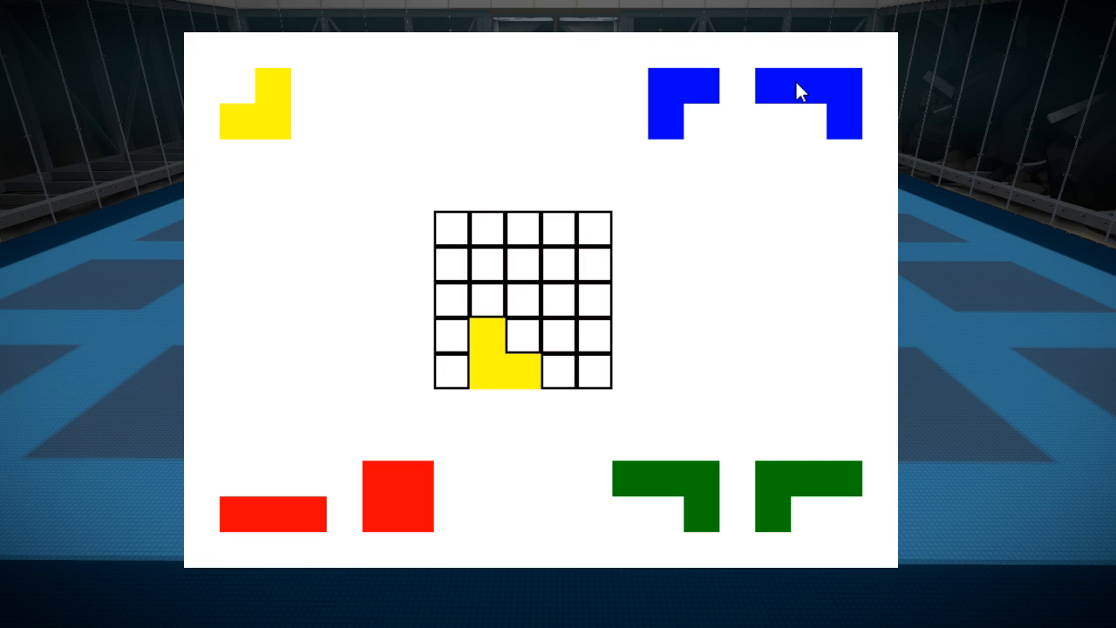
{"action": "mouse_move", "coordinate": [809, 97]}
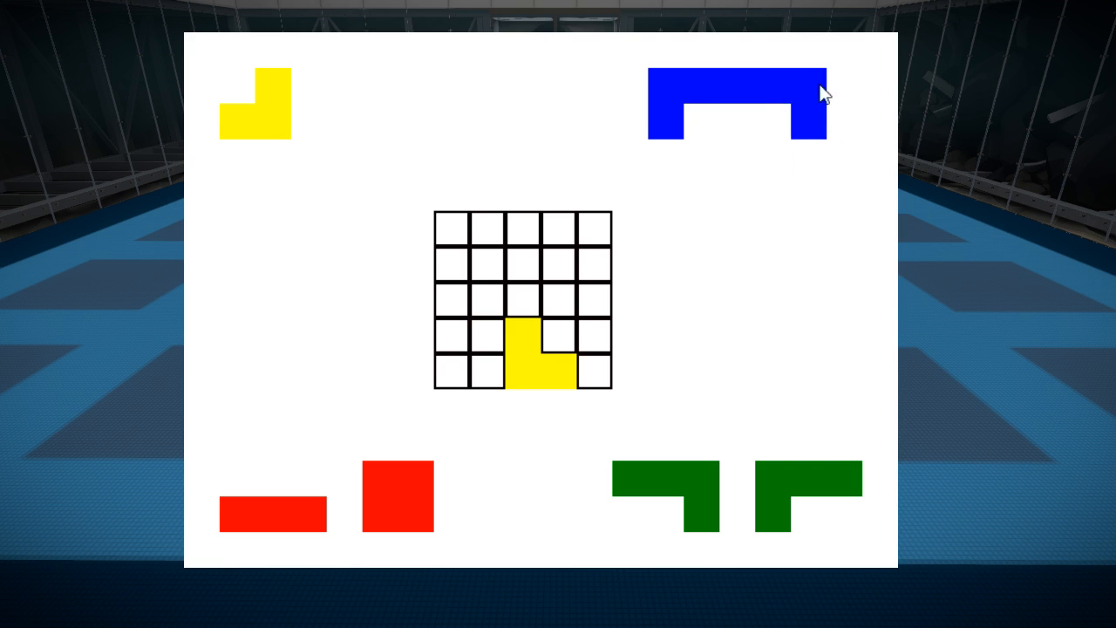
{"action": "left_click_drag", "start_coordinate": [736, 105], "coordinate": [523, 305]}
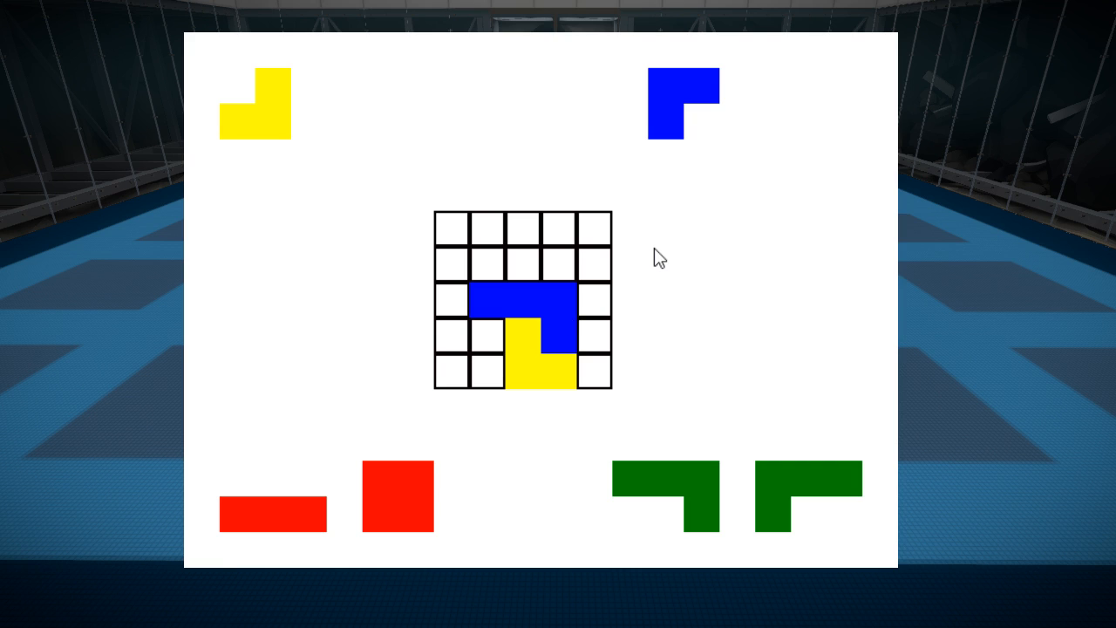
{"action": "left_click_drag", "start_coordinate": [523, 300], "coordinate": [736, 209]}
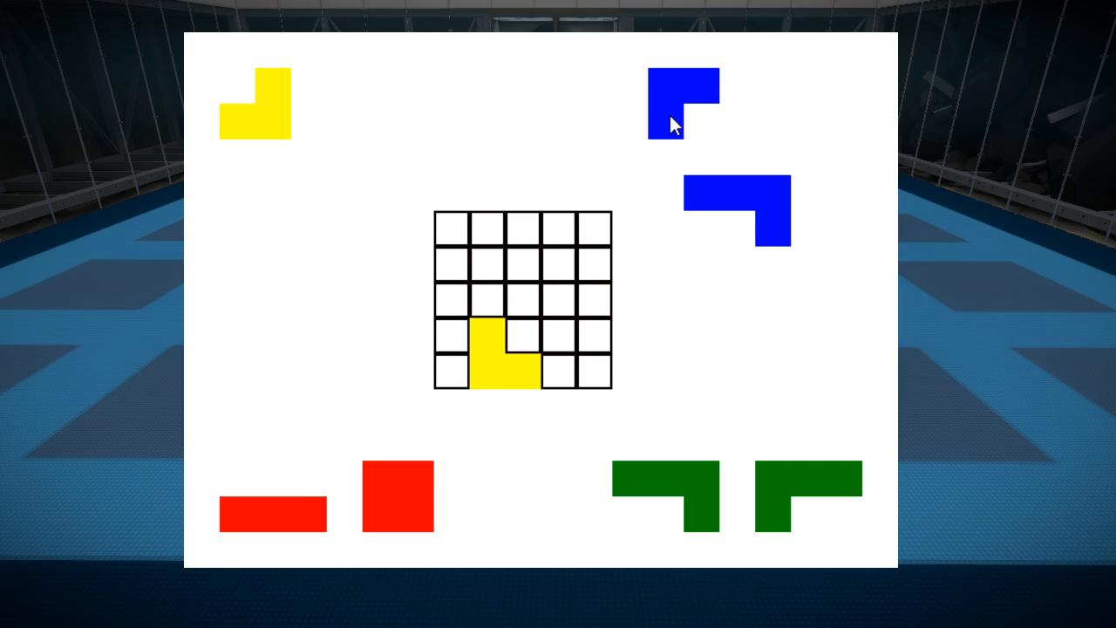
{"action": "left_click_drag", "start_coordinate": [502, 357], "coordinate": [363, 118]}
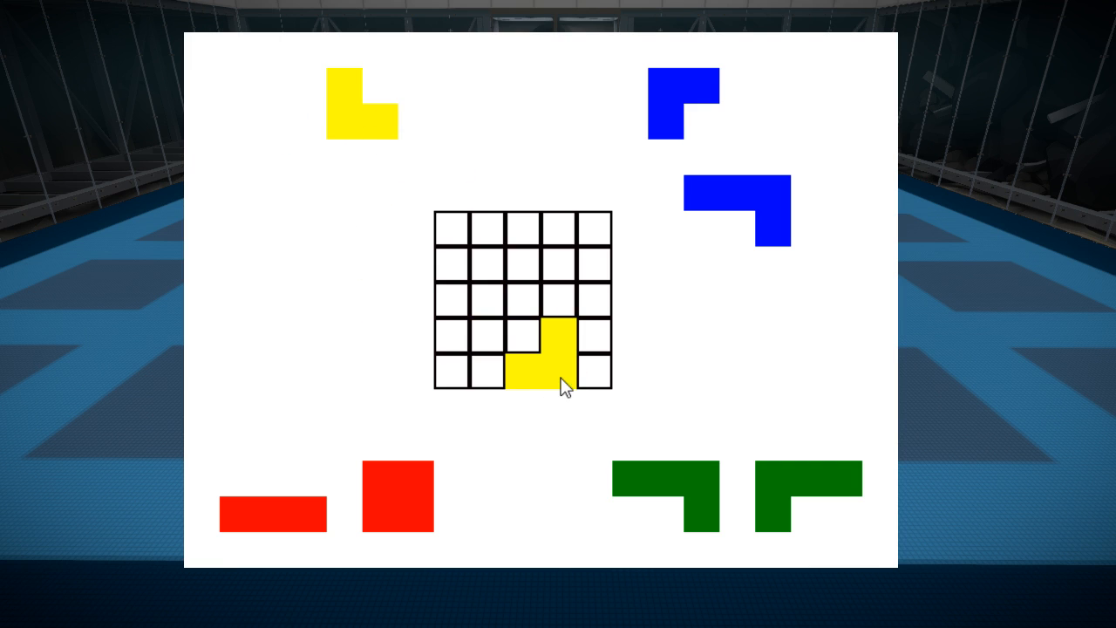
{"action": "left_click_drag", "start_coordinate": [680, 105], "coordinate": [484, 357]}
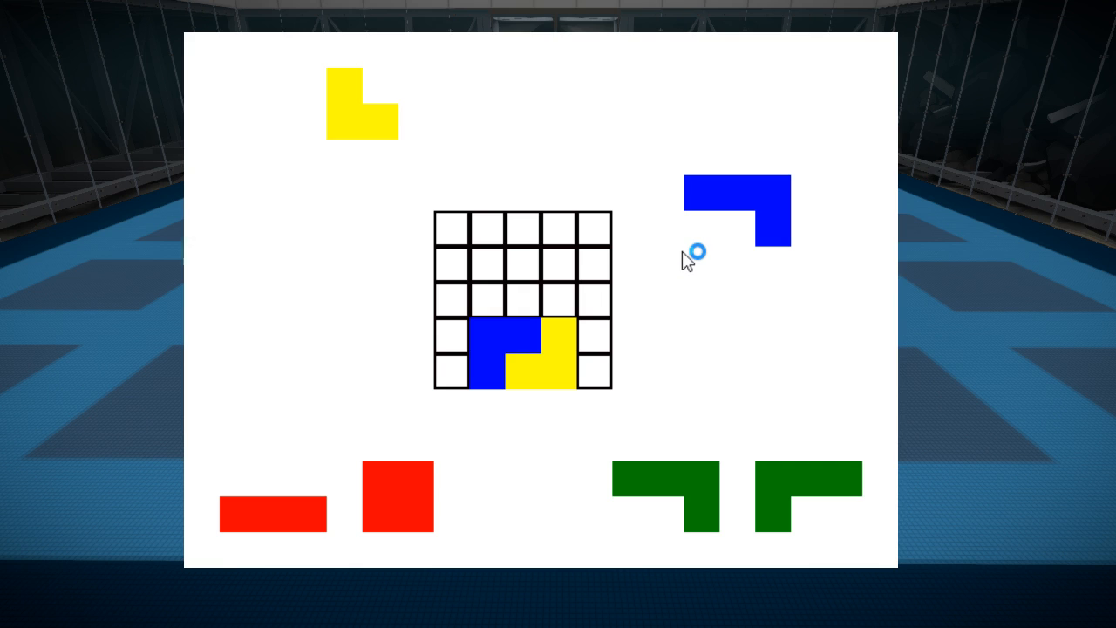
{"action": "mouse_move", "coordinate": [656, 251]}
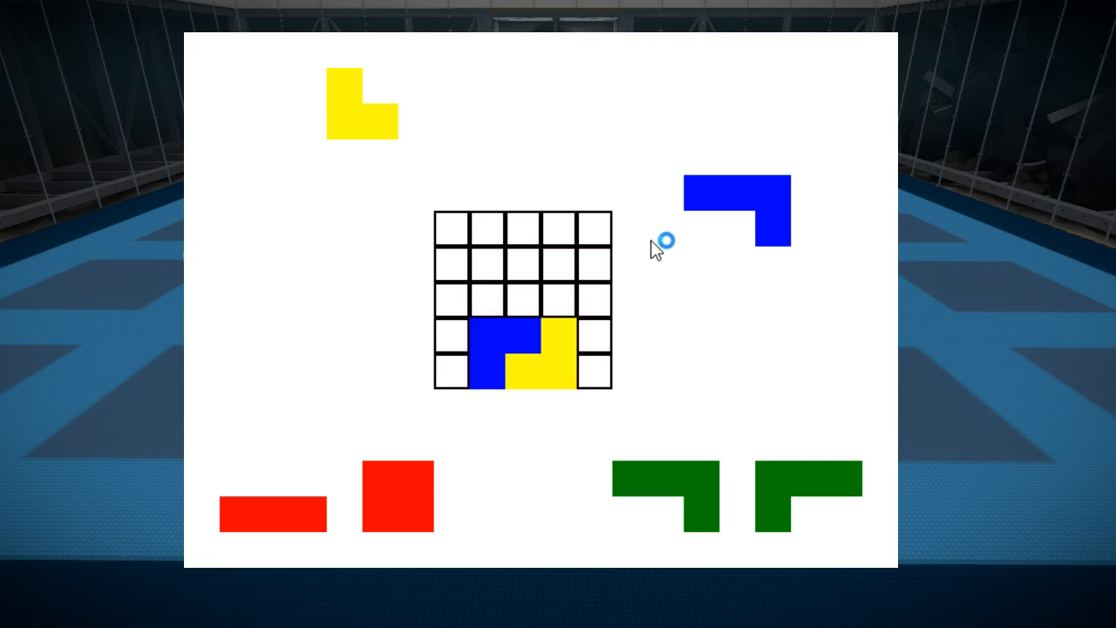
{"action": "mouse_move", "coordinate": [619, 310]}
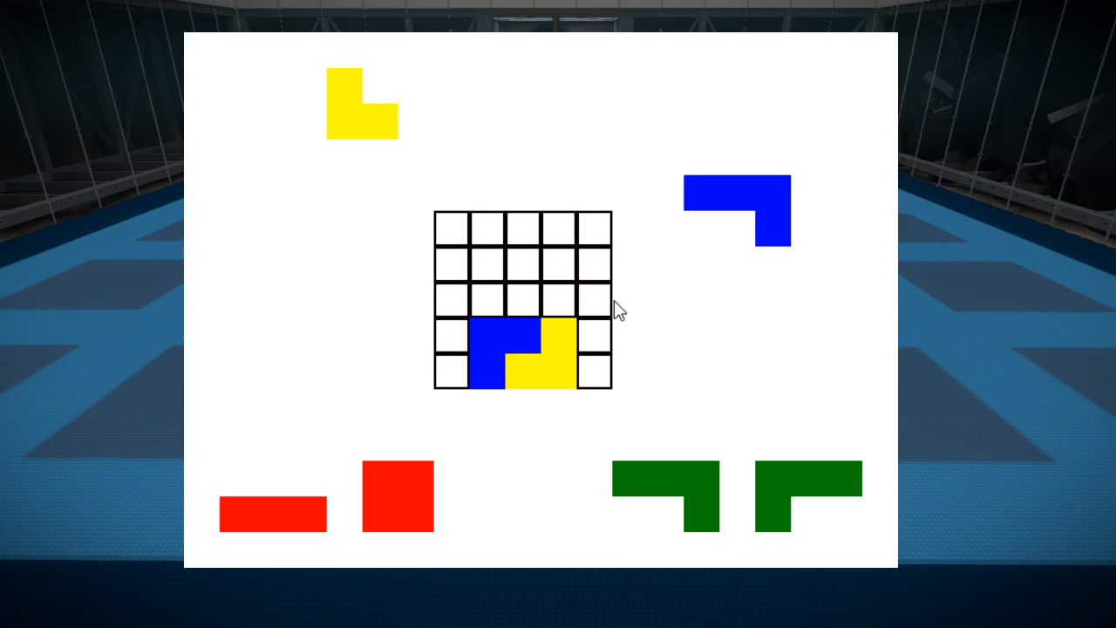
{"action": "left_click_drag", "start_coordinate": [541, 349], "coordinate": [684, 279]}
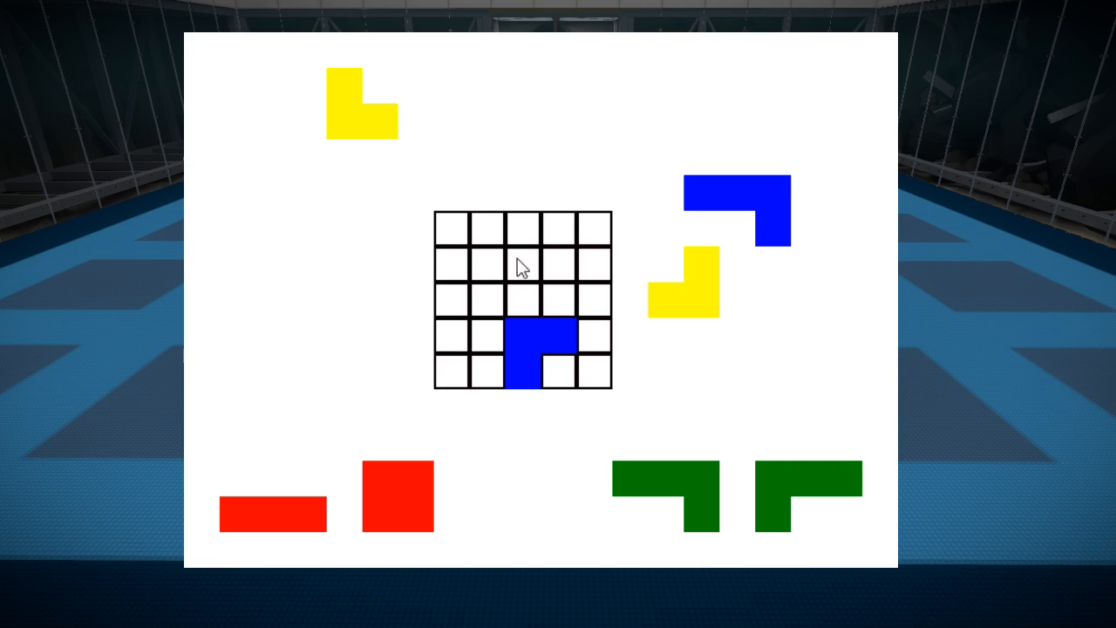
{"action": "mouse_move", "coordinate": [534, 150]}
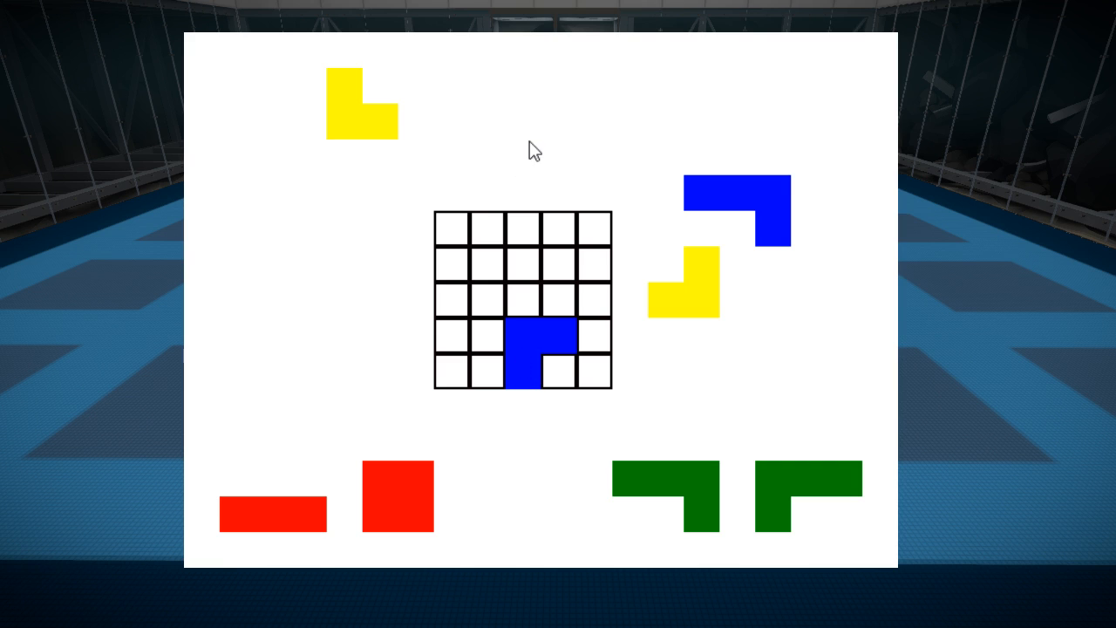
{"action": "mouse_move", "coordinate": [666, 213]}
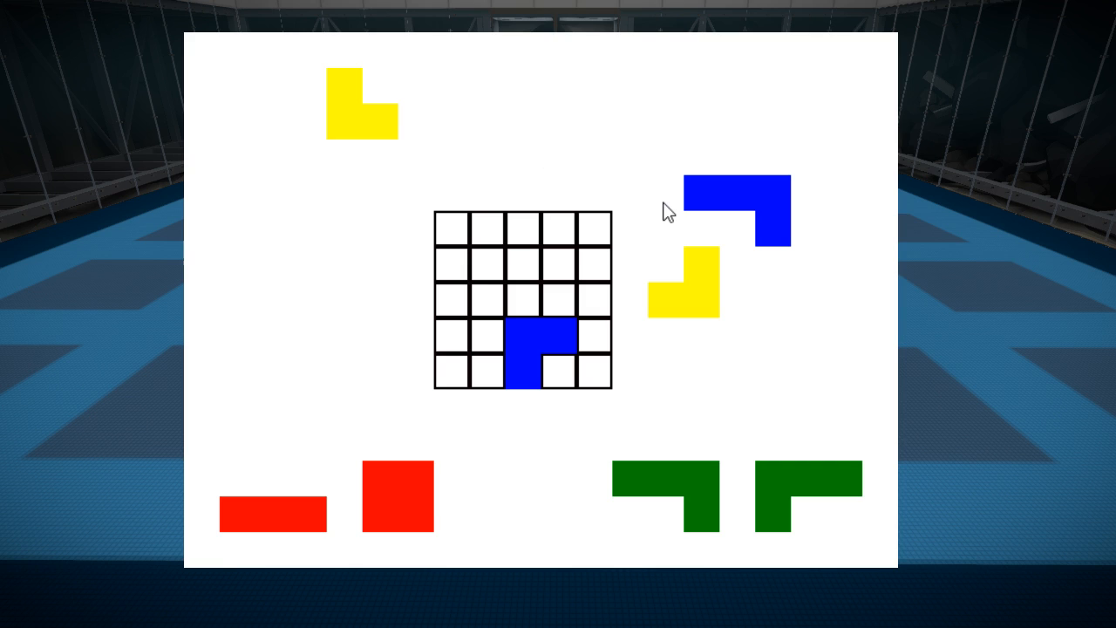
{"action": "mouse_move", "coordinate": [705, 283]}
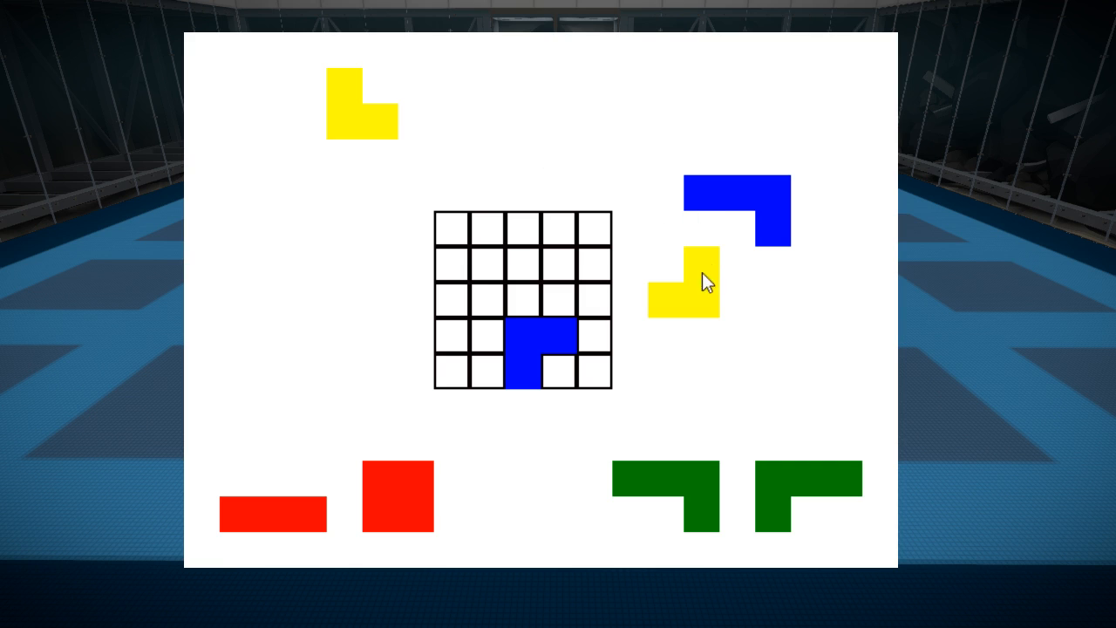
{"action": "mouse_move", "coordinate": [331, 66]}
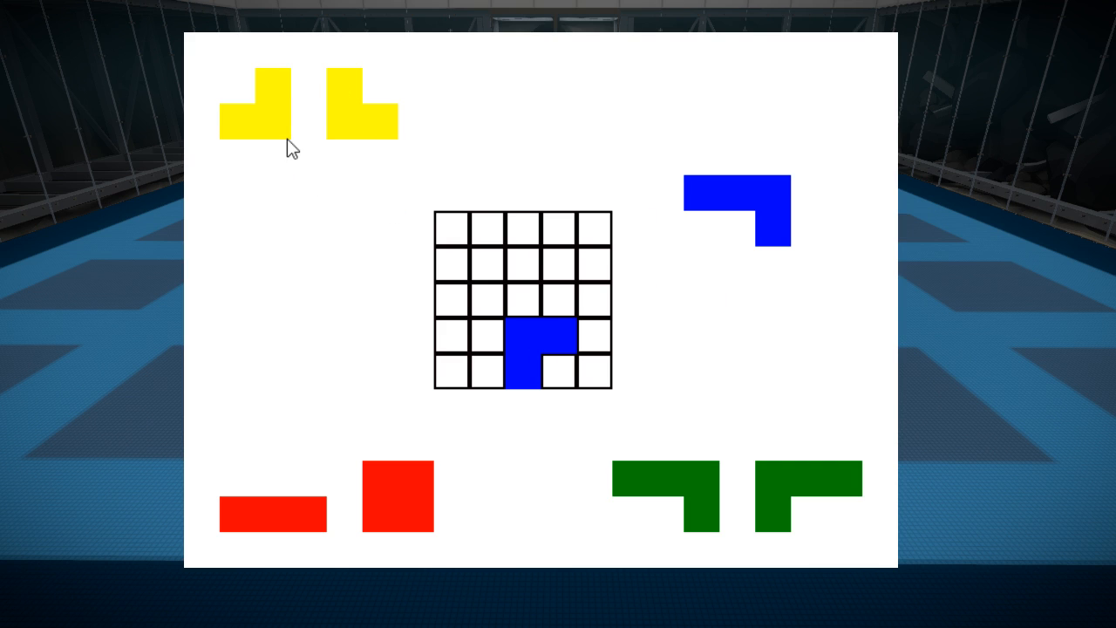
{"action": "mouse_move", "coordinate": [771, 434]}
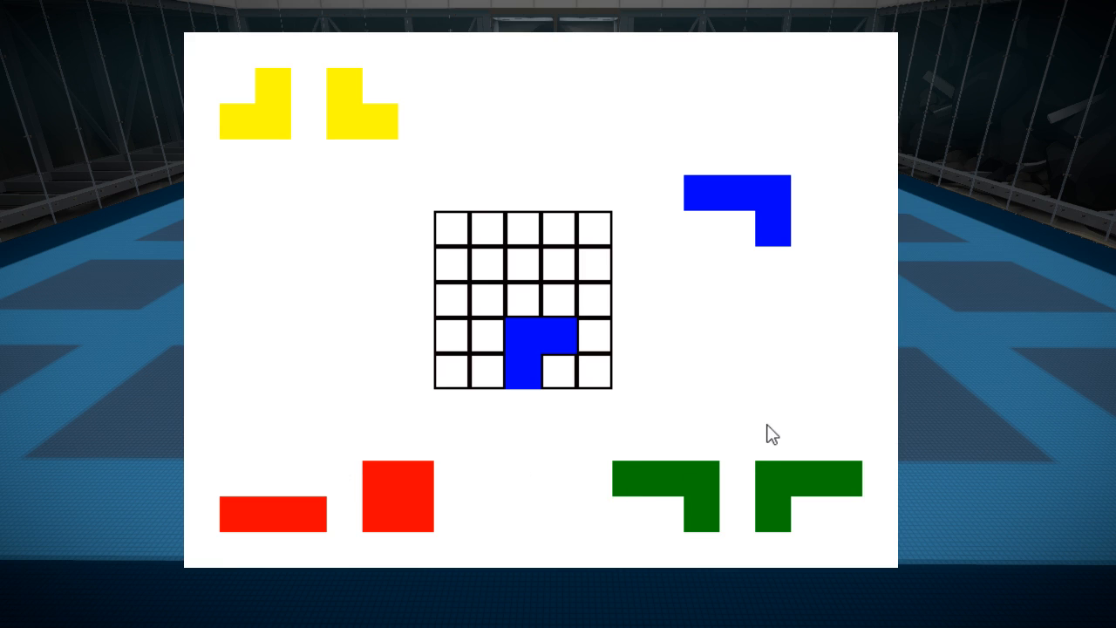
Add a green piece beside the blue and lay the red bar along the top row
{"action": "left_click_drag", "start_coordinate": [677, 497], "coordinate": [492, 297]}
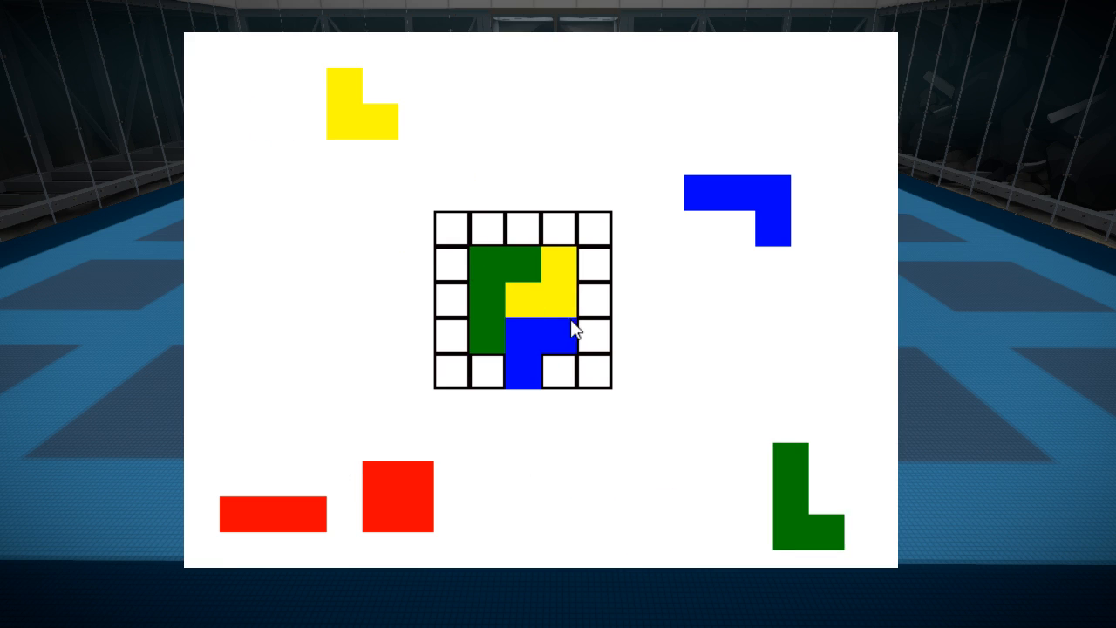
{"action": "left_click_drag", "start_coordinate": [272, 509], "coordinate": [445, 300]}
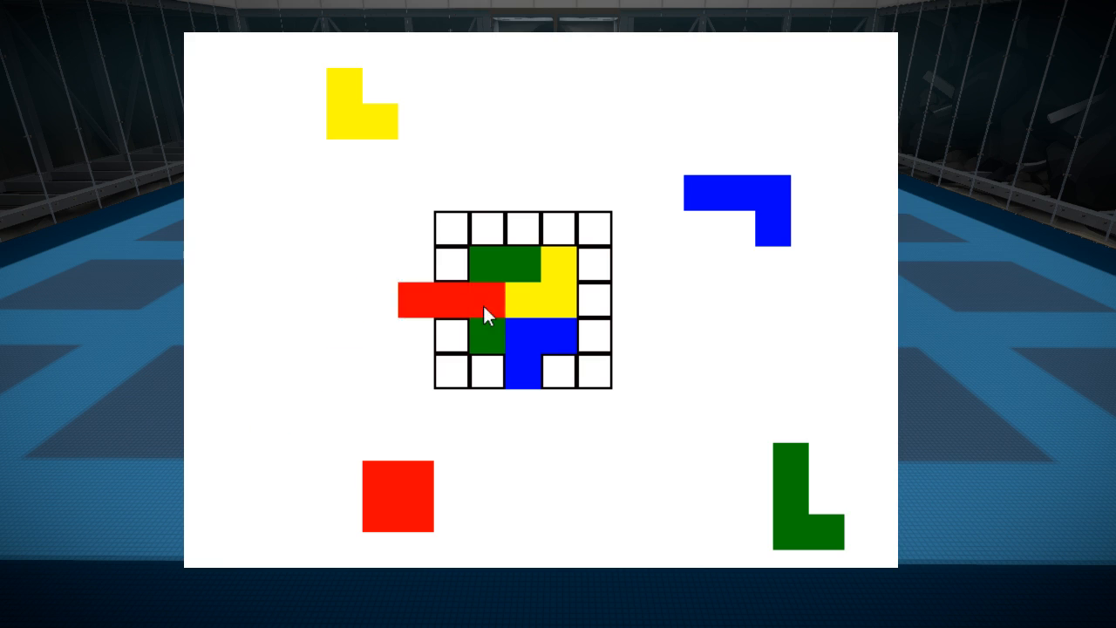
{"action": "left_click_drag", "start_coordinate": [463, 300], "coordinate": [523, 228]}
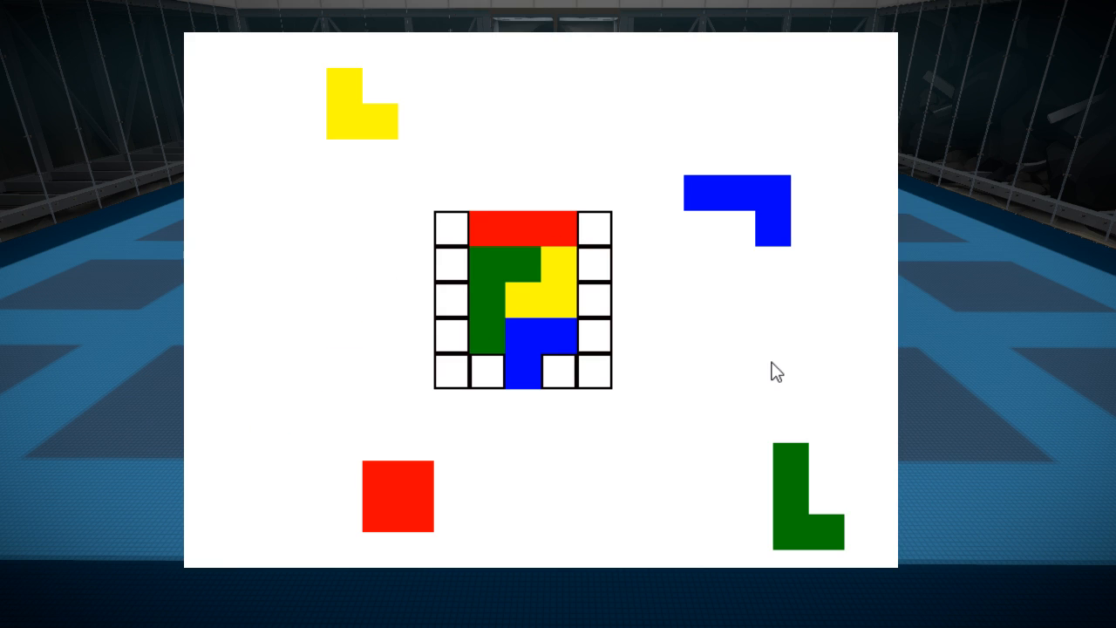
{"action": "left_click_drag", "start_coordinate": [736, 209], "coordinate": [736, 103]}
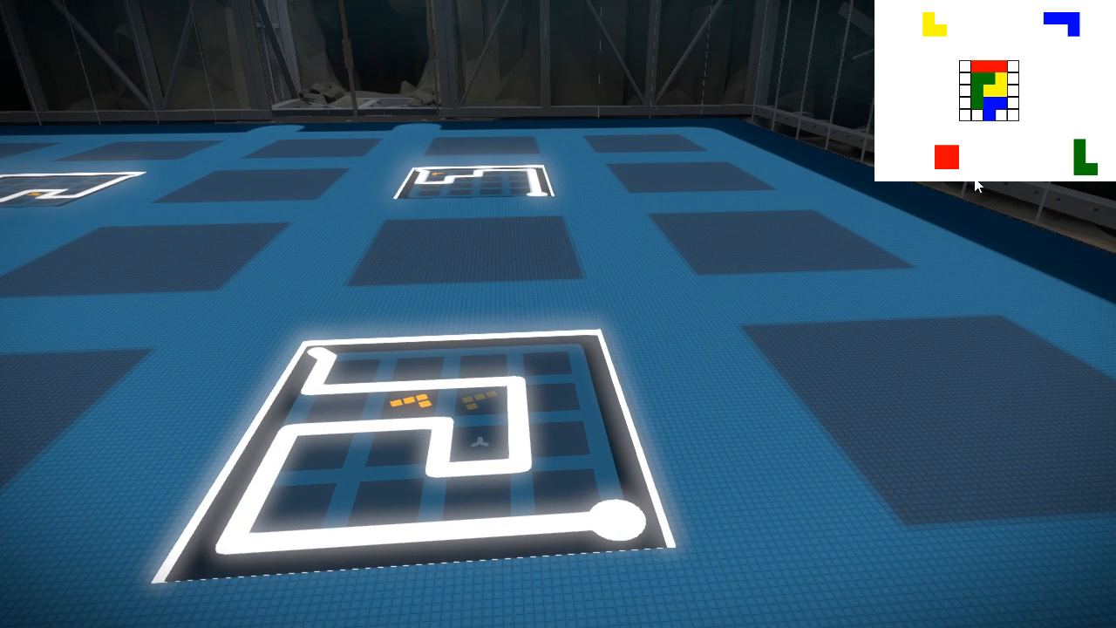
{"action": "mouse_move", "coordinate": [35, 244]}
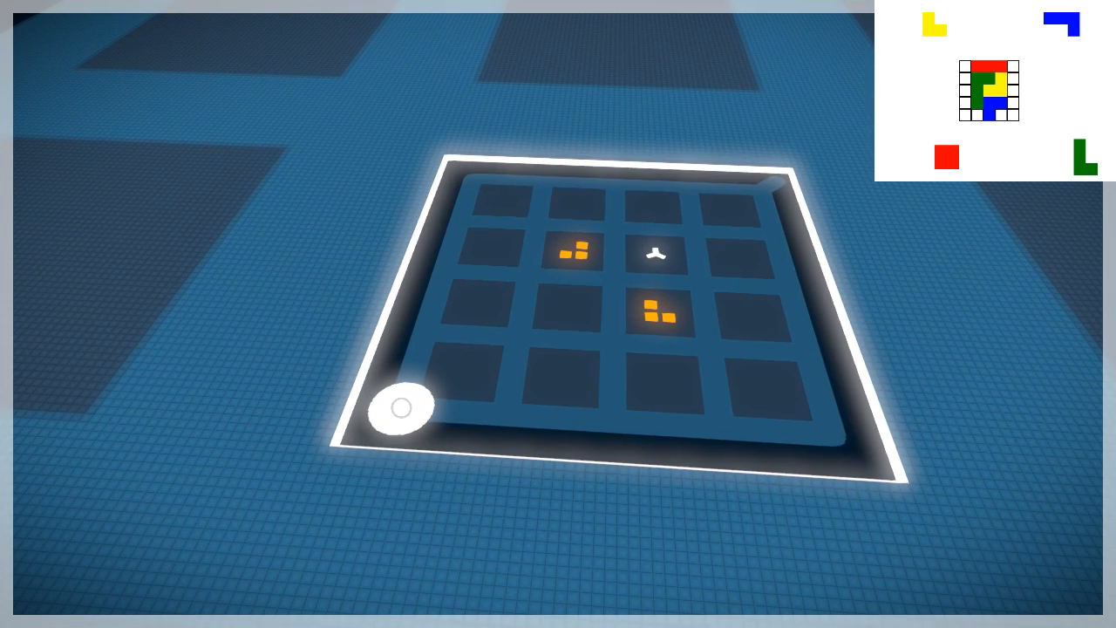
{"action": "left_click_drag", "start_coordinate": [402, 408], "coordinate": [485, 410]}
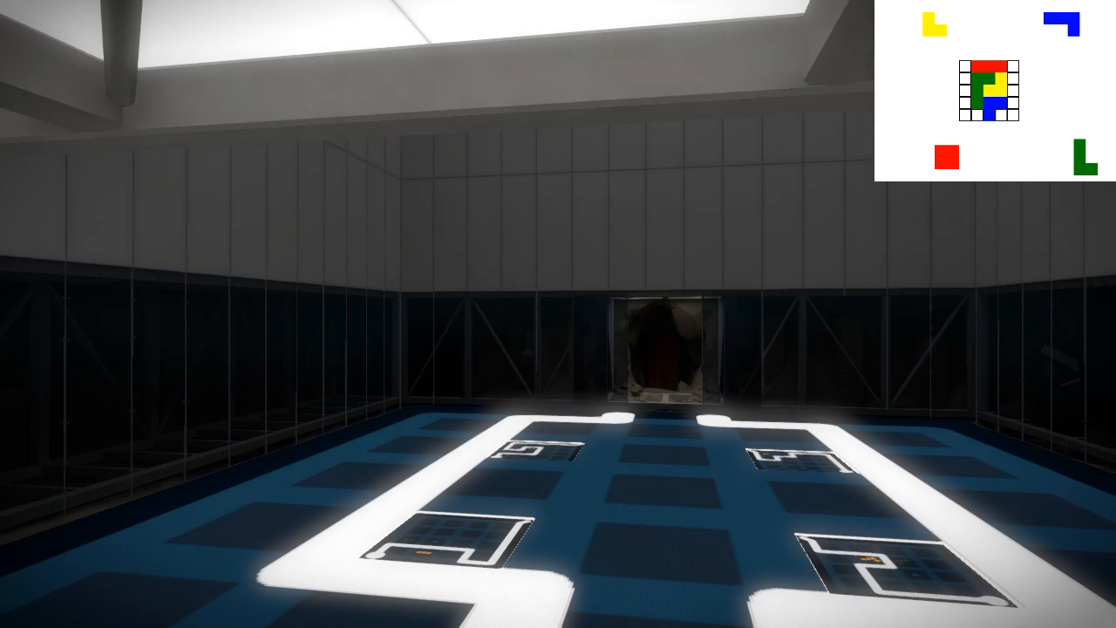
{"action": "mouse_move", "coordinate": [558, 314]}
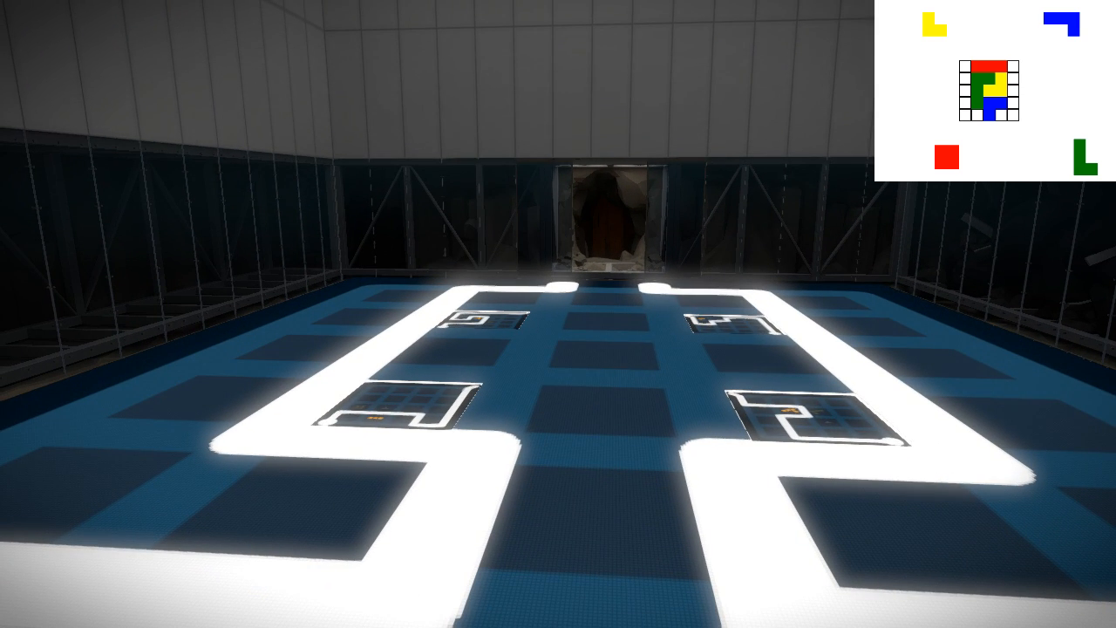
{"action": "mouse_move", "coordinate": [558, 314]}
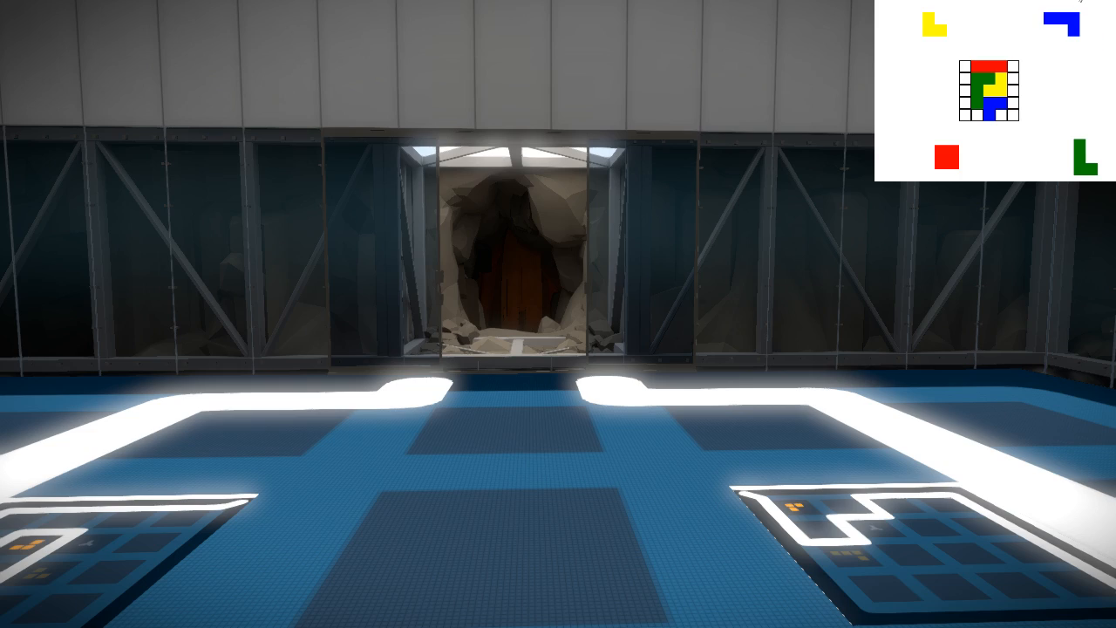
{"action": "mouse_move", "coordinate": [558, 314]}
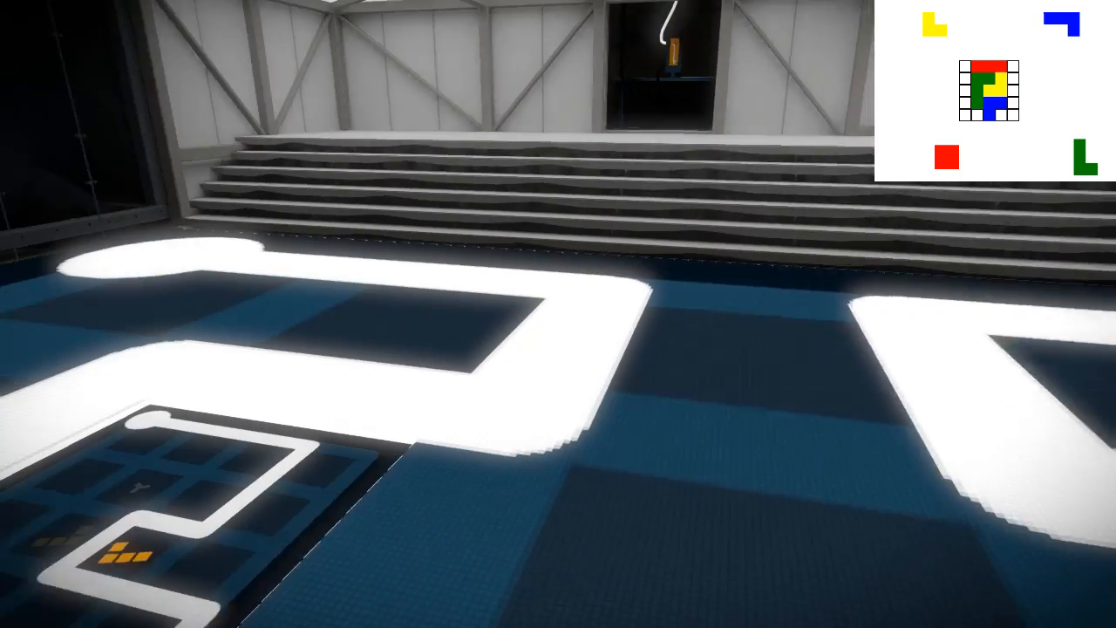
{"action": "mouse_move", "coordinate": [558, 314]}
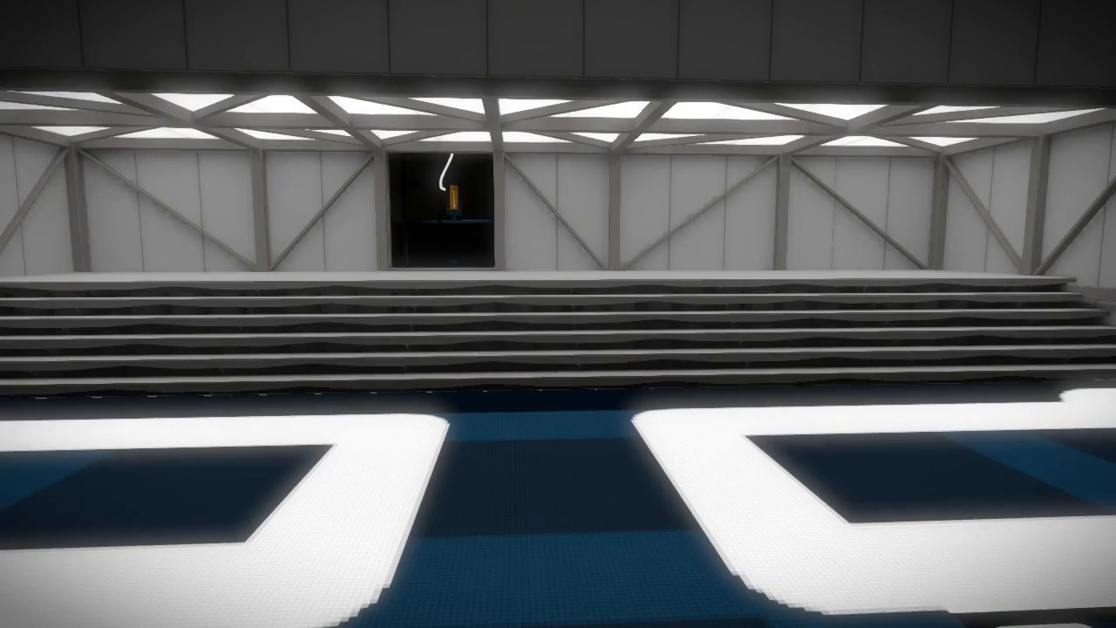
{"action": "mouse_move", "coordinate": [558, 314]}
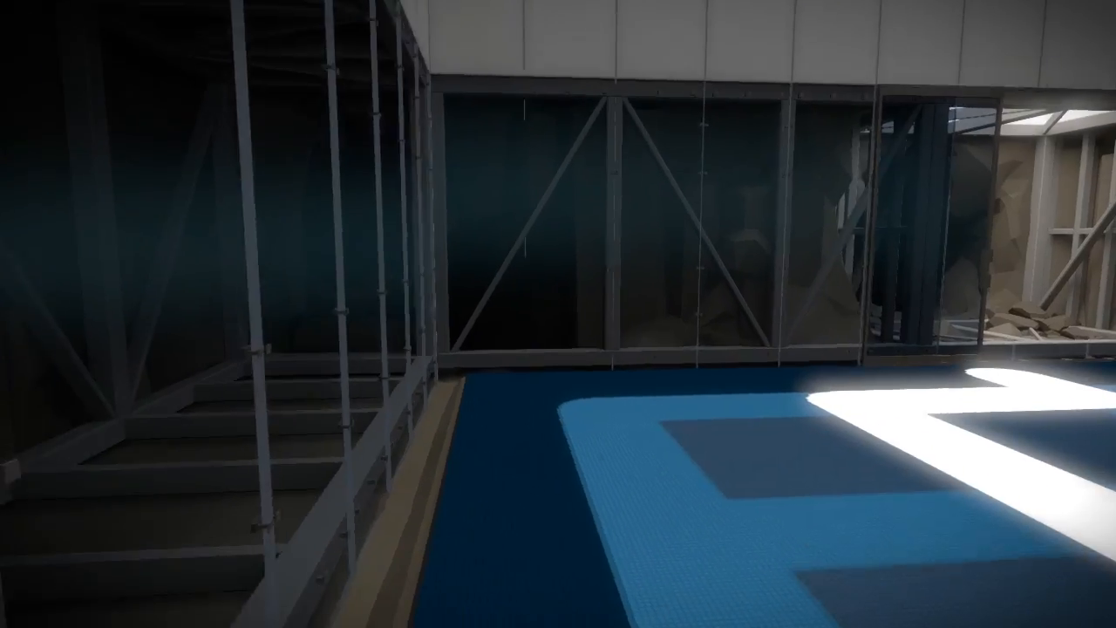
{"action": "mouse_move", "coordinate": [558, 314]}
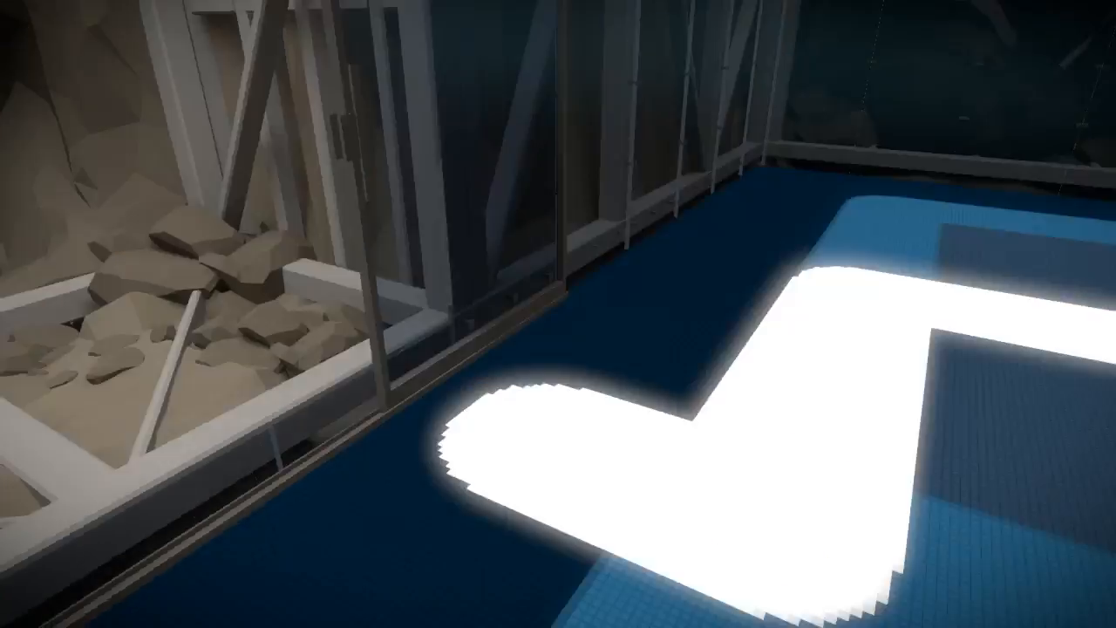
{"action": "mouse_move", "coordinate": [558, 314]}
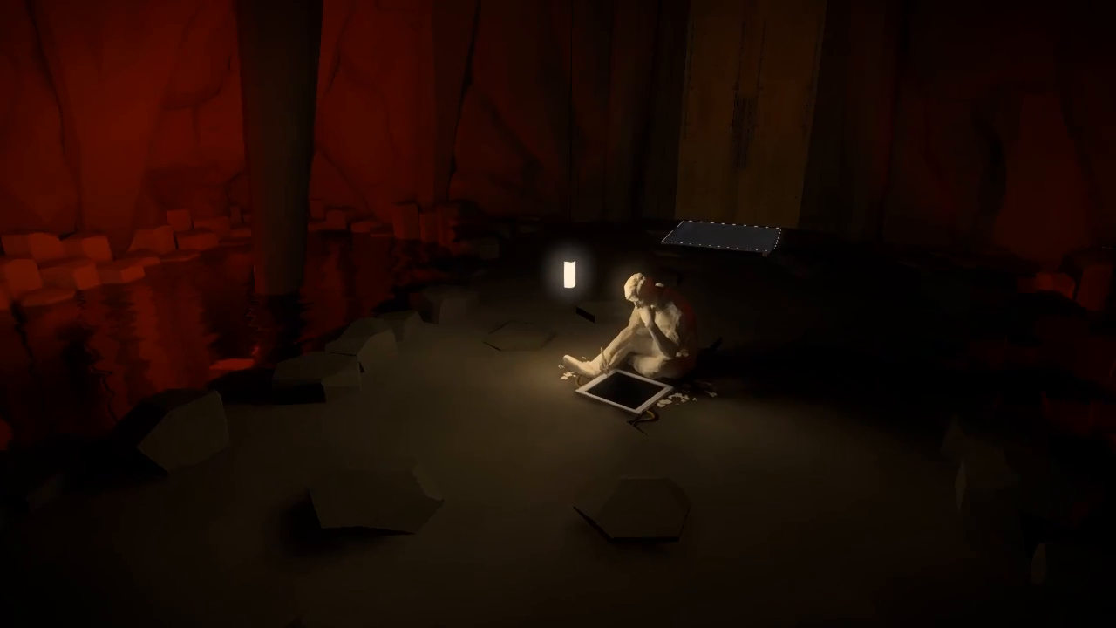
{"action": "mouse_move", "coordinate": [558, 313]}
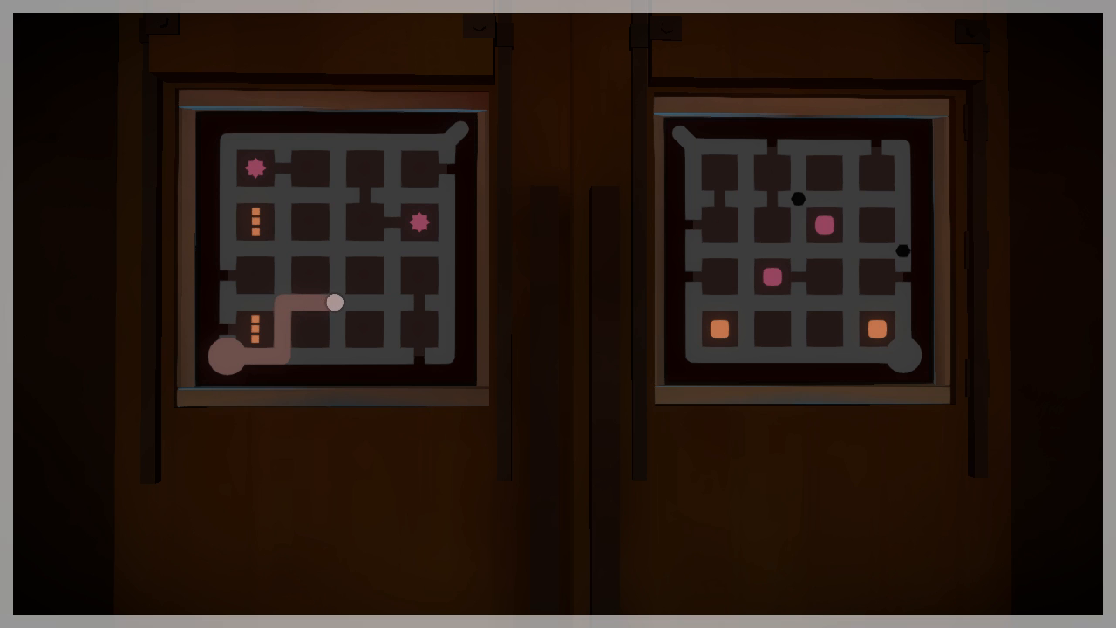
Trace the winding solution line through the left door panel after a couple of false starts
{"action": "left_click_drag", "start_coordinate": [335, 303], "coordinate": [335, 261]}
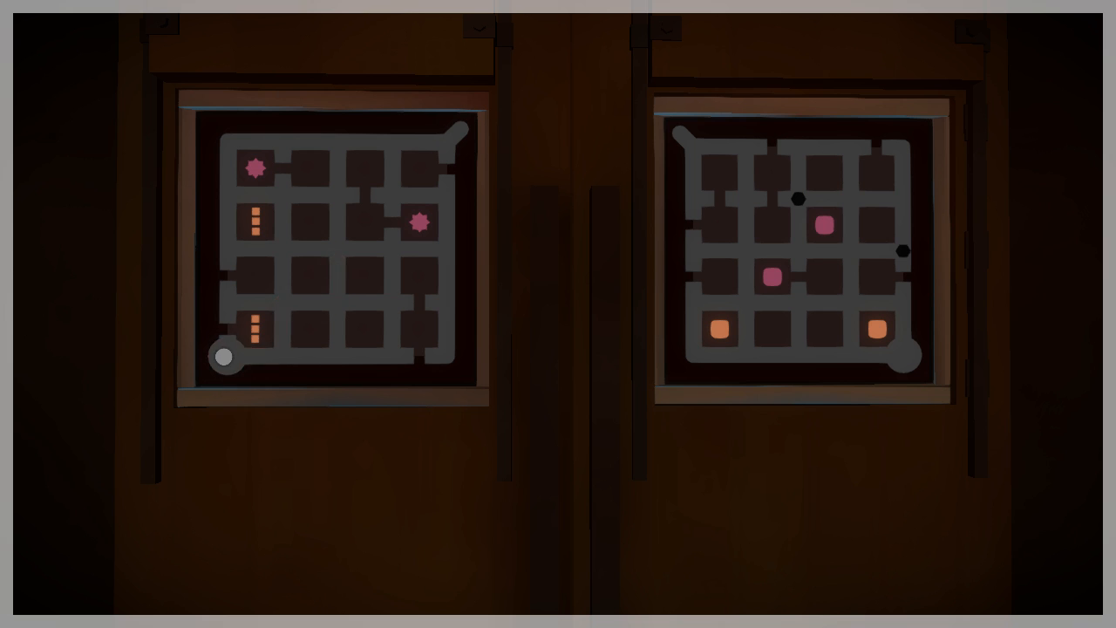
{"action": "left_click_drag", "start_coordinate": [223, 357], "coordinate": [391, 311]}
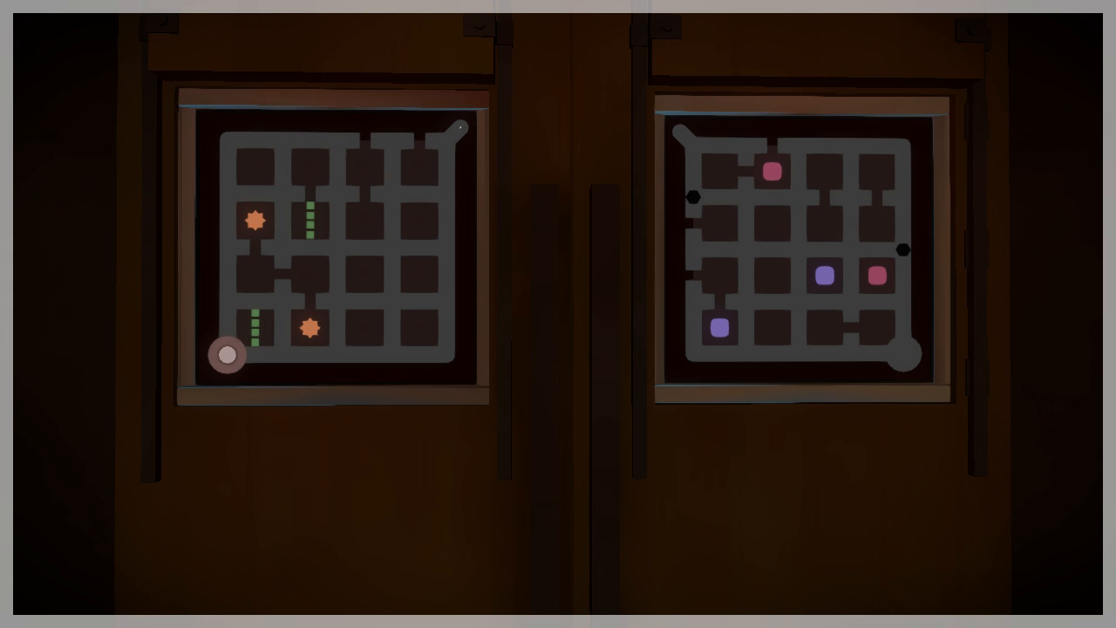
{"action": "left_click_drag", "start_coordinate": [227, 354], "coordinate": [317, 139]}
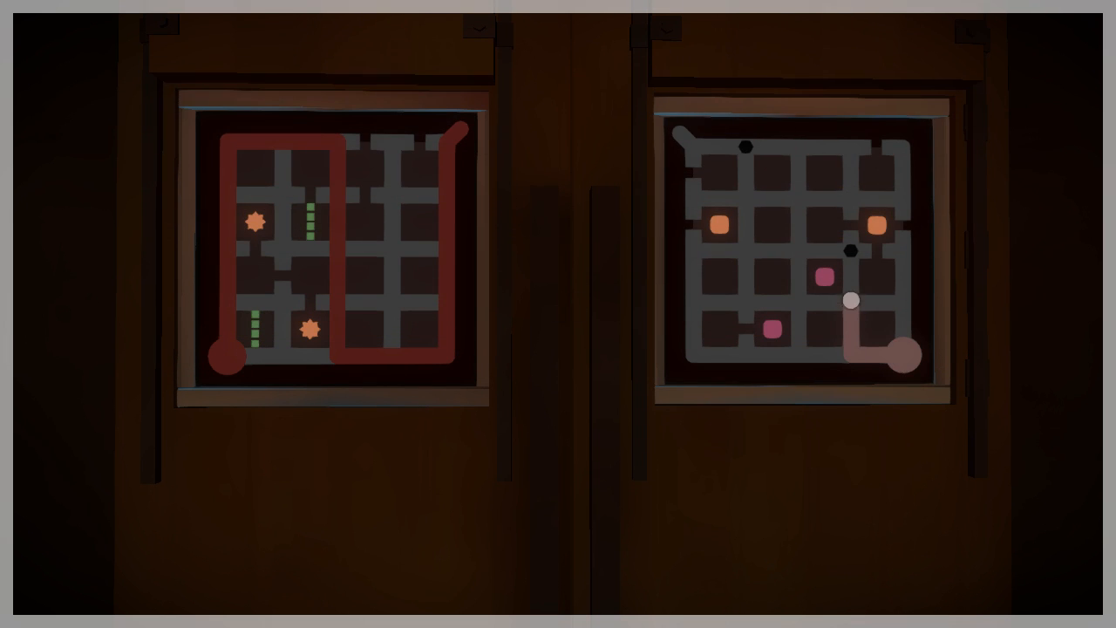
Try routes on the right door panel around the pink squares, retracting and redrawing the line
{"action": "left_click_drag", "start_coordinate": [851, 300], "coordinate": [726, 356]}
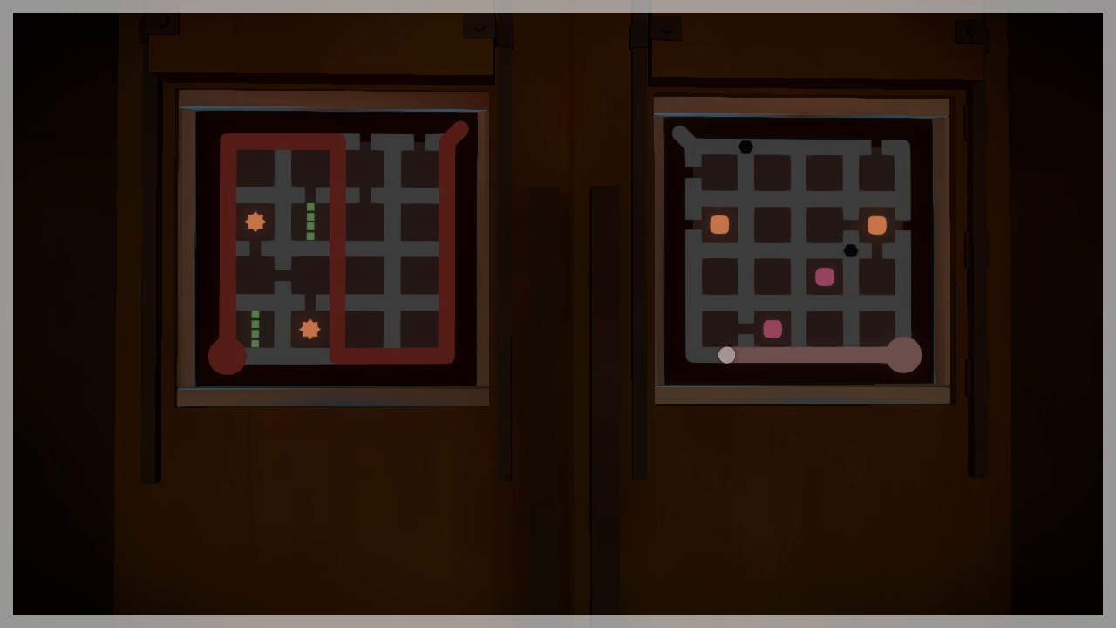
{"action": "left_click_drag", "start_coordinate": [725, 356], "coordinate": [680, 133]}
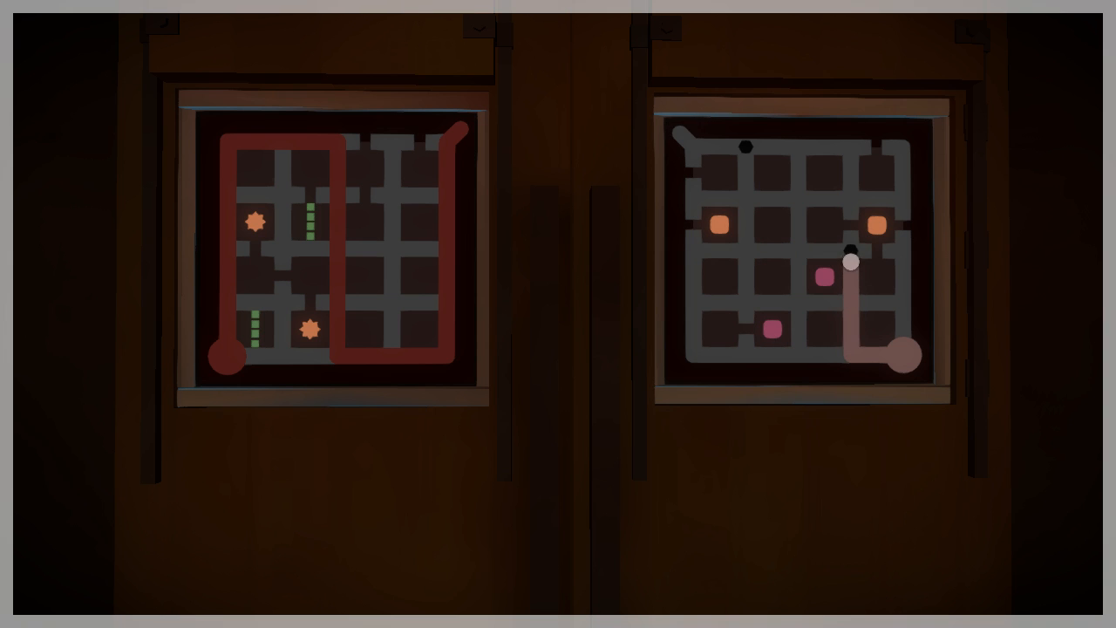
{"action": "left_click_drag", "start_coordinate": [851, 262], "coordinate": [813, 304]}
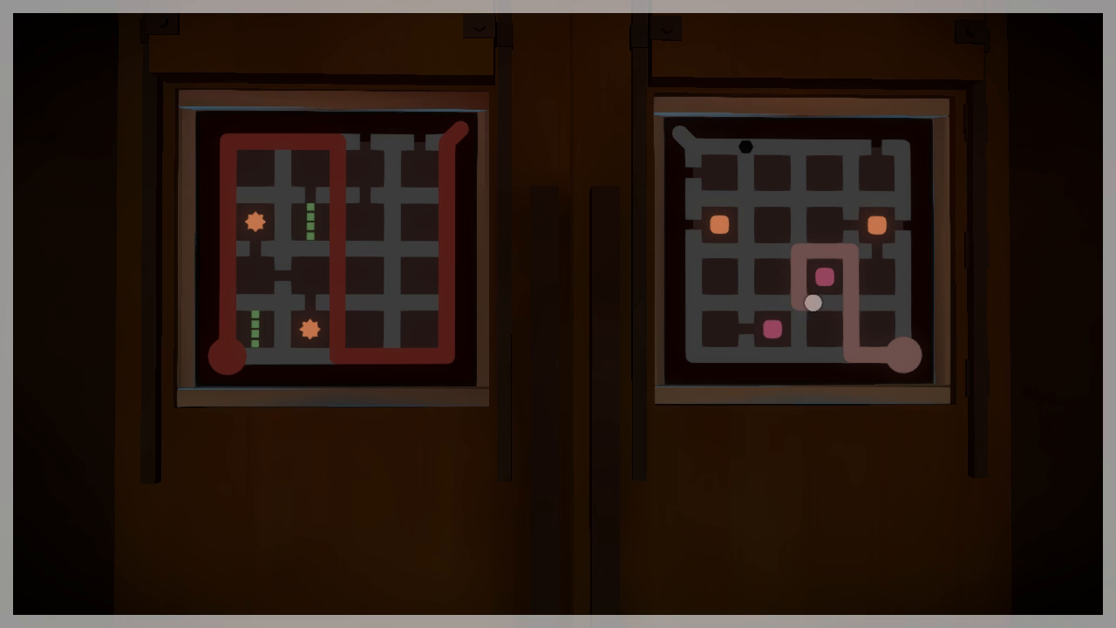
{"action": "left_click_drag", "start_coordinate": [816, 303], "coordinate": [712, 303]}
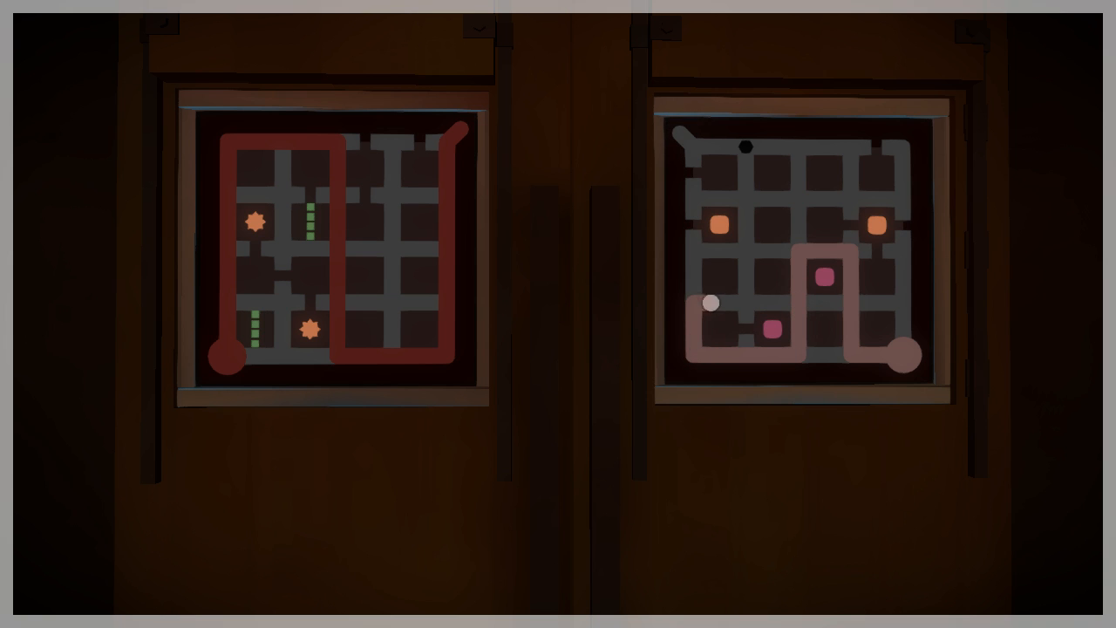
{"action": "left_click_drag", "start_coordinate": [712, 303], "coordinate": [681, 132]}
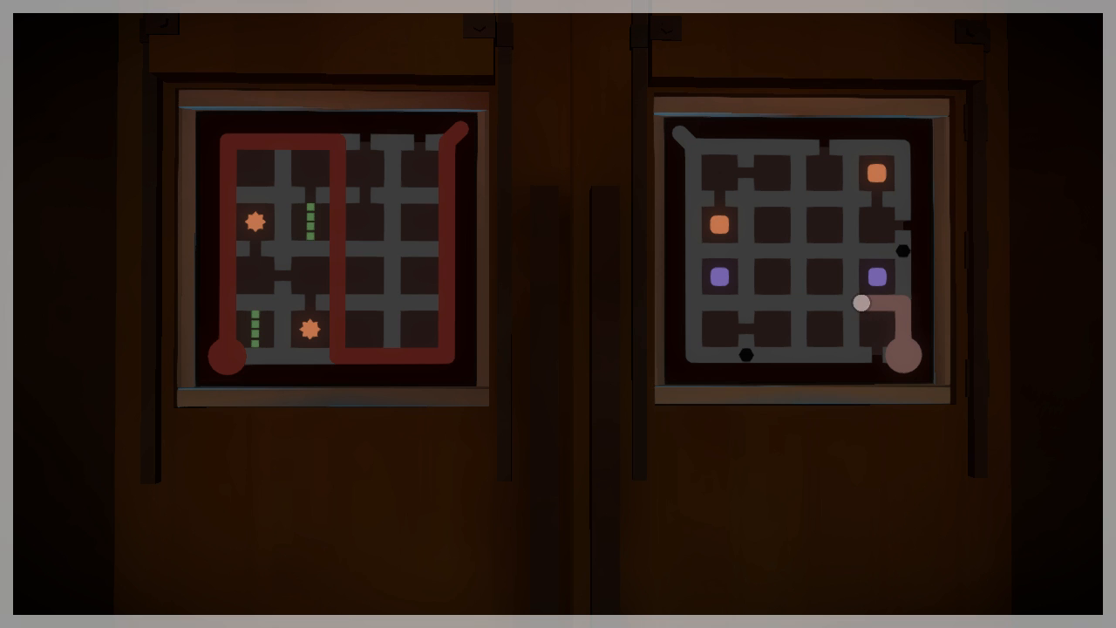
{"action": "left_click_drag", "start_coordinate": [862, 303], "coordinate": [681, 133]}
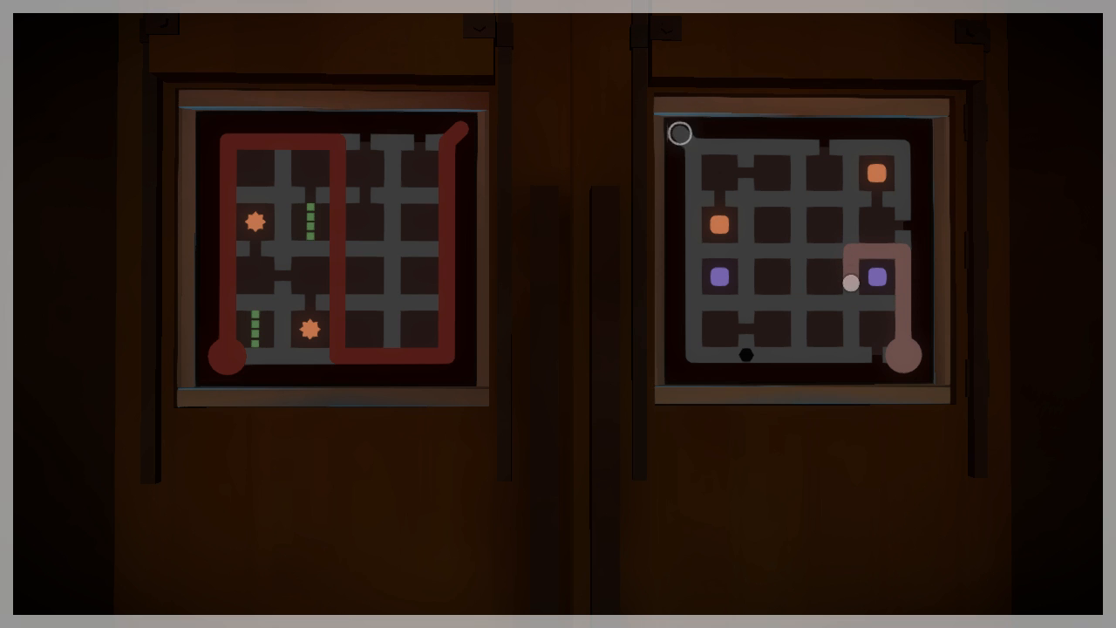
{"action": "left_click_drag", "start_coordinate": [681, 132], "coordinate": [704, 302]}
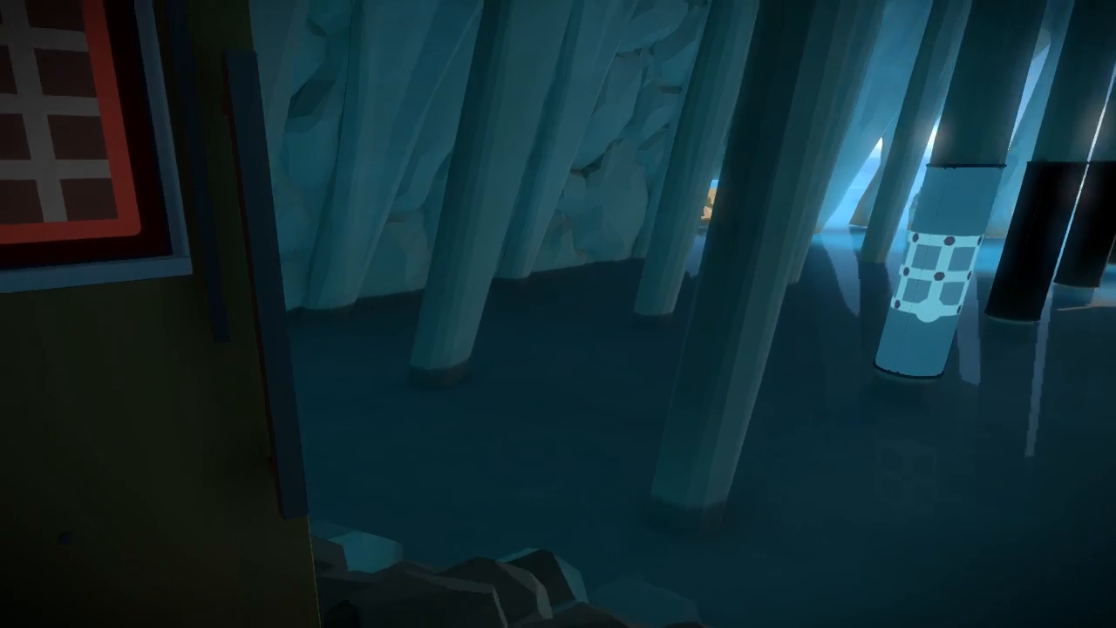
{"action": "mouse_move", "coordinate": [558, 314]}
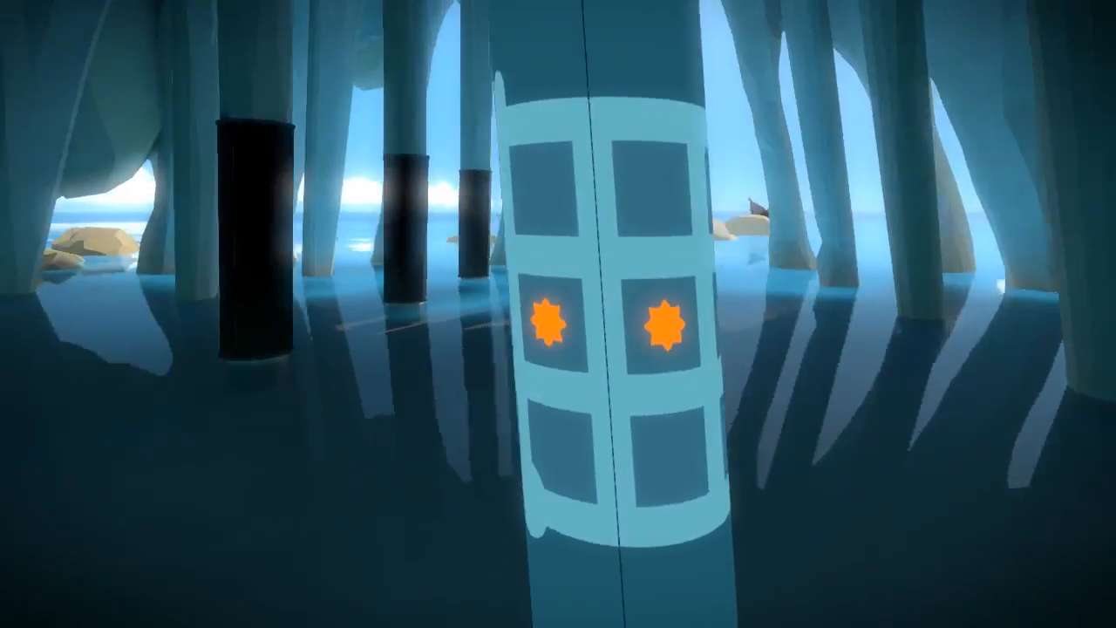
{"action": "mouse_move", "coordinate": [558, 314]}
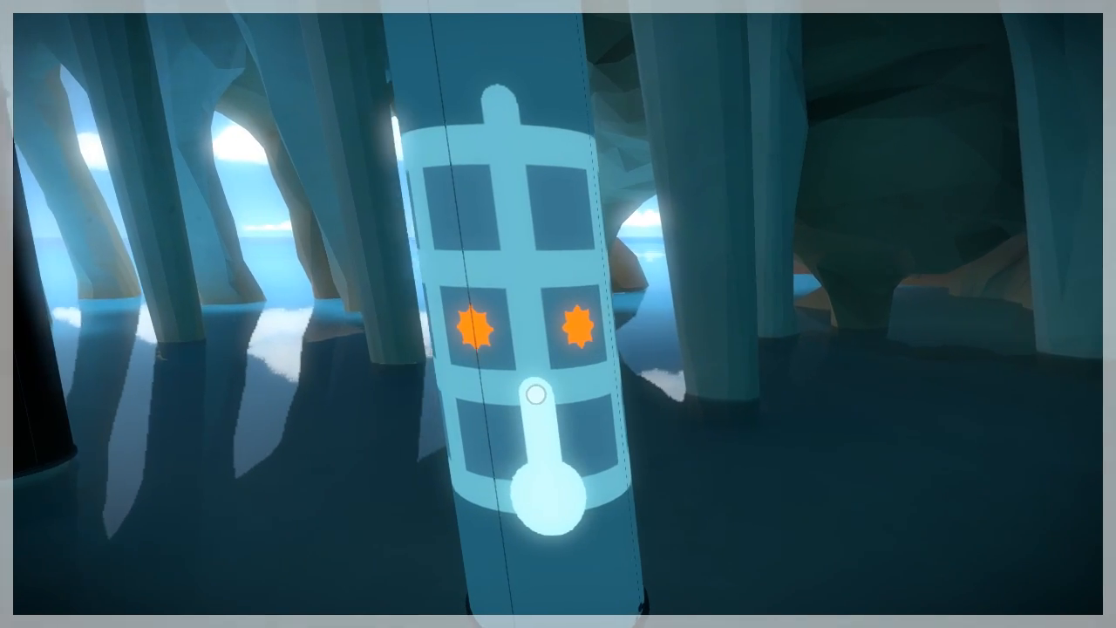
{"action": "mouse_move", "coordinate": [559, 313]}
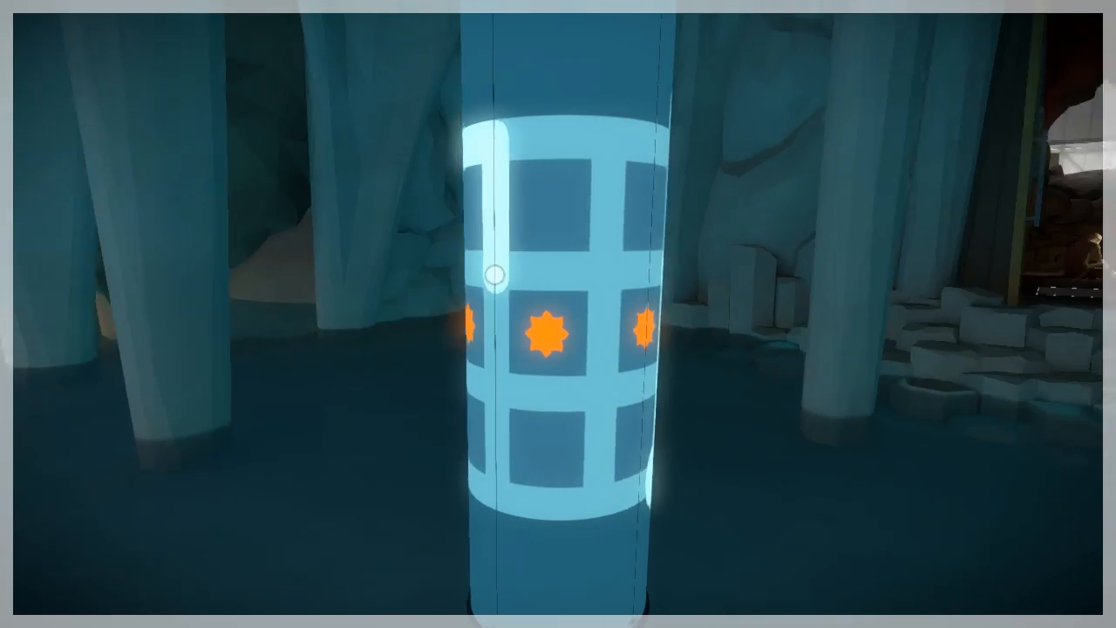
{"action": "mouse_move", "coordinate": [558, 314]}
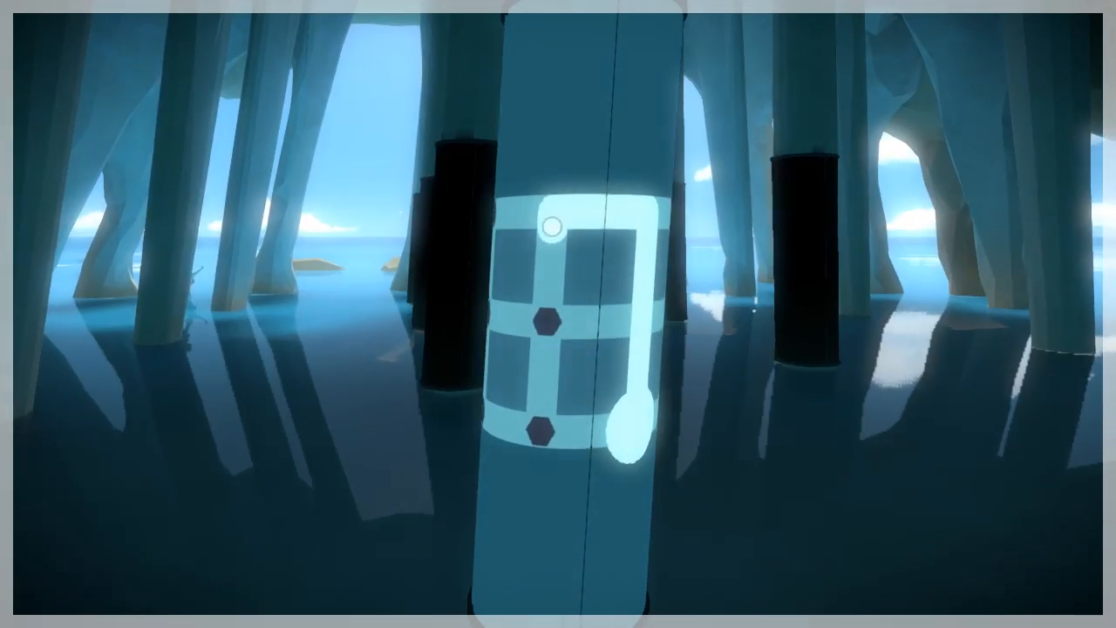
{"action": "mouse_move", "coordinate": [558, 314]}
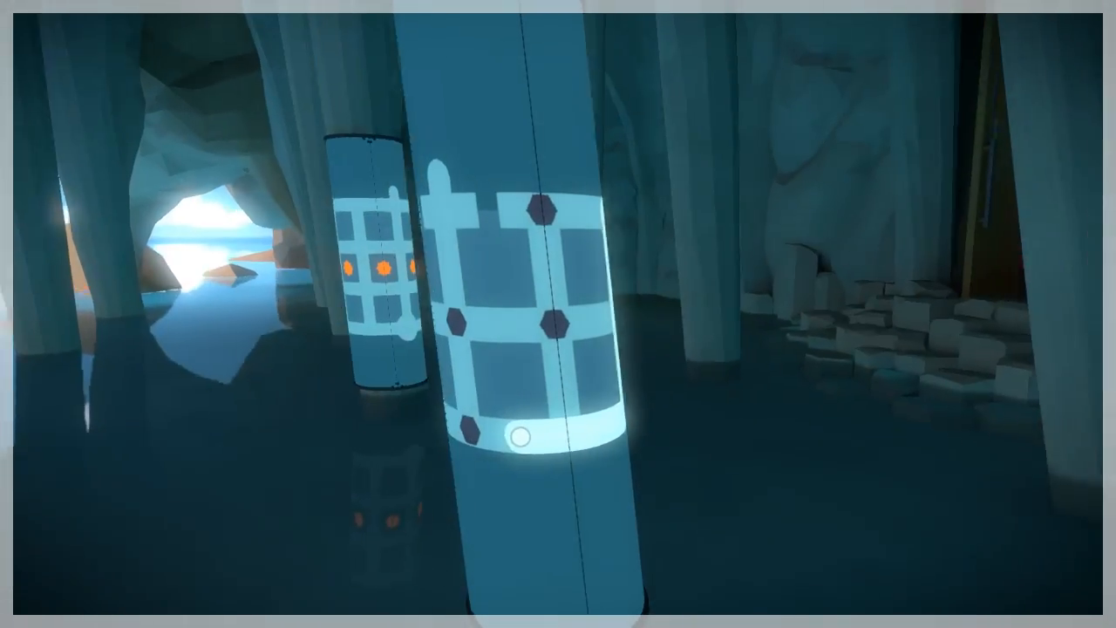
{"action": "mouse_move", "coordinate": [558, 314]}
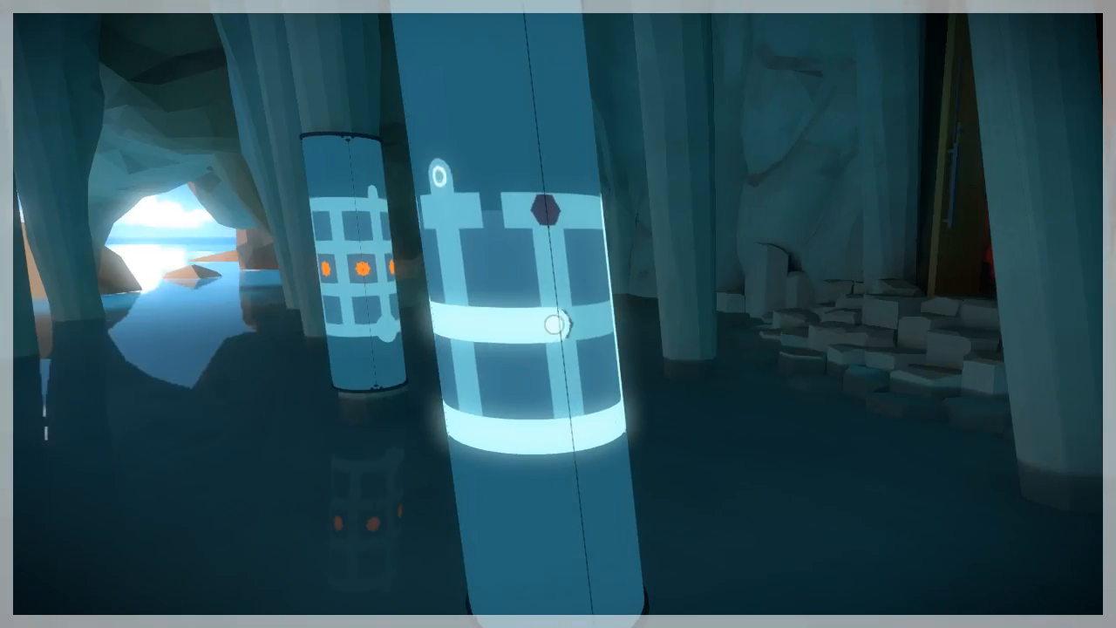
{"action": "mouse_move", "coordinate": [558, 314]}
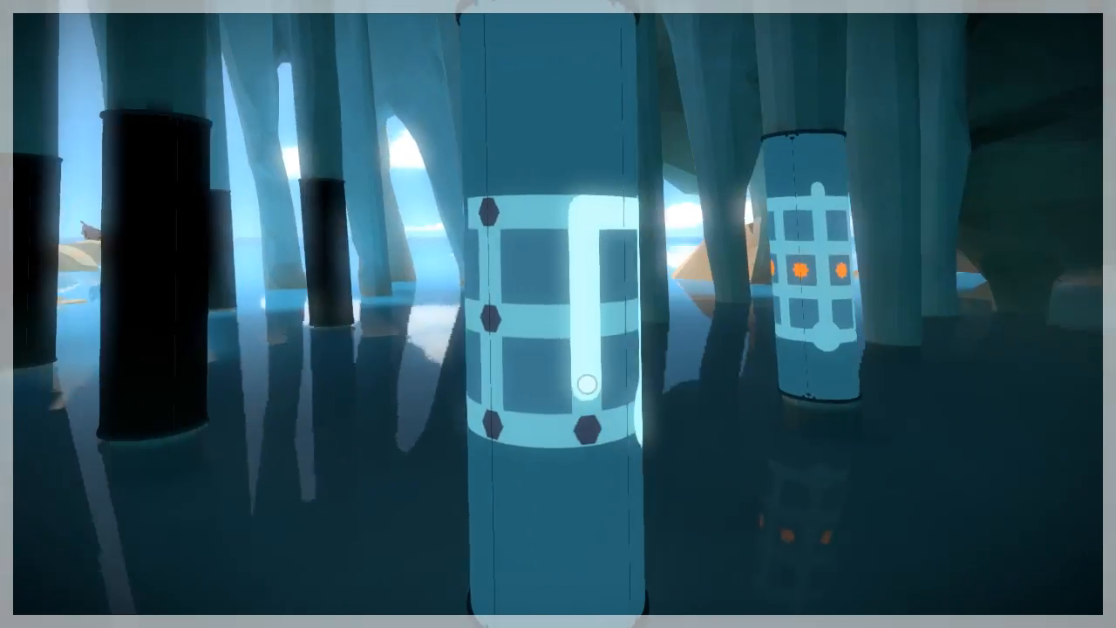
{"action": "mouse_move", "coordinate": [558, 314]}
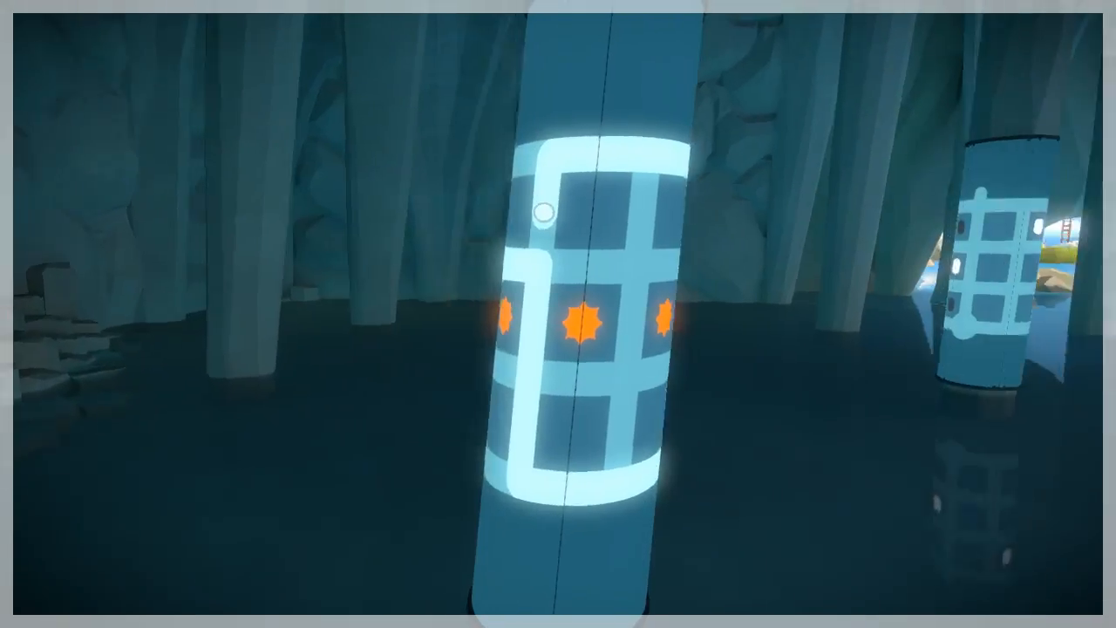
{"action": "mouse_move", "coordinate": [558, 314]}
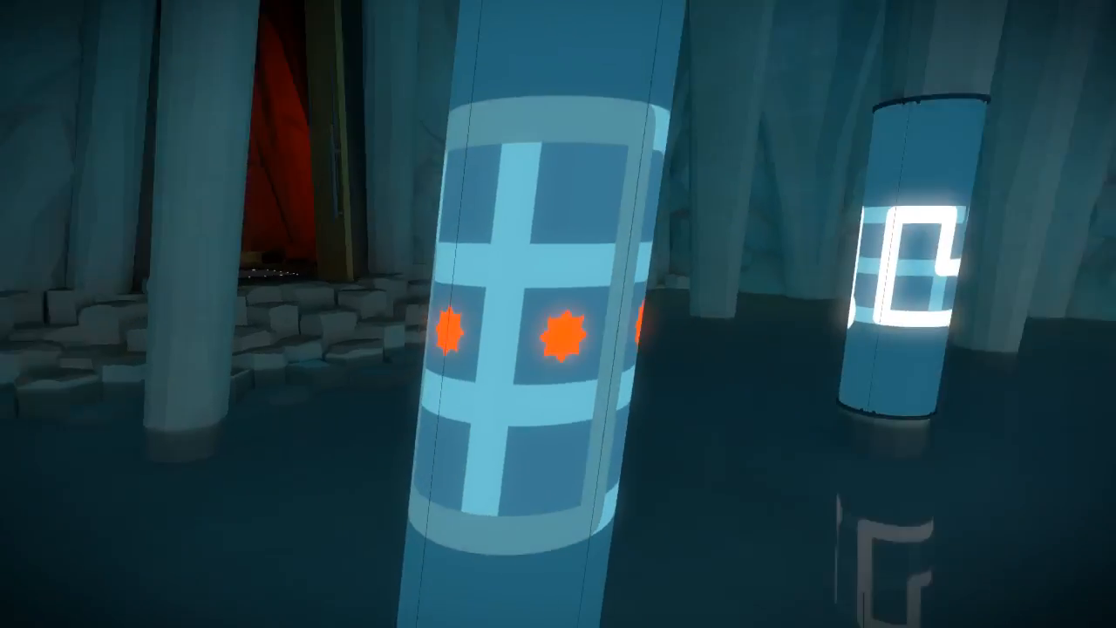
{"action": "mouse_move", "coordinate": [558, 314]}
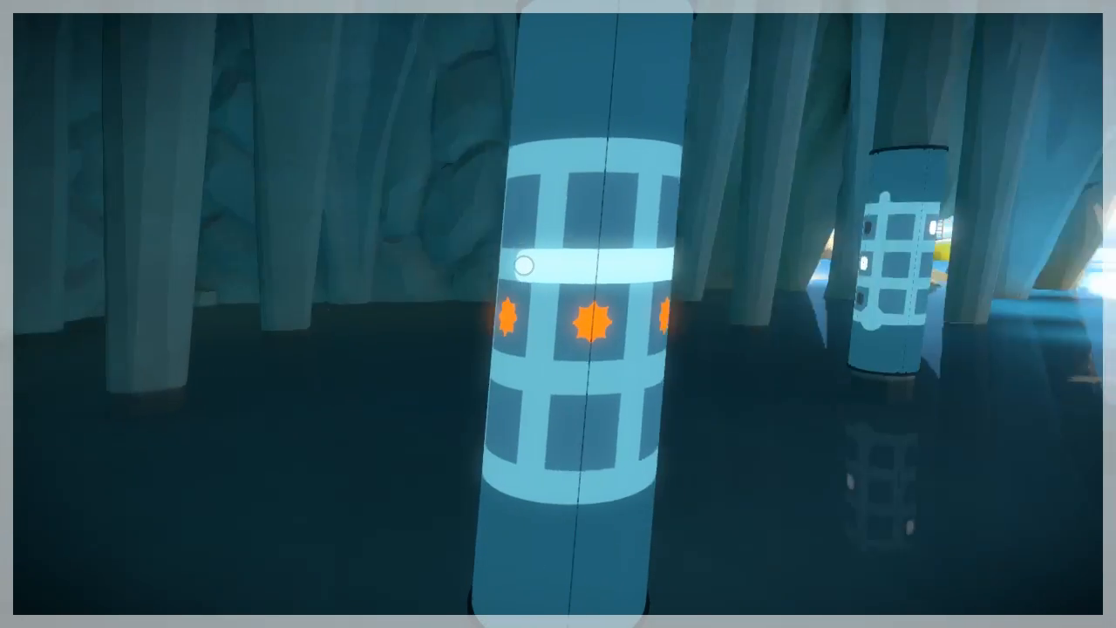
{"action": "mouse_move", "coordinate": [558, 314]}
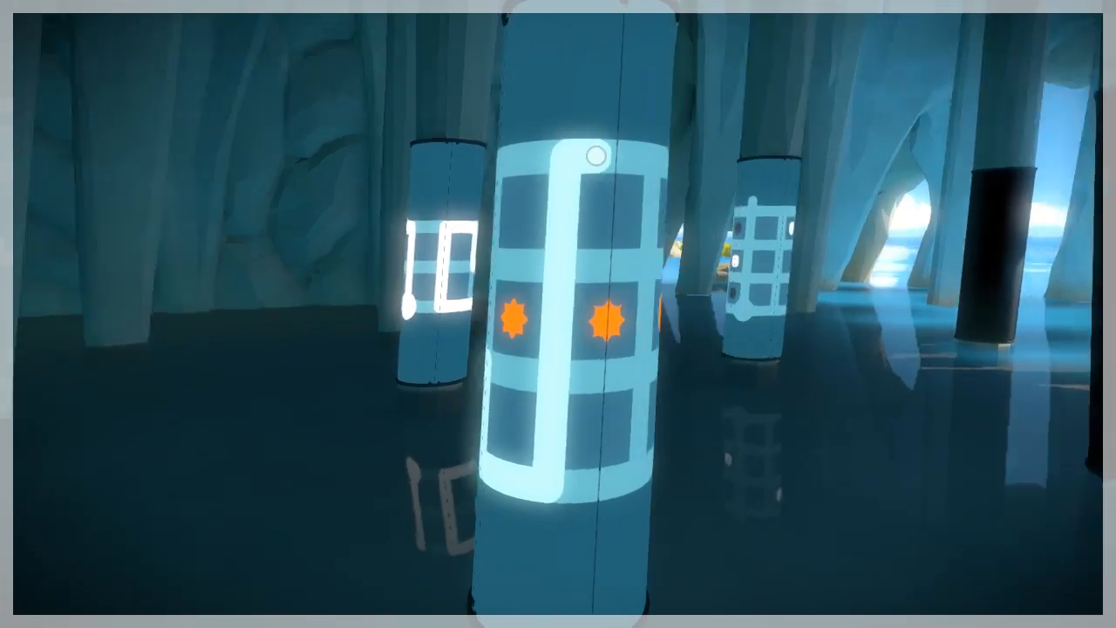
{"action": "mouse_move", "coordinate": [559, 314]}
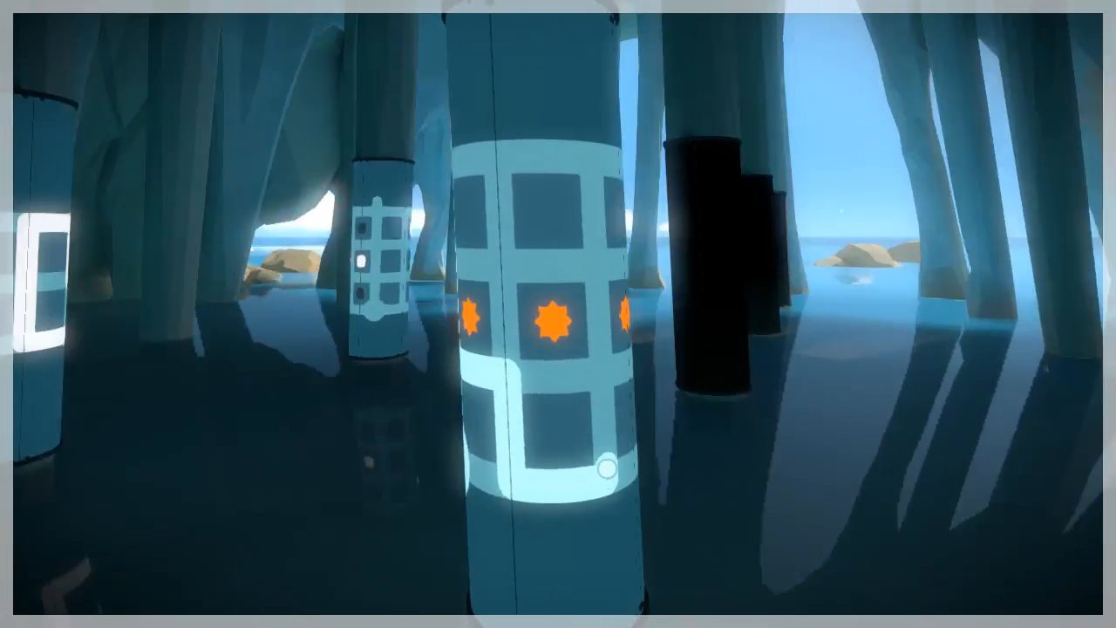
{"action": "mouse_move", "coordinate": [558, 314]}
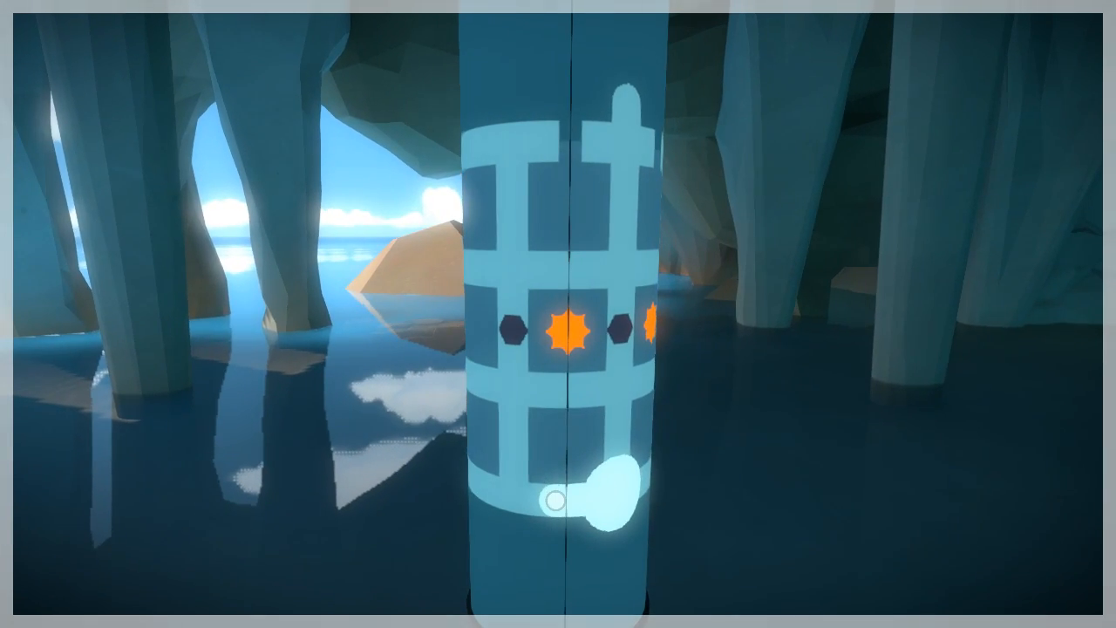
{"action": "mouse_move", "coordinate": [558, 314]}
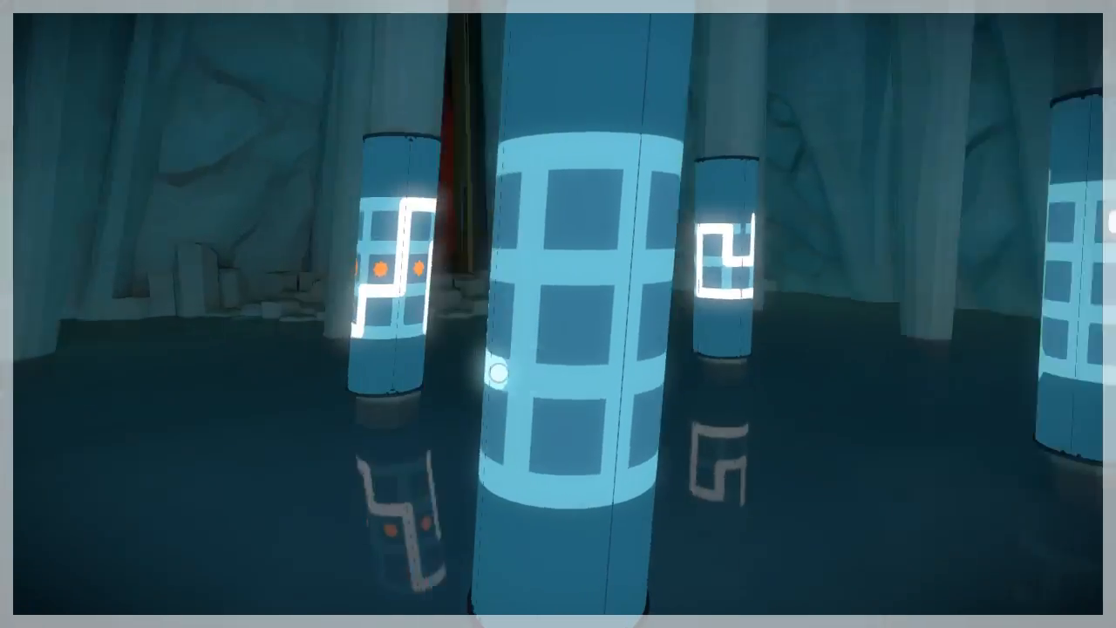
{"action": "mouse_move", "coordinate": [558, 314]}
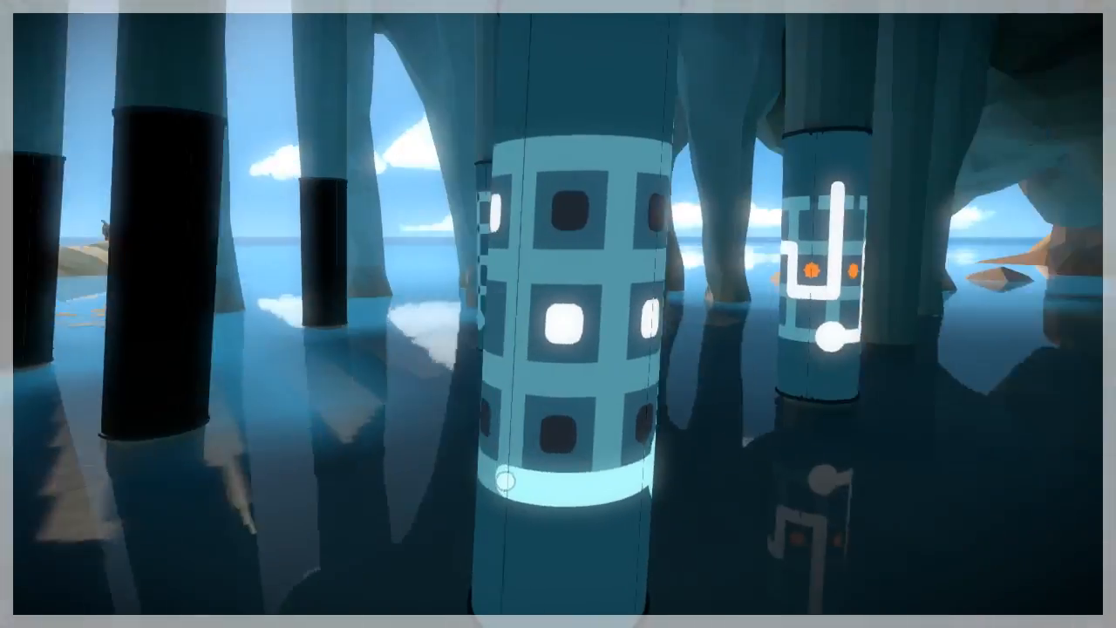
{"action": "mouse_move", "coordinate": [558, 314]}
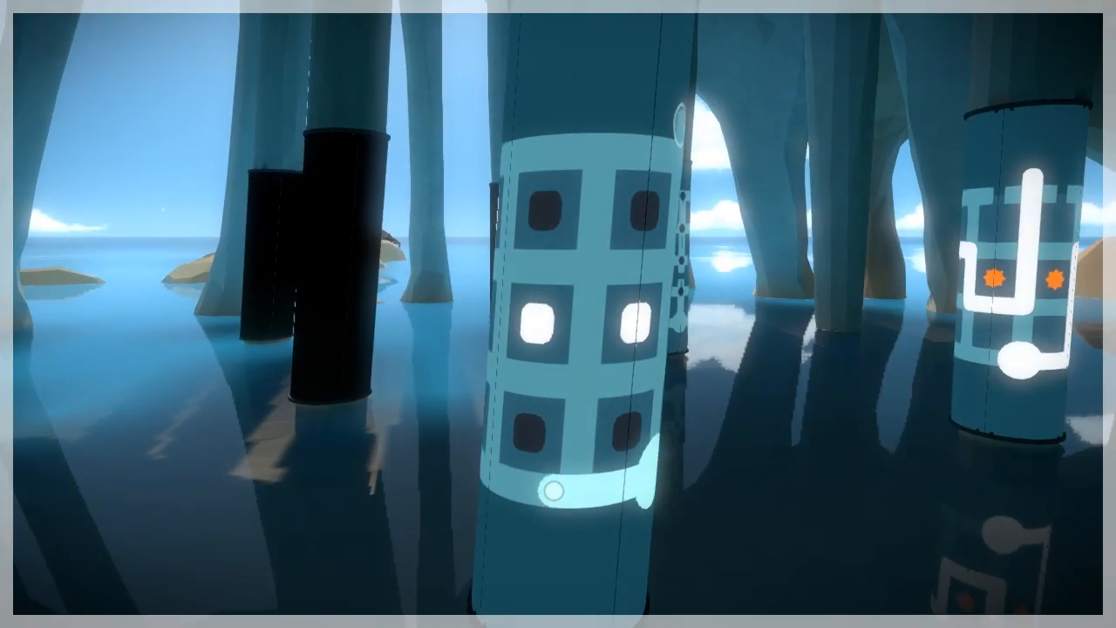
{"action": "mouse_move", "coordinate": [558, 314]}
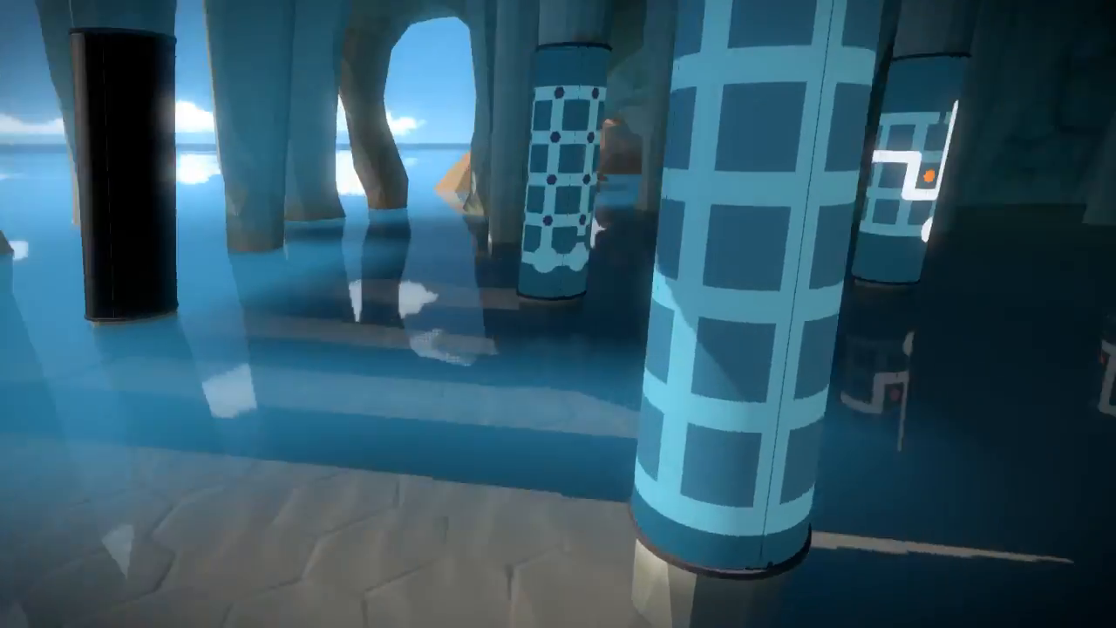
{"action": "mouse_move", "coordinate": [559, 314]}
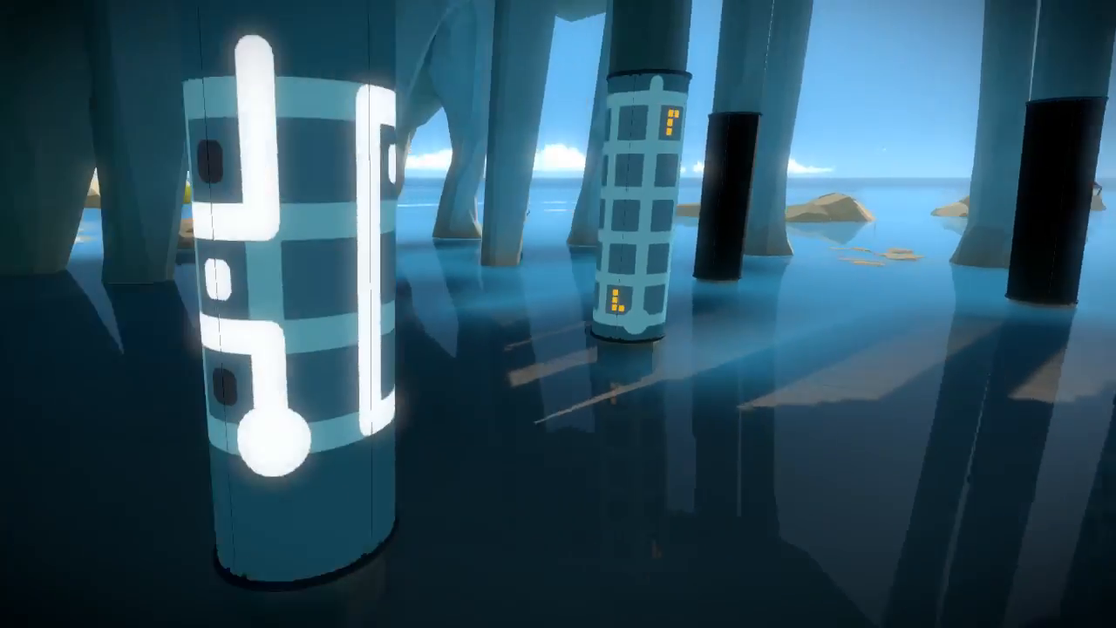
{"action": "mouse_move", "coordinate": [559, 314]}
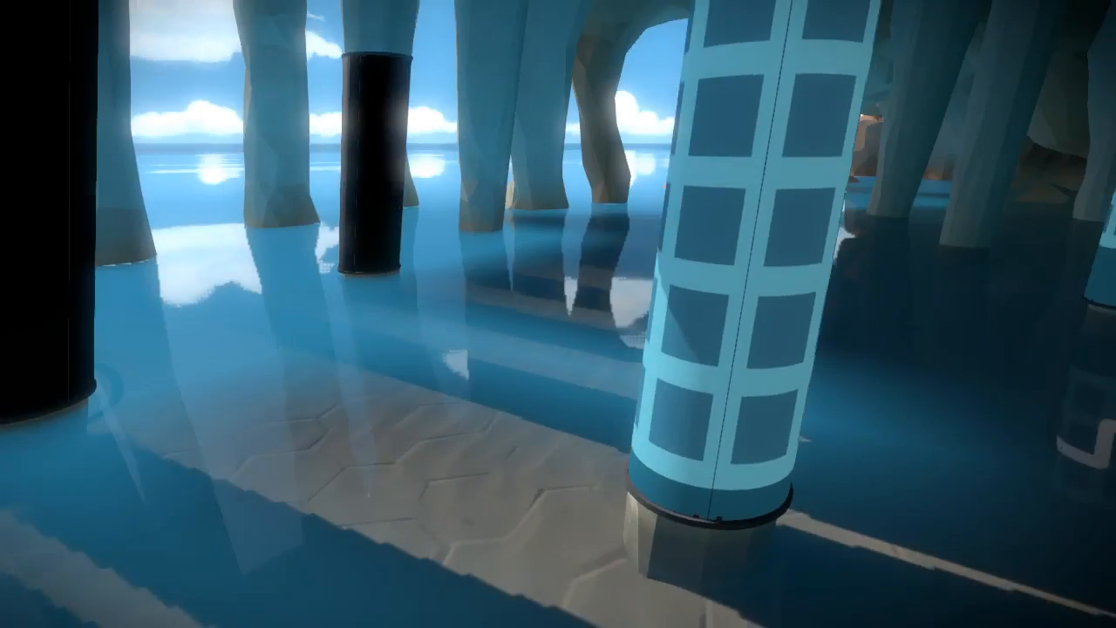
{"action": "mouse_move", "coordinate": [558, 314]}
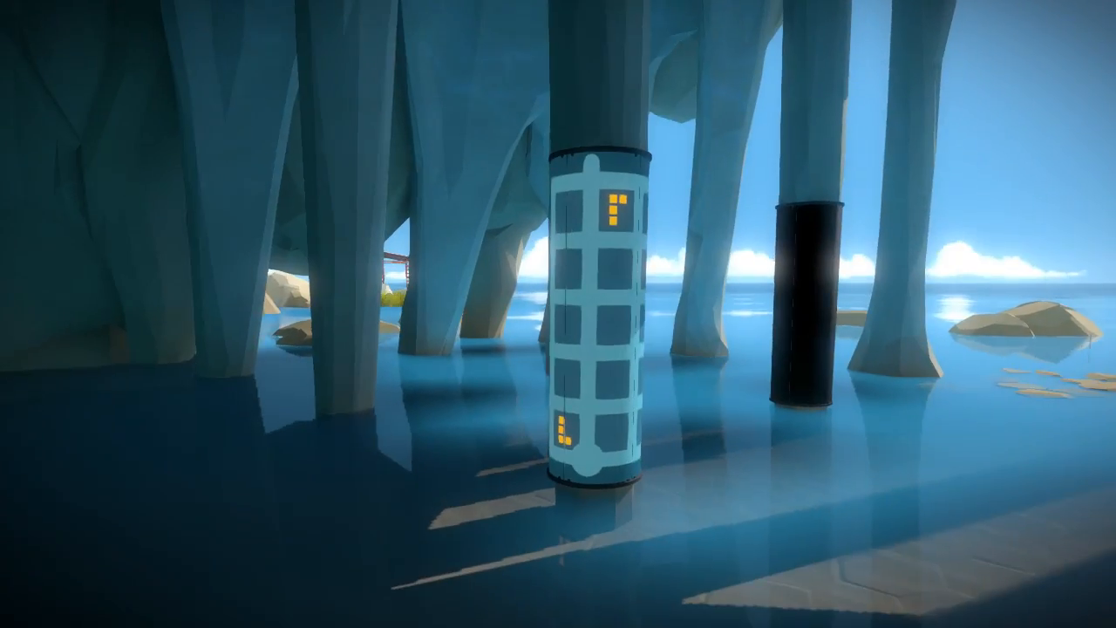